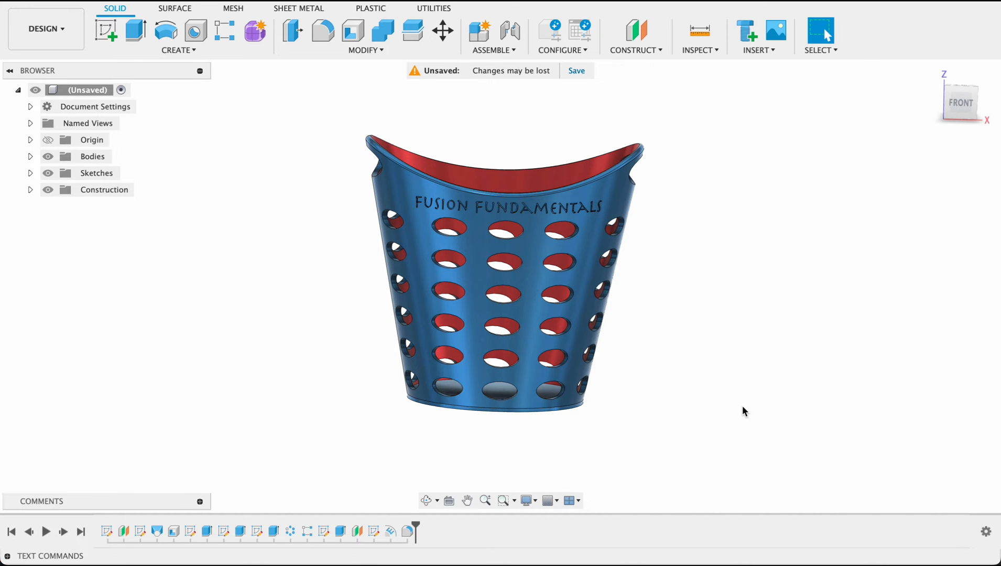
pyautogui.moveTo(783, 387)
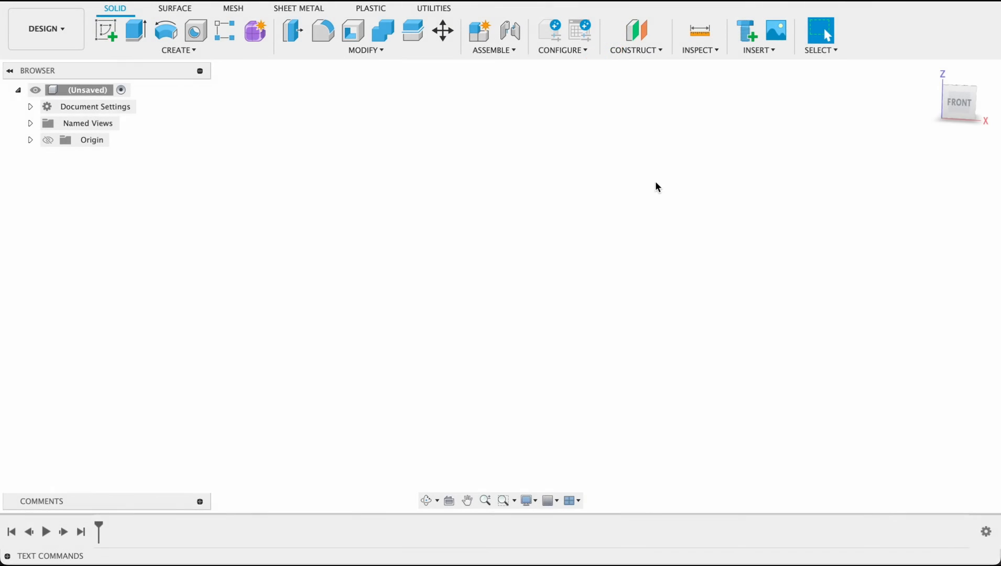
pyautogui.moveTo(105, 30)
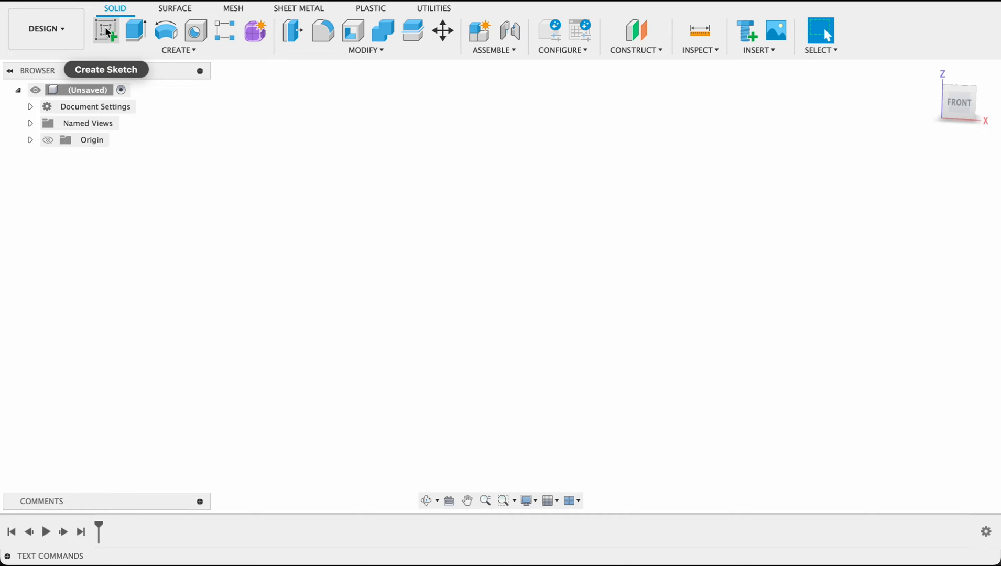
# Sketch a 100 mm Center Diameter circle at the origin and finish the sketch
pyautogui.click(106, 30)
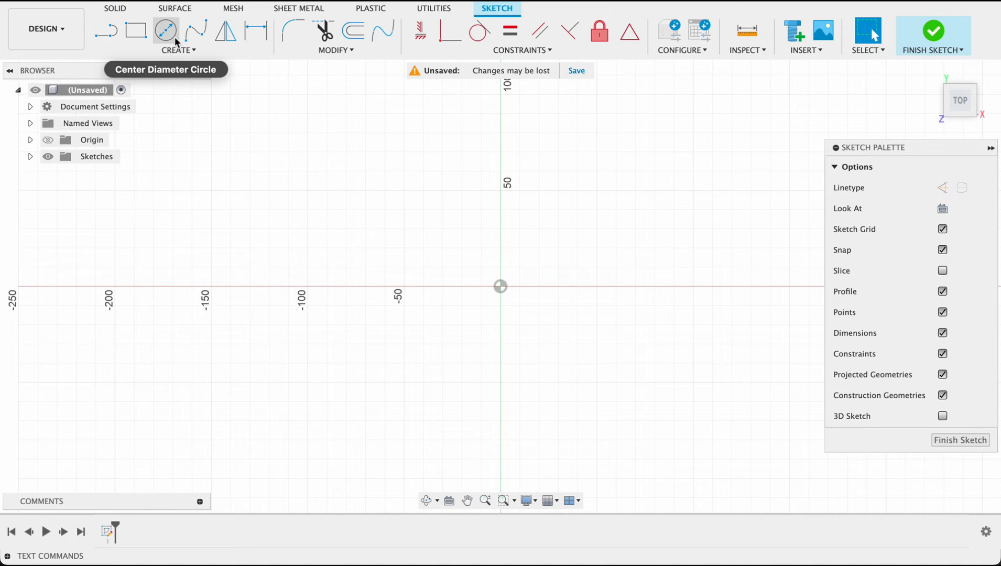
pyautogui.click(165, 30)
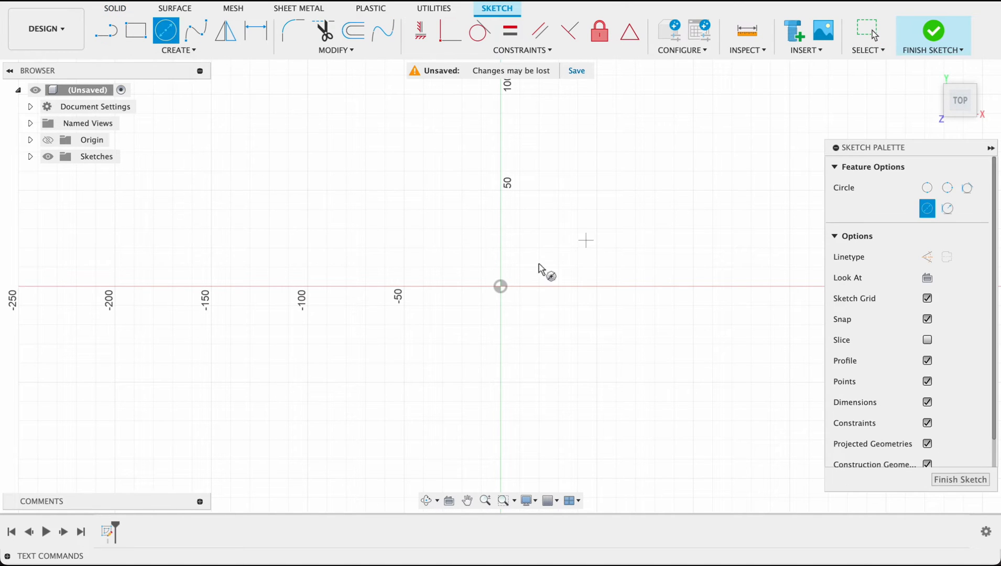
pyautogui.moveTo(500, 286); pyautogui.dragTo(573, 325)
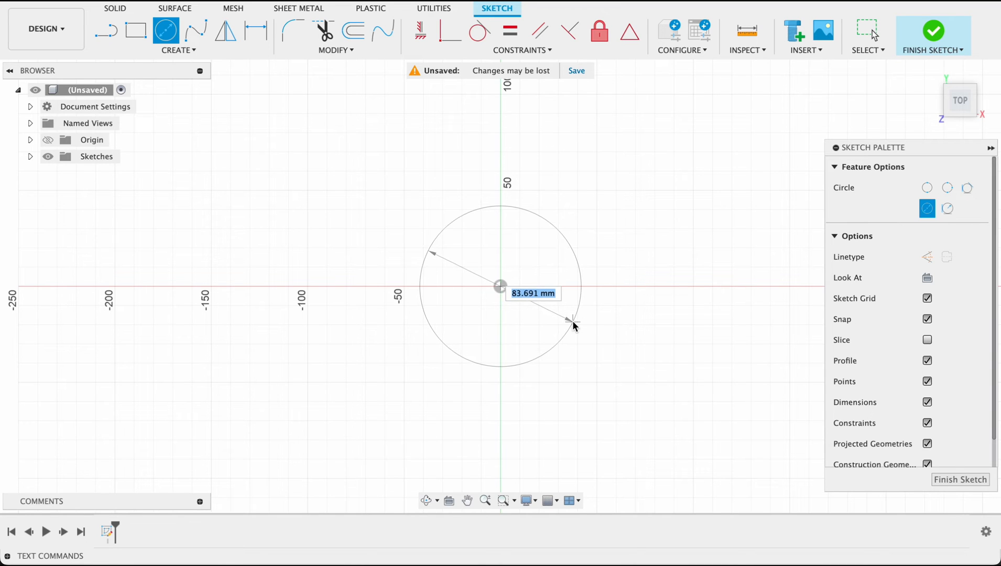
pyautogui.write('100.00')
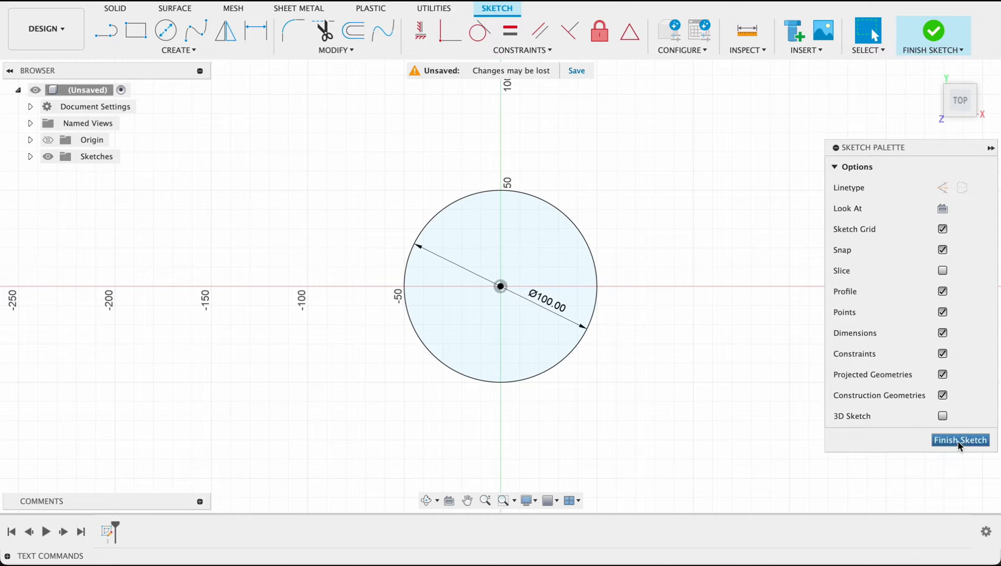
pyautogui.click(961, 440)
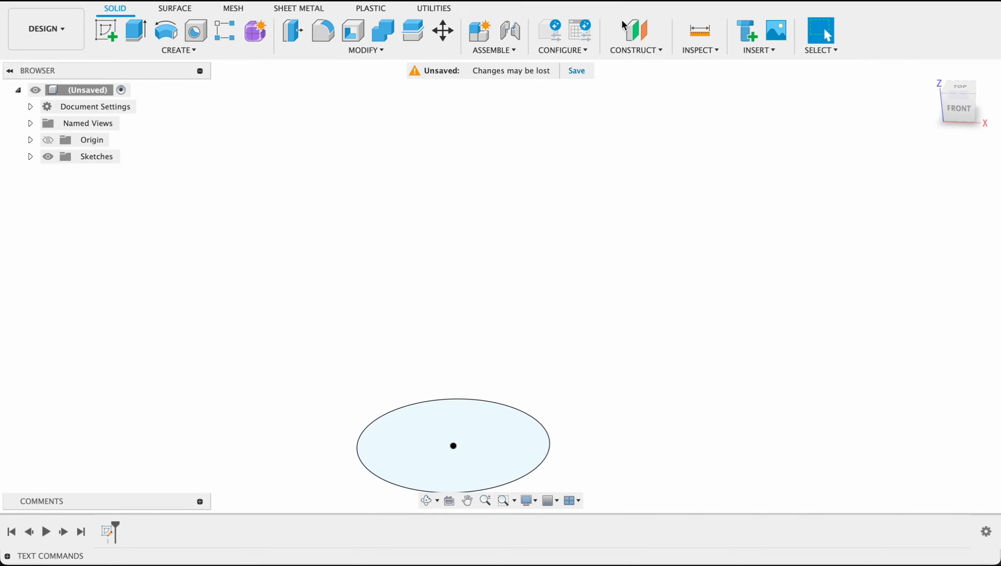
# Create an offset construction plane 150 mm above the base circle
pyautogui.click(633, 36)
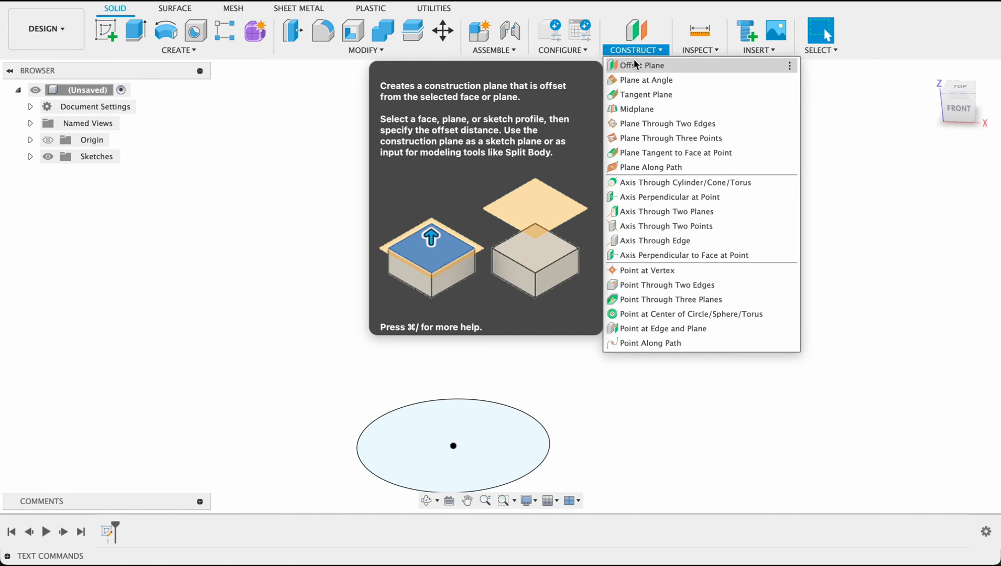
pyautogui.click(641, 64)
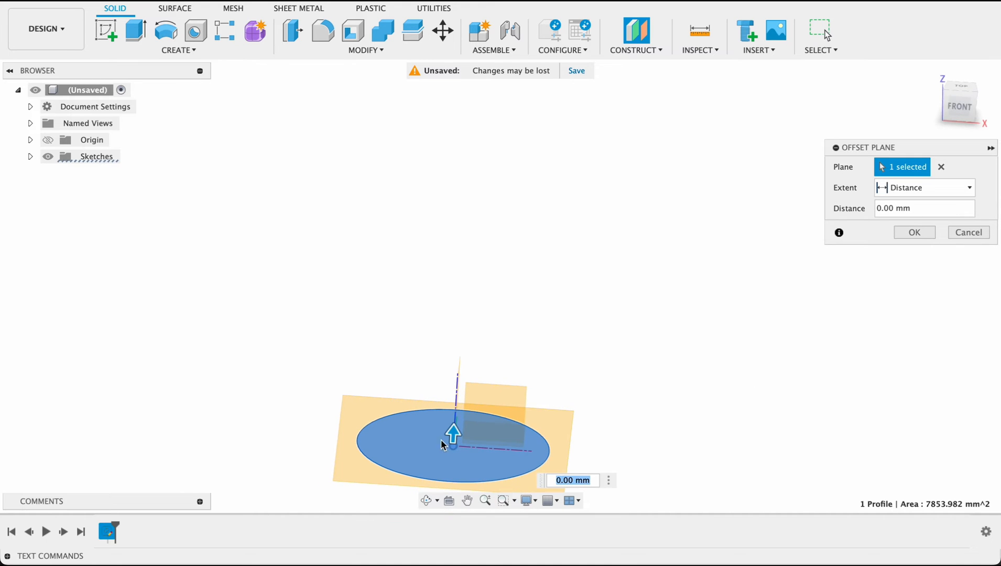
pyautogui.moveTo(453, 434); pyautogui.dragTo(464, 261)
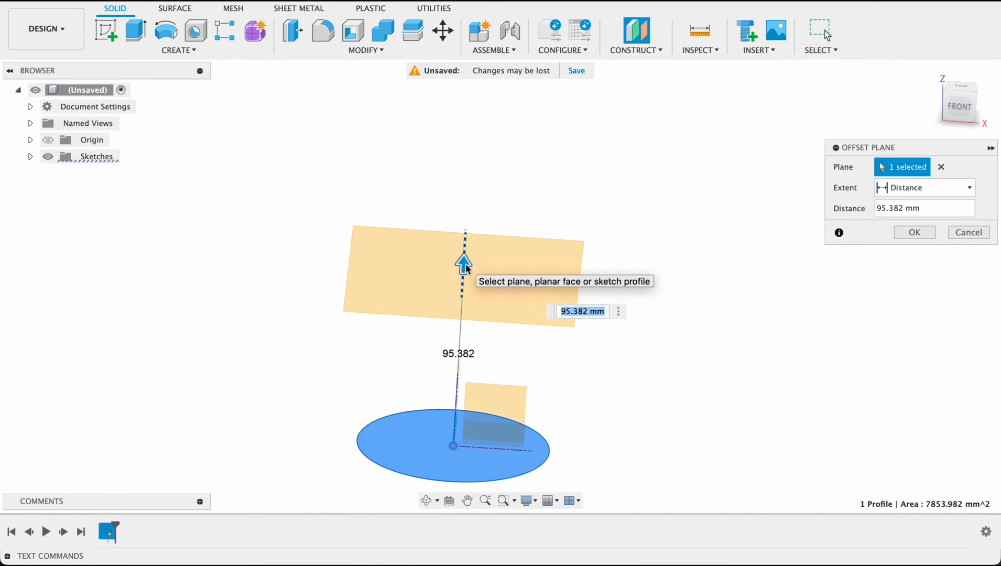
pyautogui.write('150')
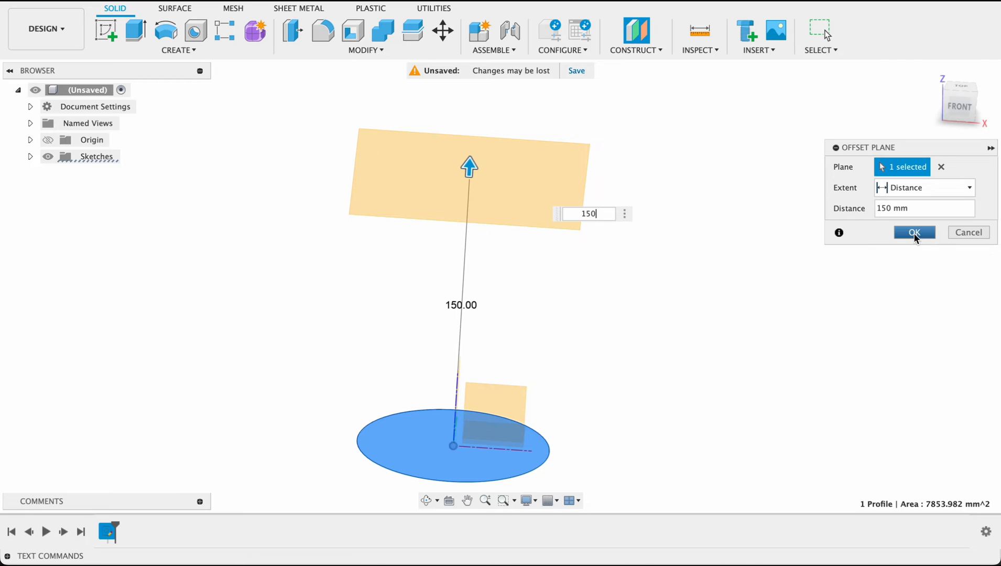
pyautogui.click(915, 232)
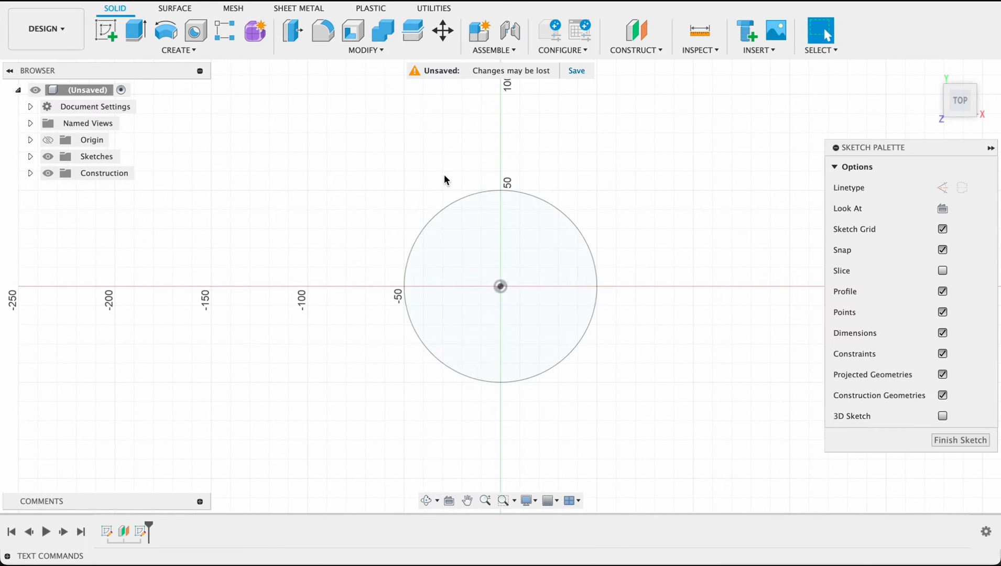
# On the offset plane, sketch an origin-centred ellipse with a 100 mm axis dimension
pyautogui.click(178, 50)
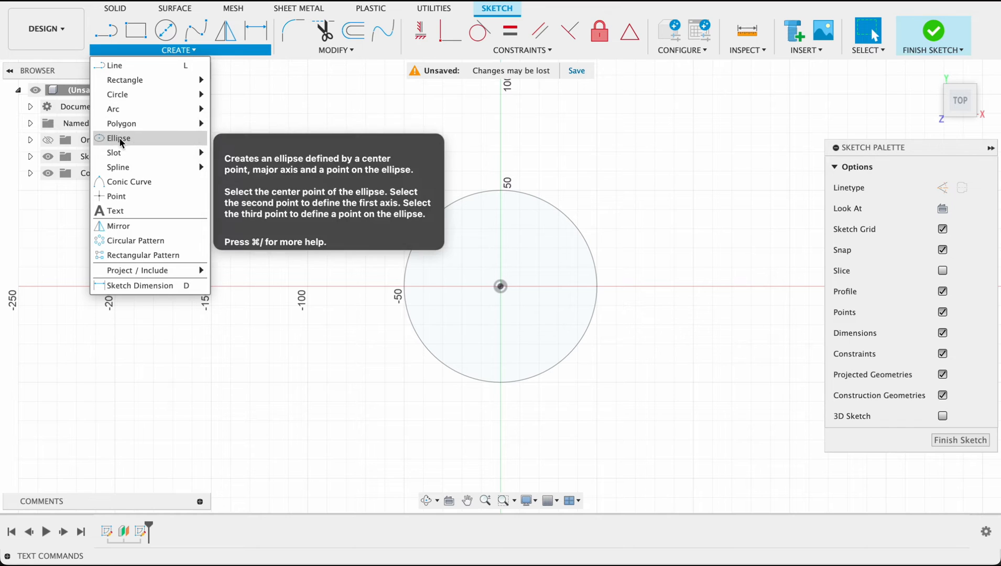
pyautogui.click(117, 138)
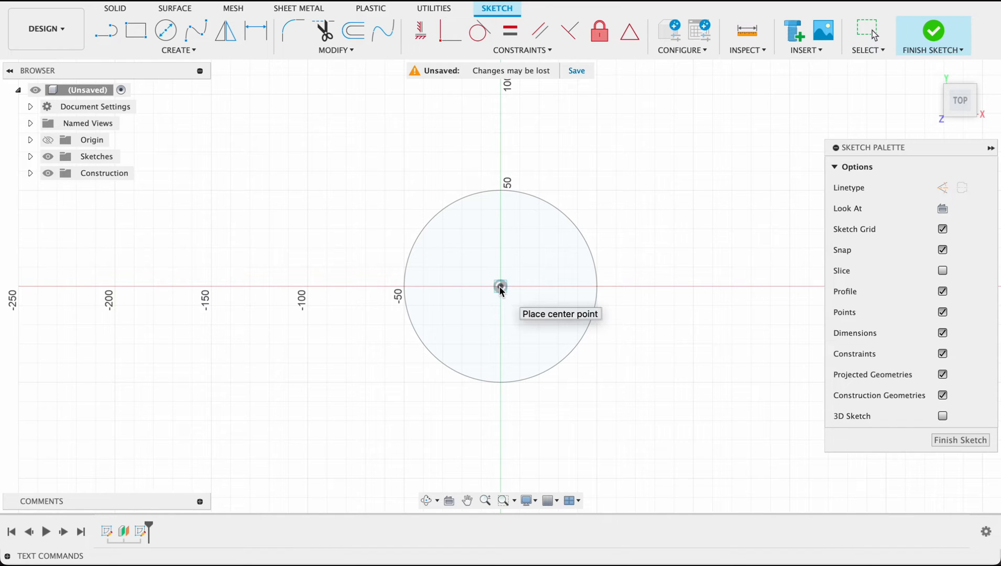
pyautogui.click(500, 287)
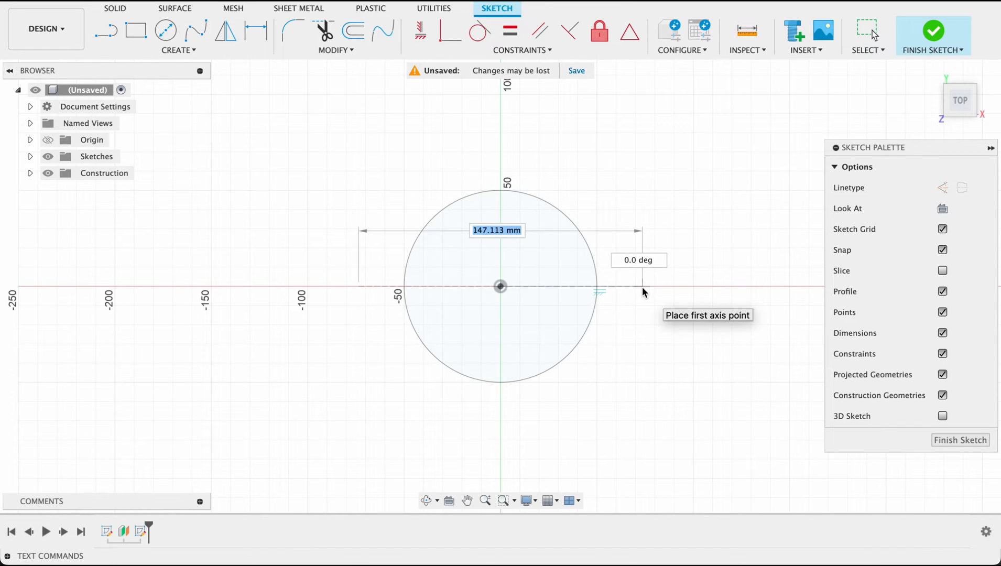
pyautogui.write('100.000 mm')
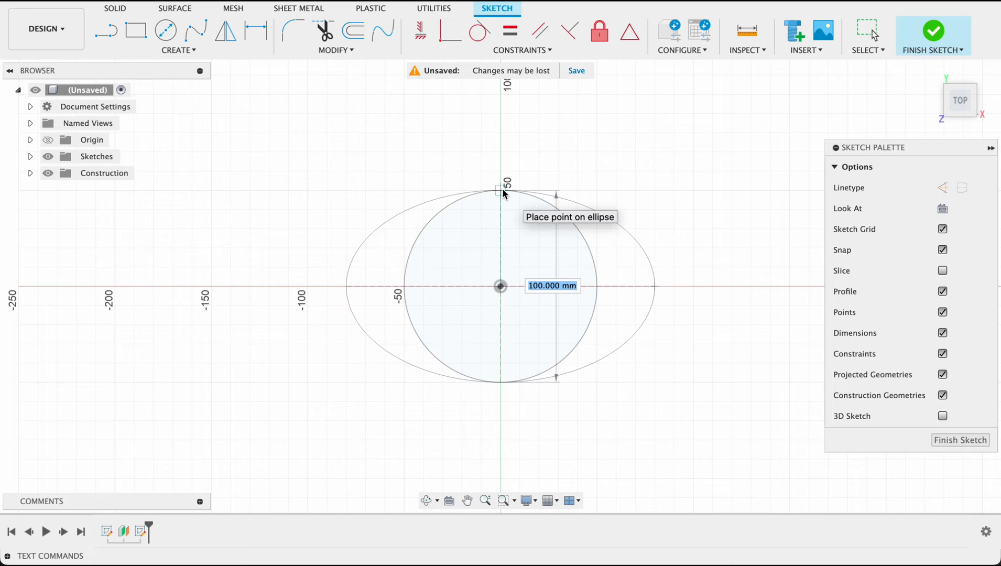
pyautogui.moveTo(501, 190); pyautogui.dragTo(501, 197)
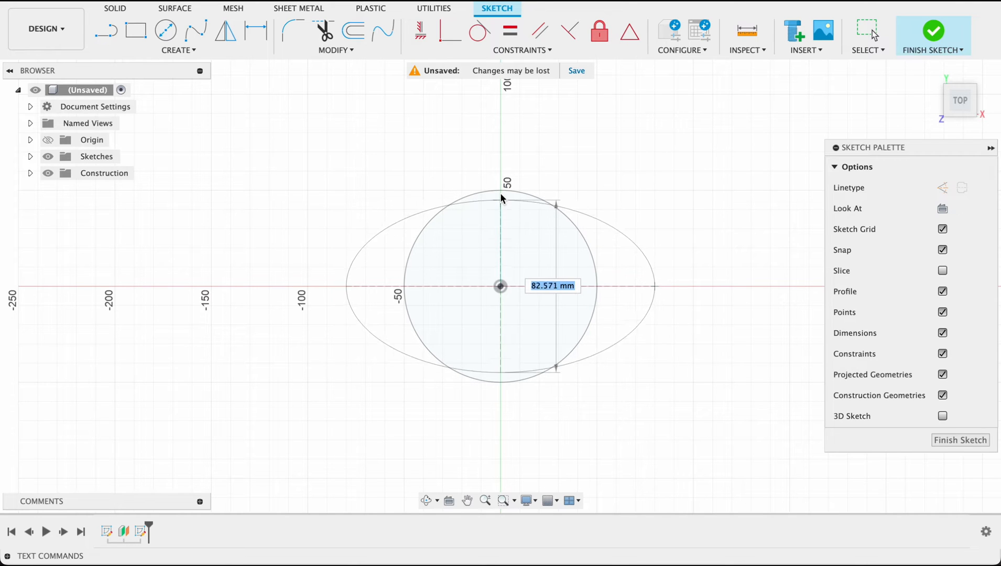
pyautogui.write('100')
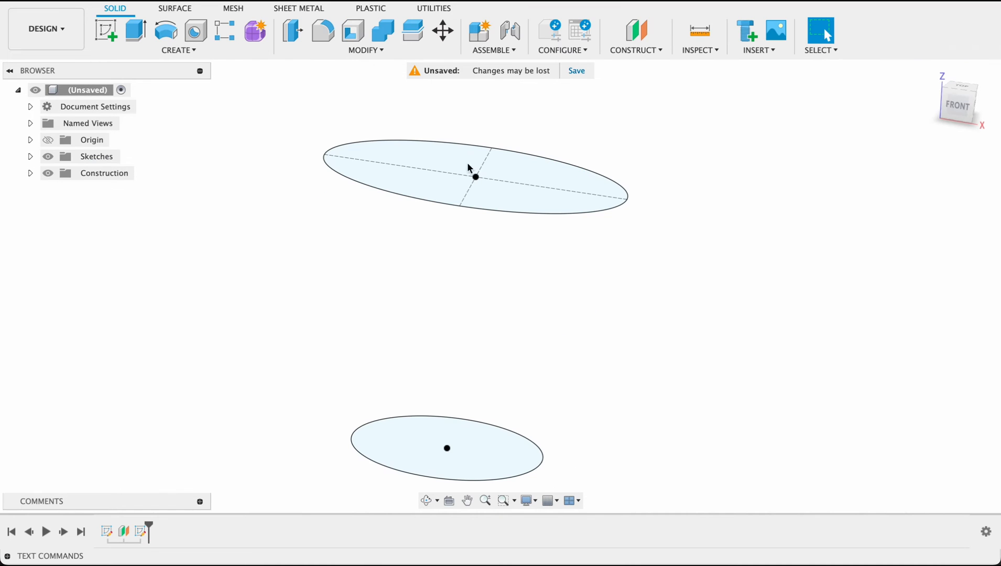
# Loft the base circle to the raised ellipse into a solid tapered body
pyautogui.click(178, 35)
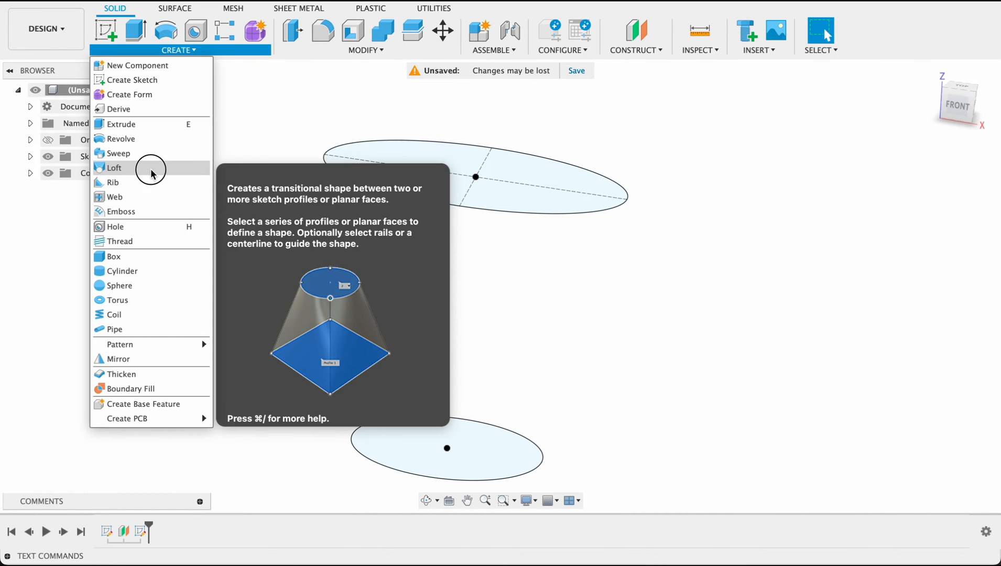
pyautogui.click(115, 168)
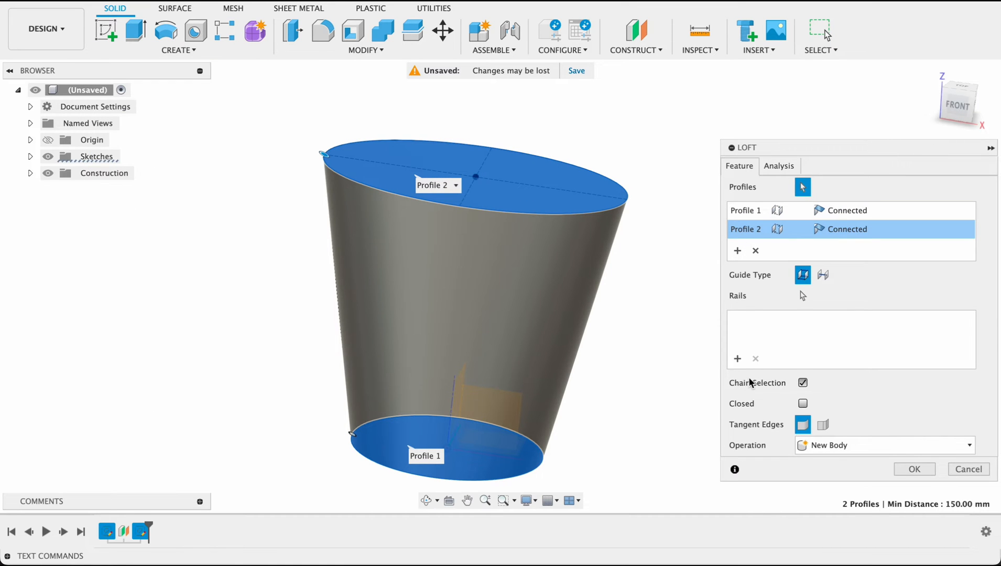
pyautogui.click(914, 469)
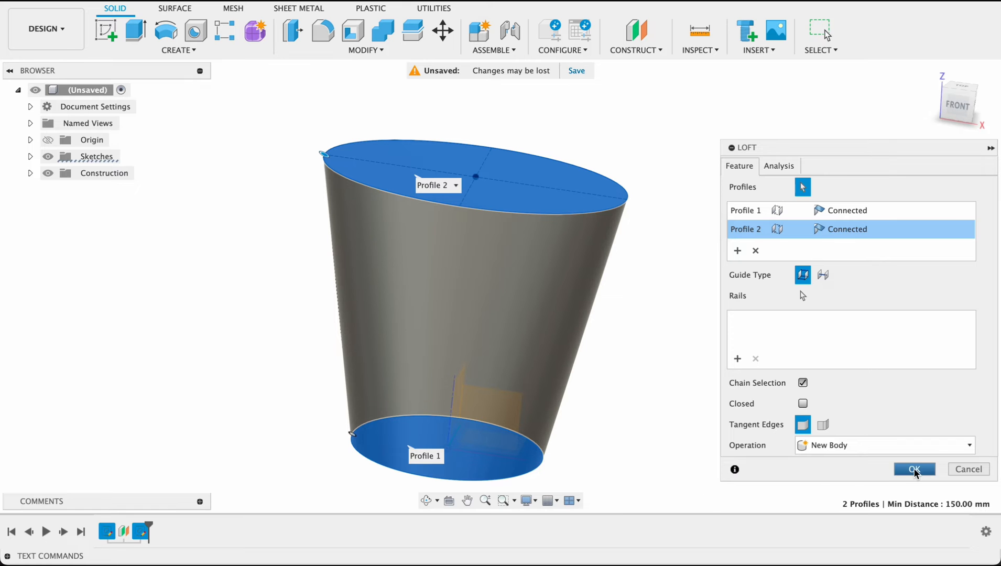
pyautogui.click(914, 469)
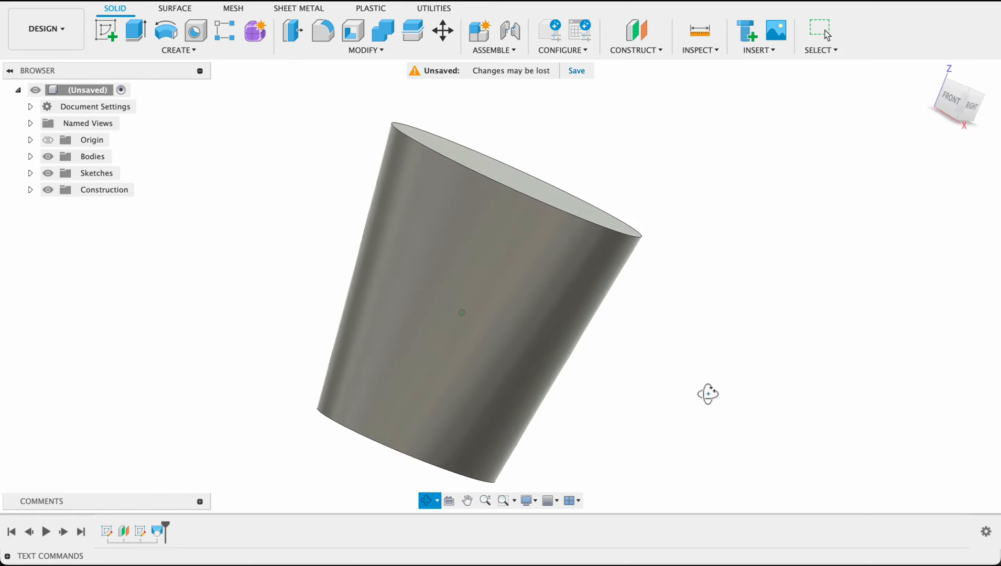
pyautogui.moveTo(707, 394); pyautogui.dragTo(539, 411)
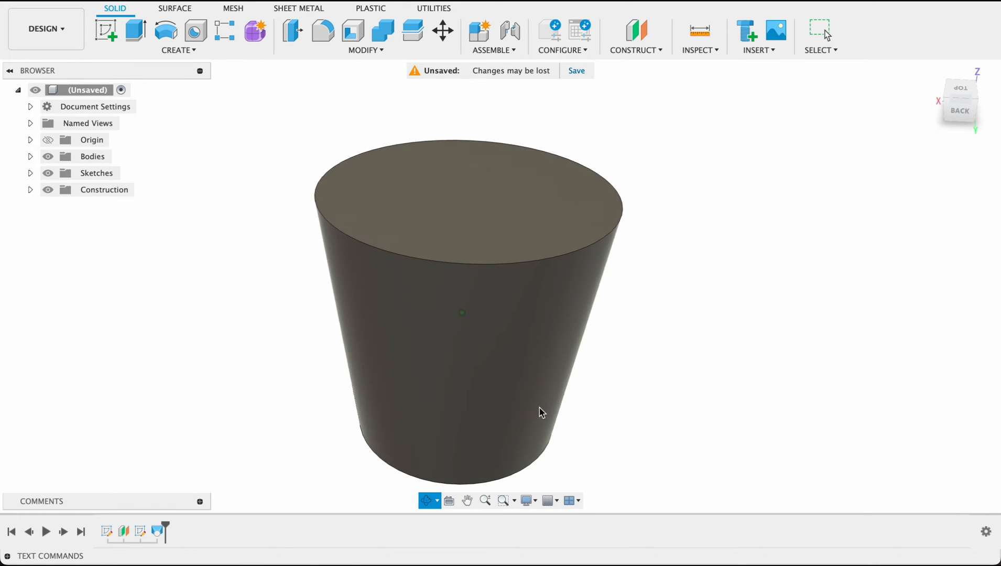
pyautogui.moveTo(352, 32)
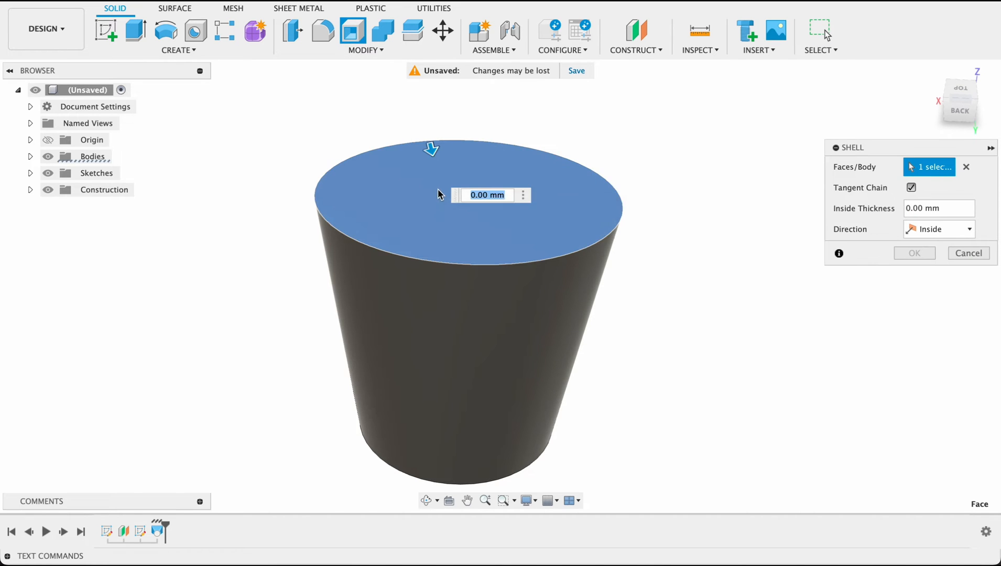
# Shell the body with 3 mm walls and view the cup straight from the side
pyautogui.write('3')
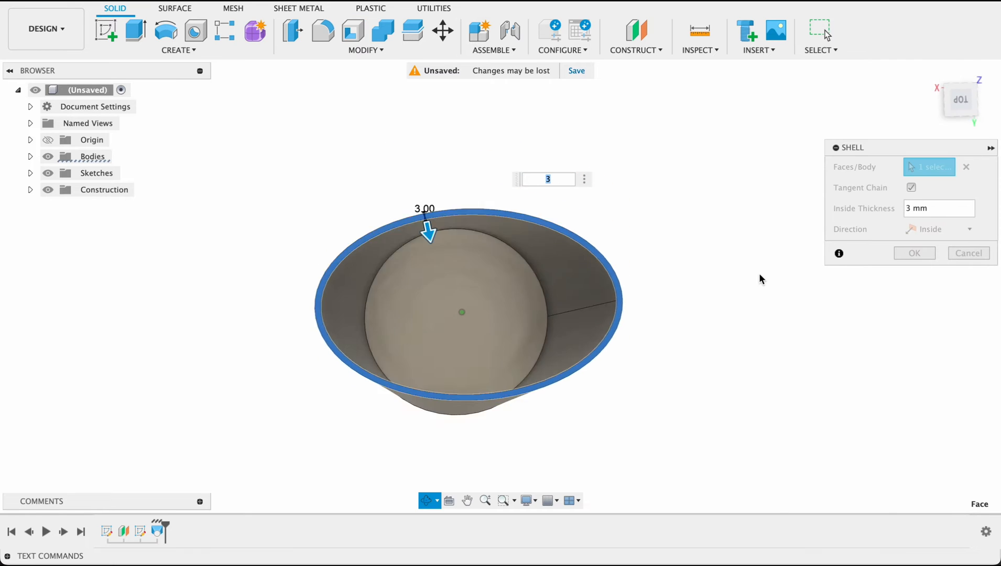
pyautogui.click(912, 253)
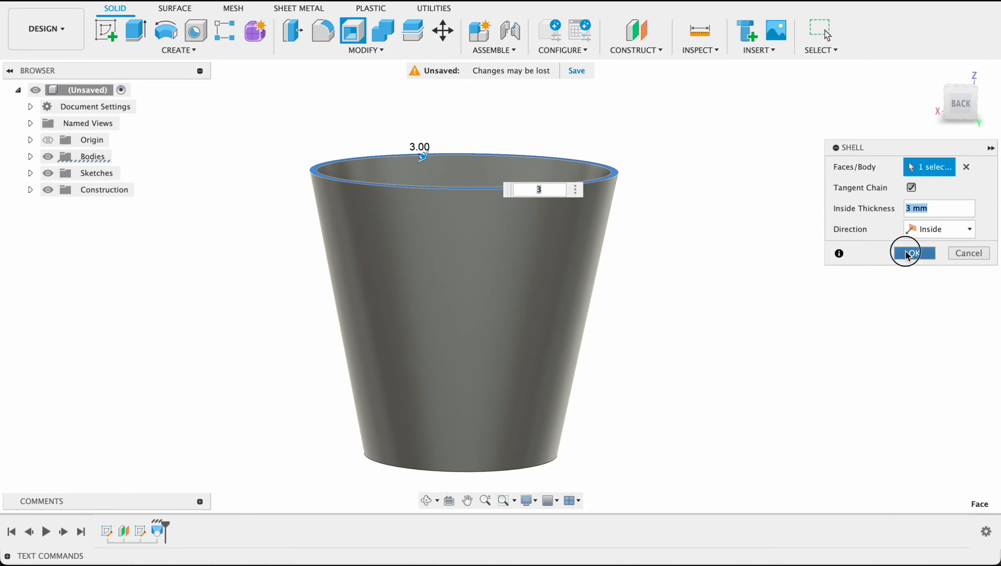
pyautogui.click(913, 253)
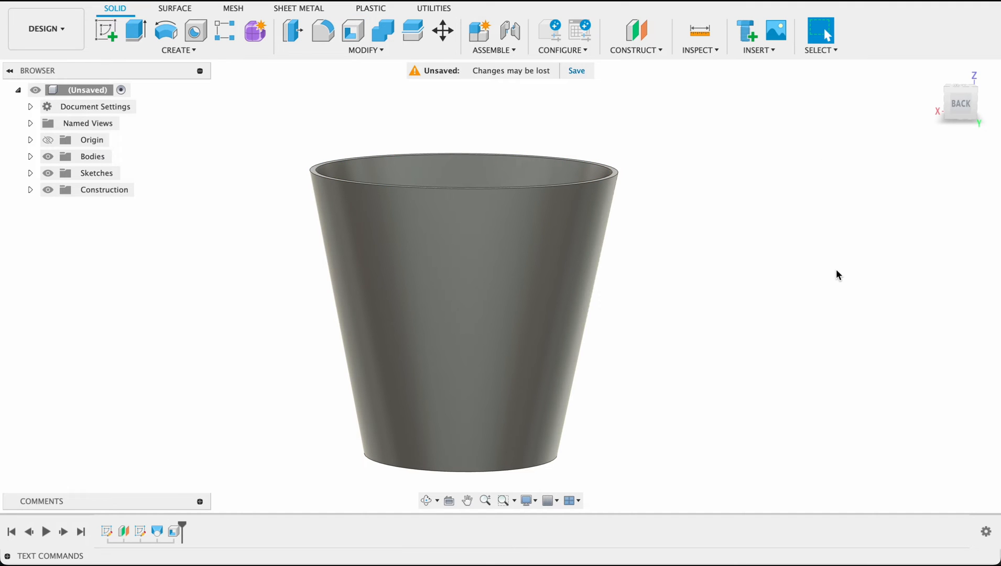
pyautogui.moveTo(313, 202)
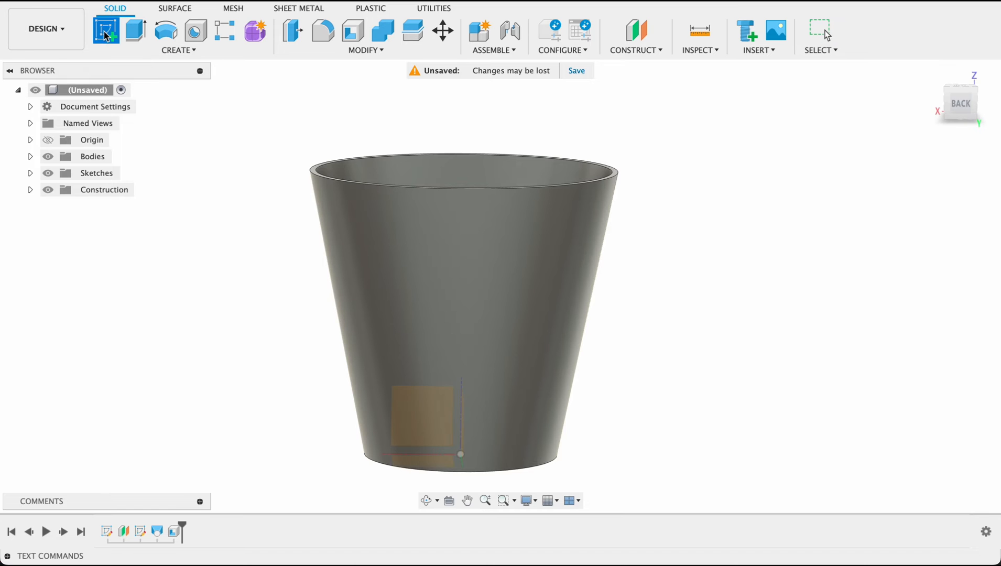
# Start a side sketch projecting the top rim edge and begin a line at its midpoint
pyautogui.click(105, 30)
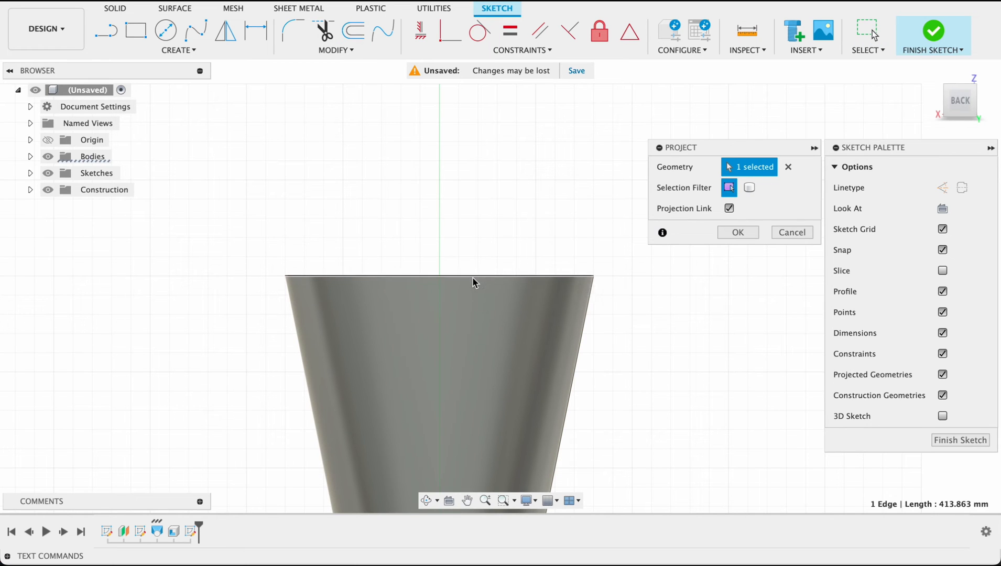
pyautogui.click(737, 232)
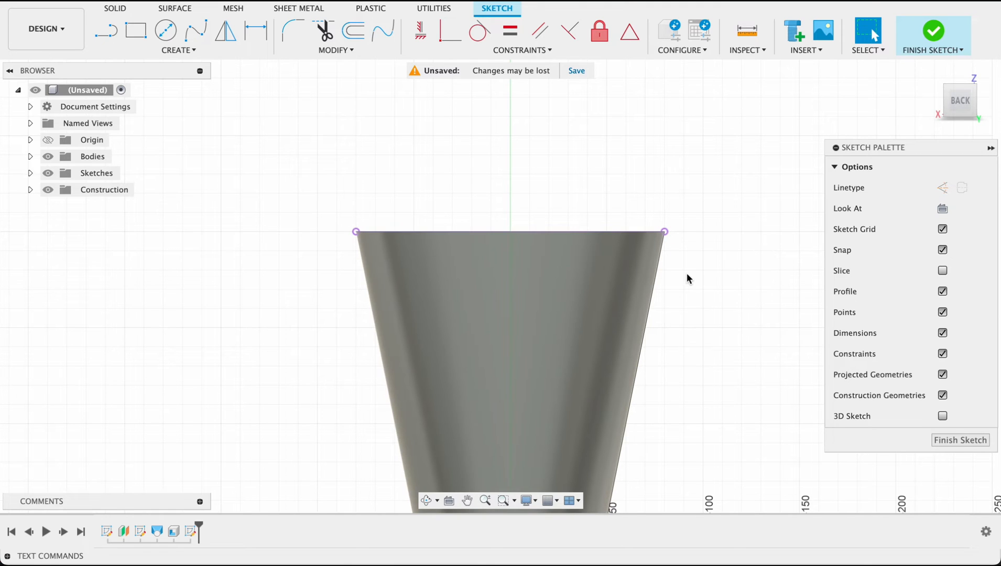
pyautogui.click(106, 29)
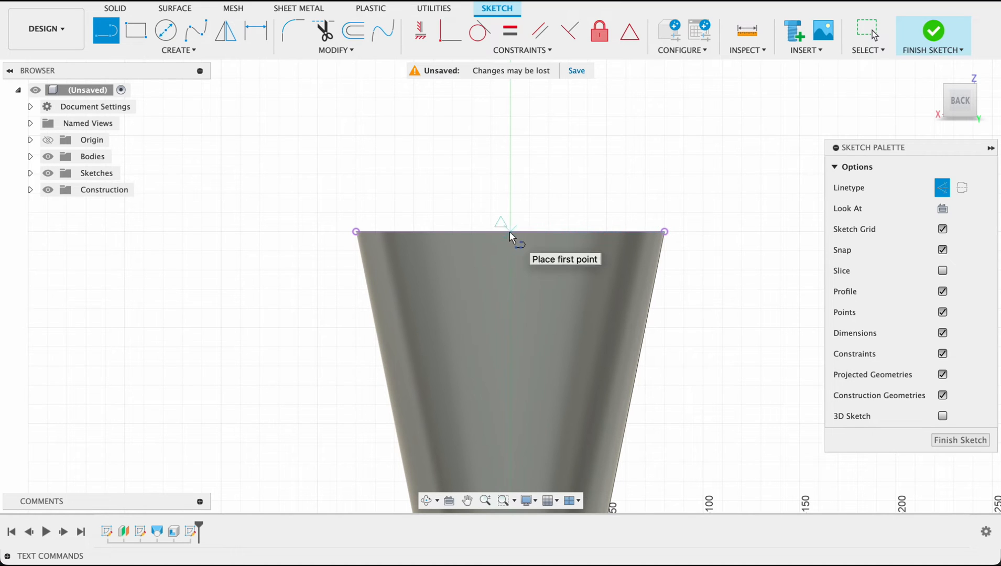
pyautogui.click(501, 231)
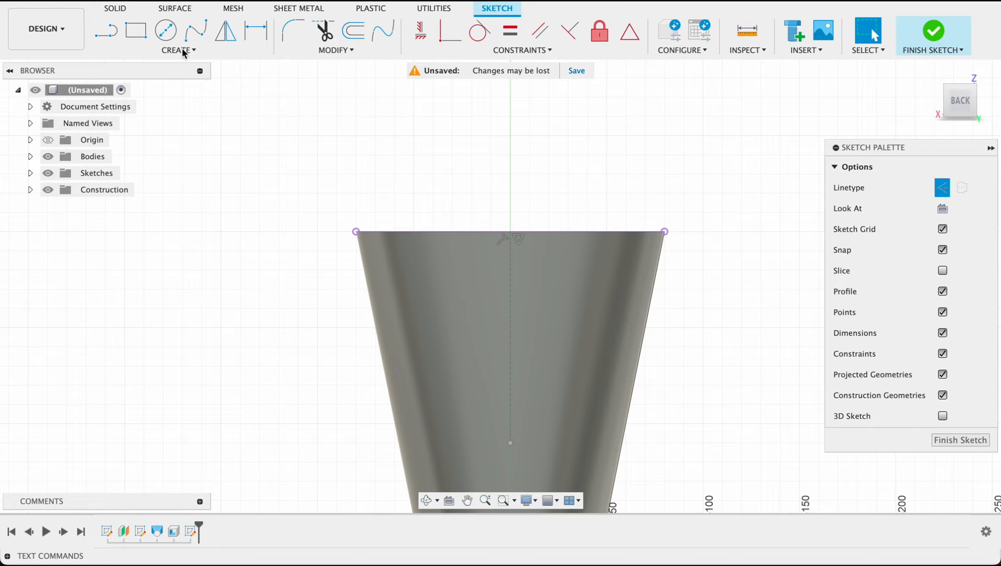
# Draw a downward arc between the rim corners and a closed 20 mm box above it, then finish
pyautogui.click(178, 50)
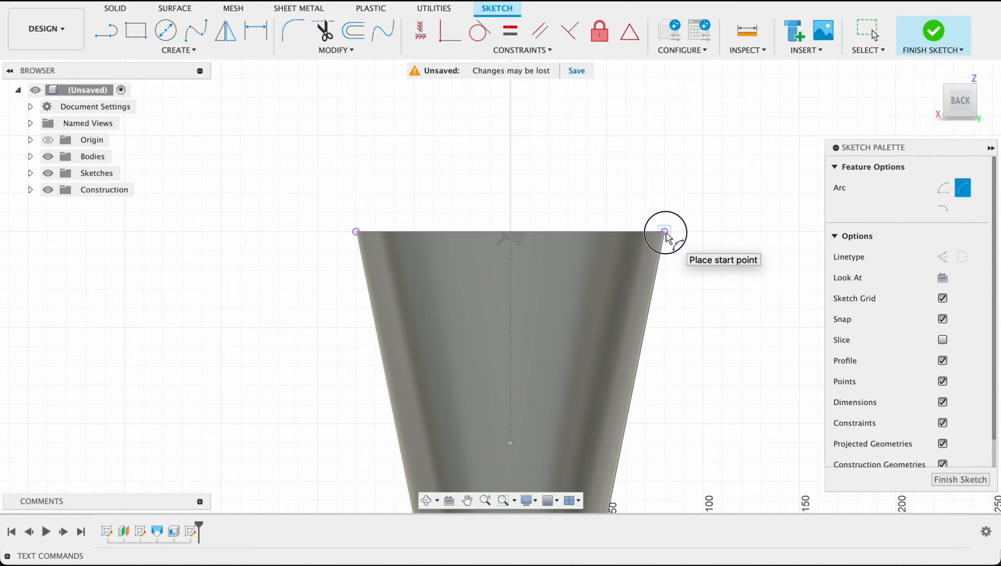
pyautogui.click(664, 232)
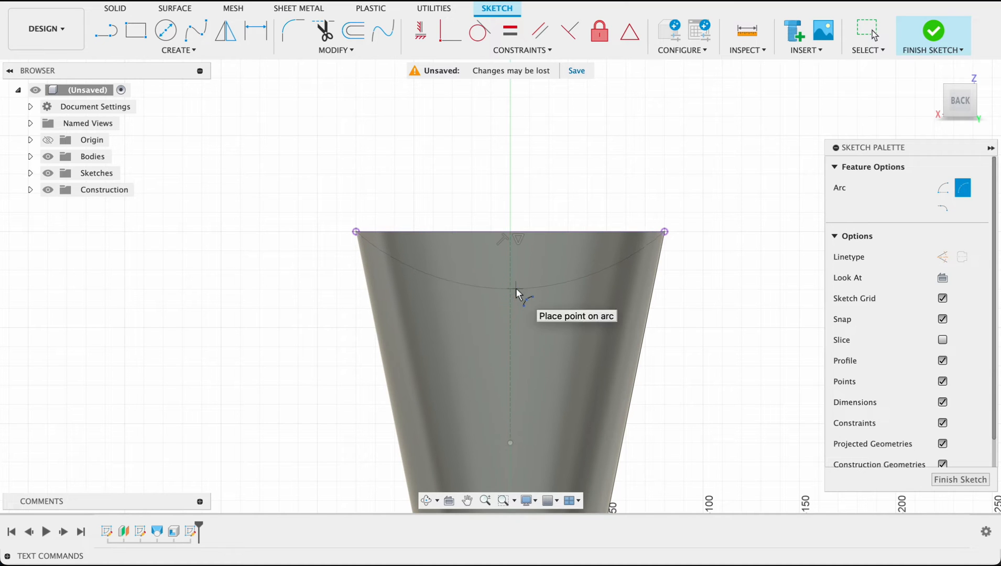
pyautogui.moveTo(503, 296)
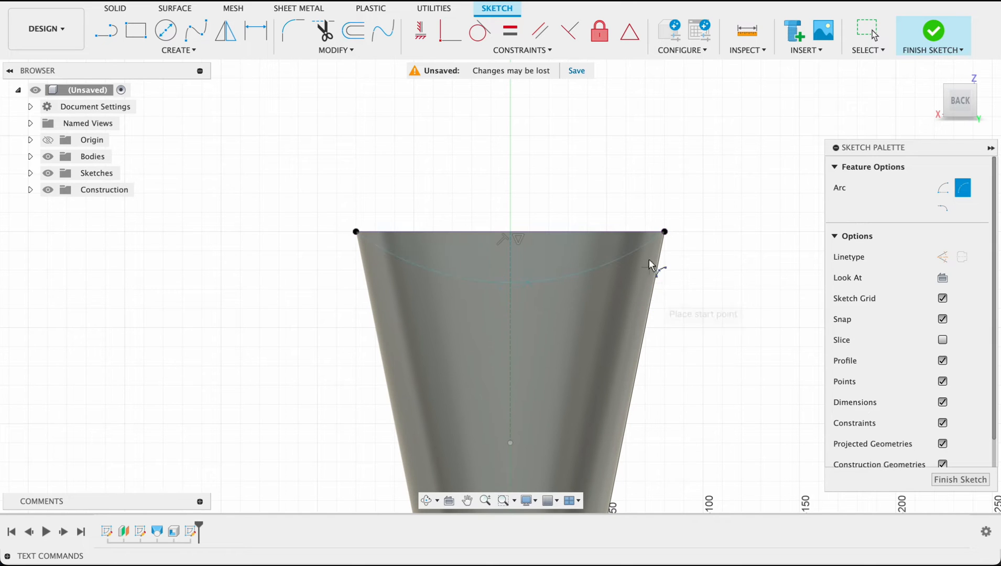
pyautogui.moveTo(573, 266)
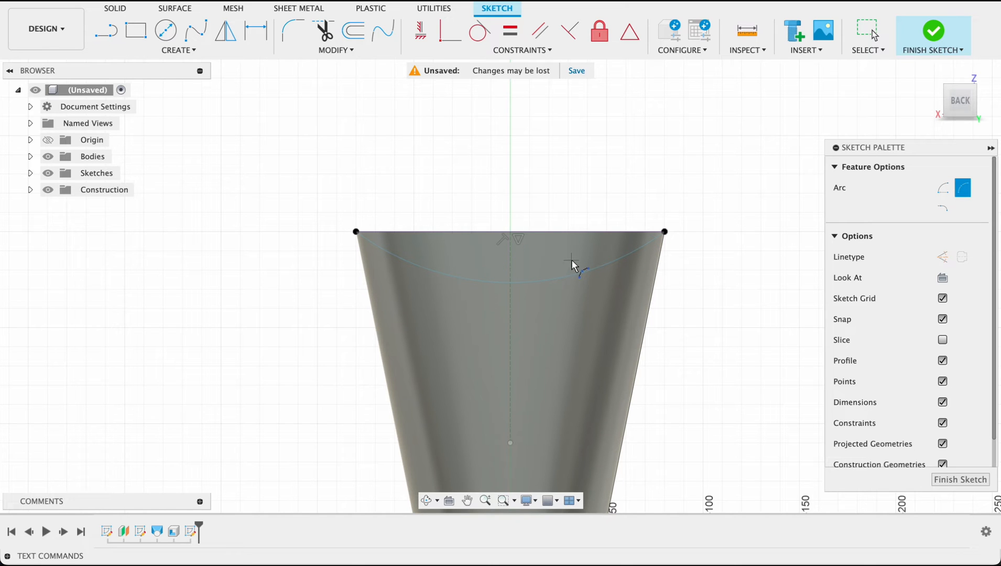
pyautogui.click(106, 30)
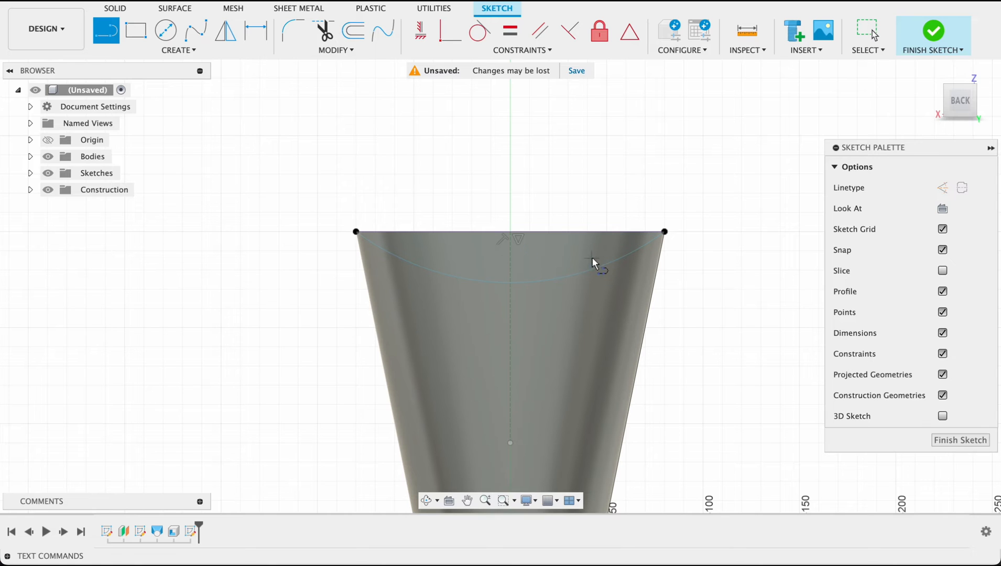
pyautogui.moveTo(664, 235)
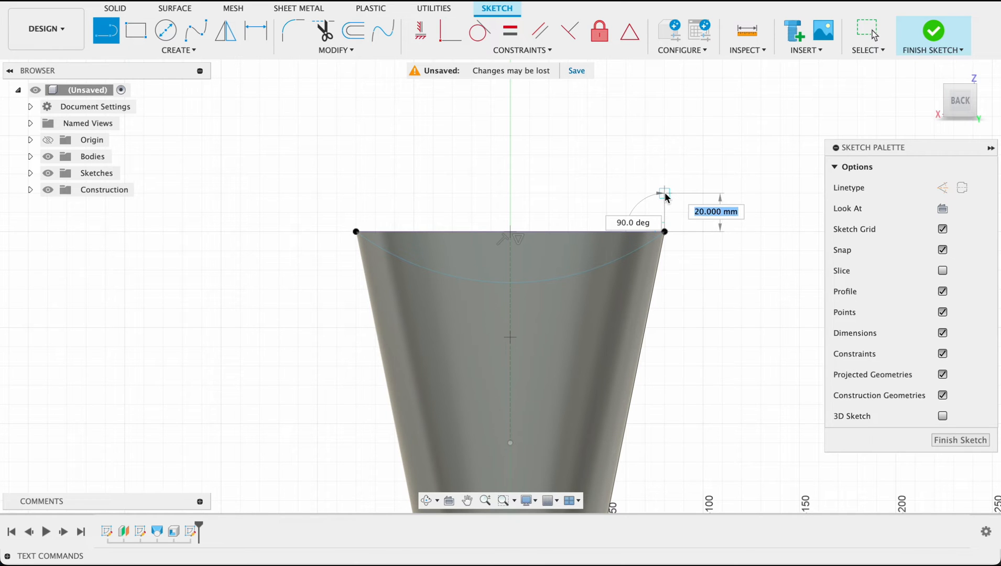
pyautogui.click(356, 232)
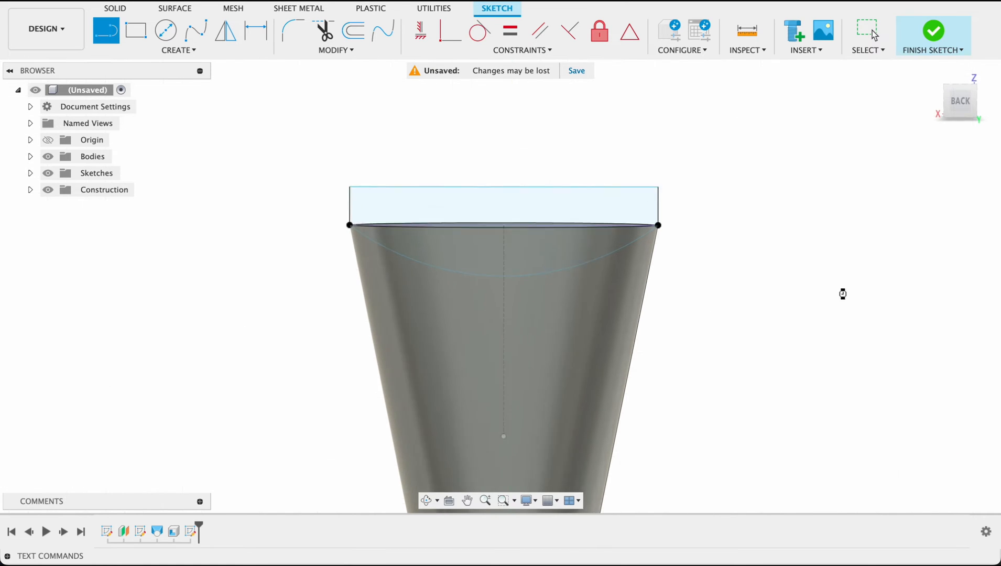
pyautogui.click(933, 30)
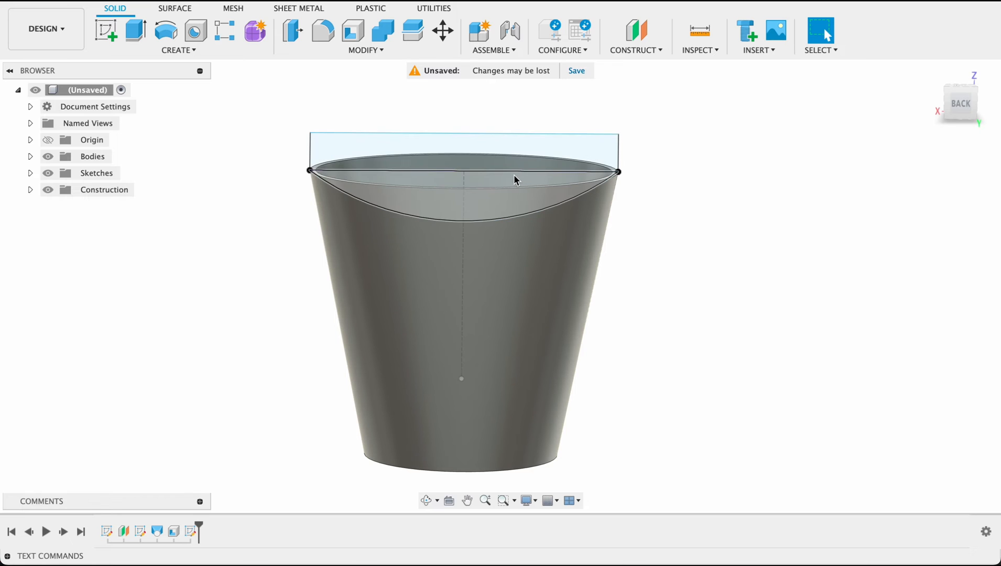
pyautogui.moveTo(499, 183)
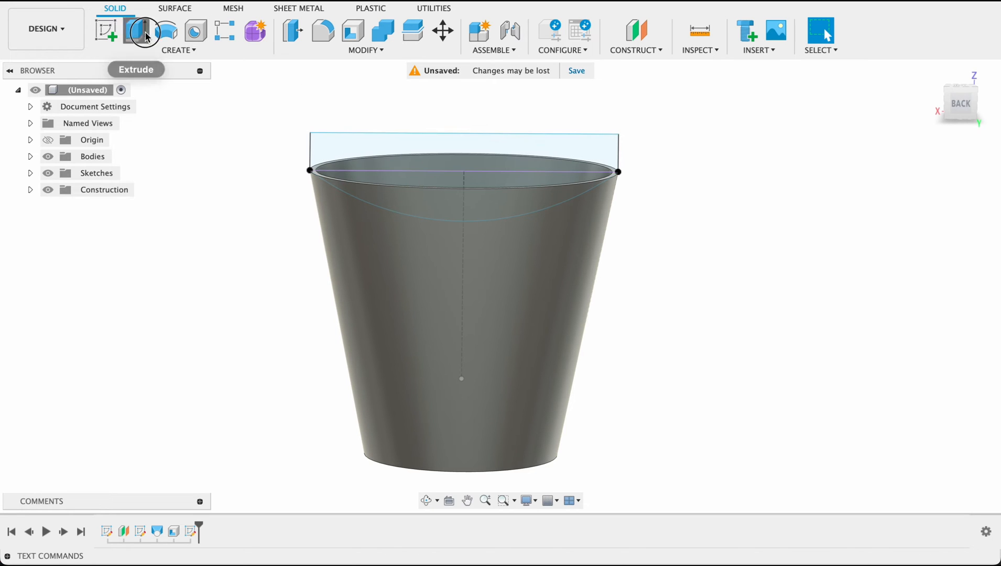
# Extrude the profile above the arc symmetrically past the whole cup as a Cut
pyautogui.click(143, 32)
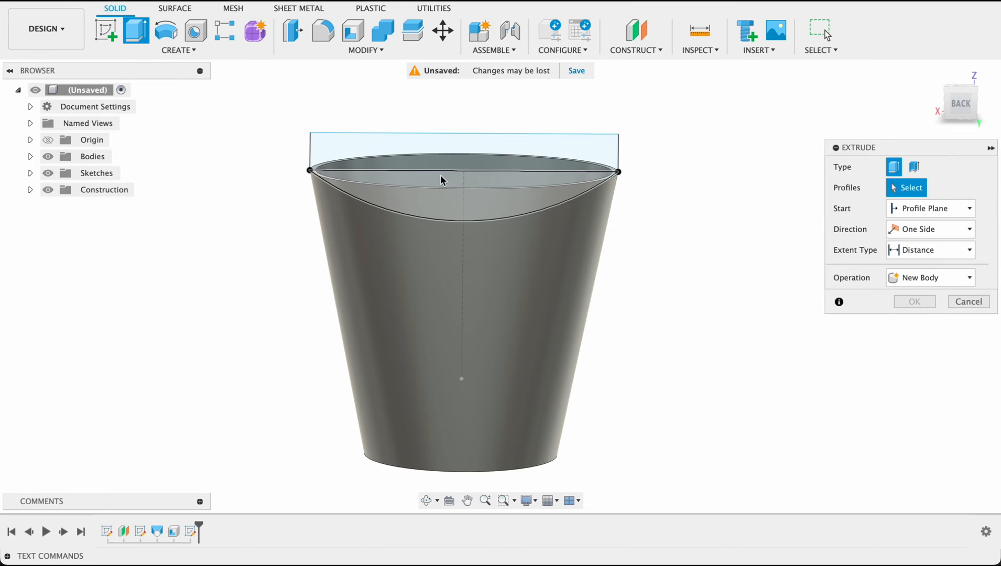
pyautogui.click(460, 153)
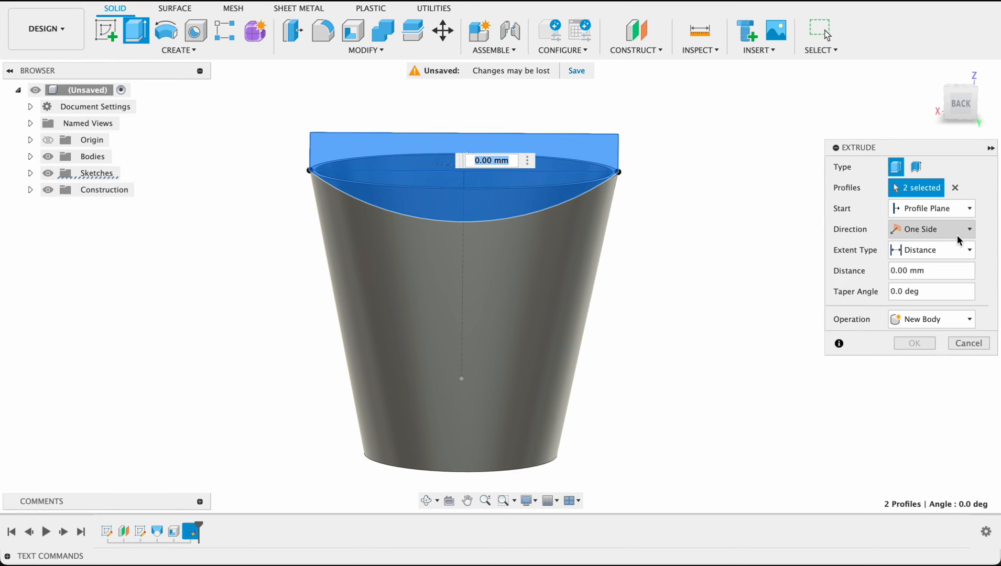
pyautogui.click(932, 229)
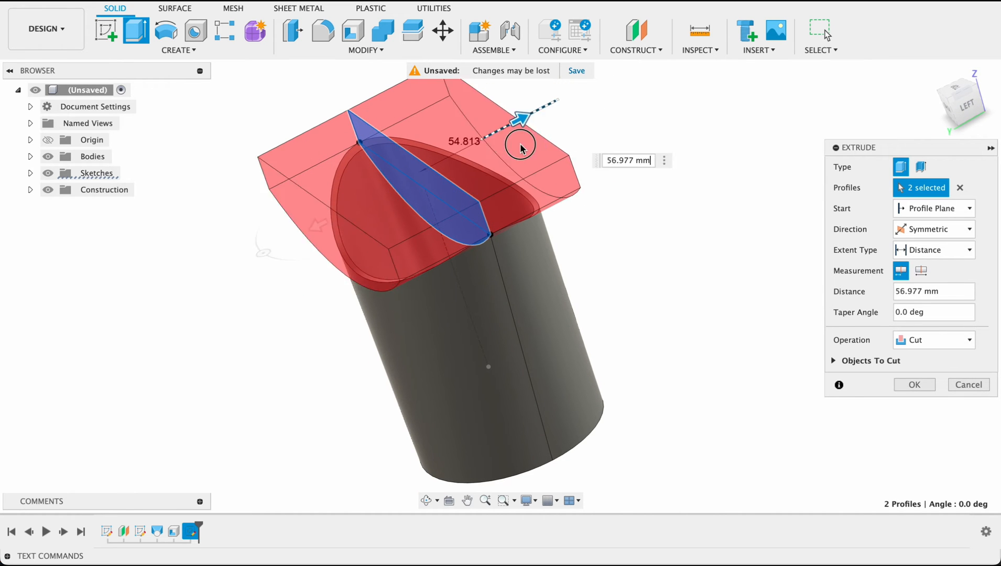
pyautogui.moveTo(521, 146); pyautogui.dragTo(473, 156)
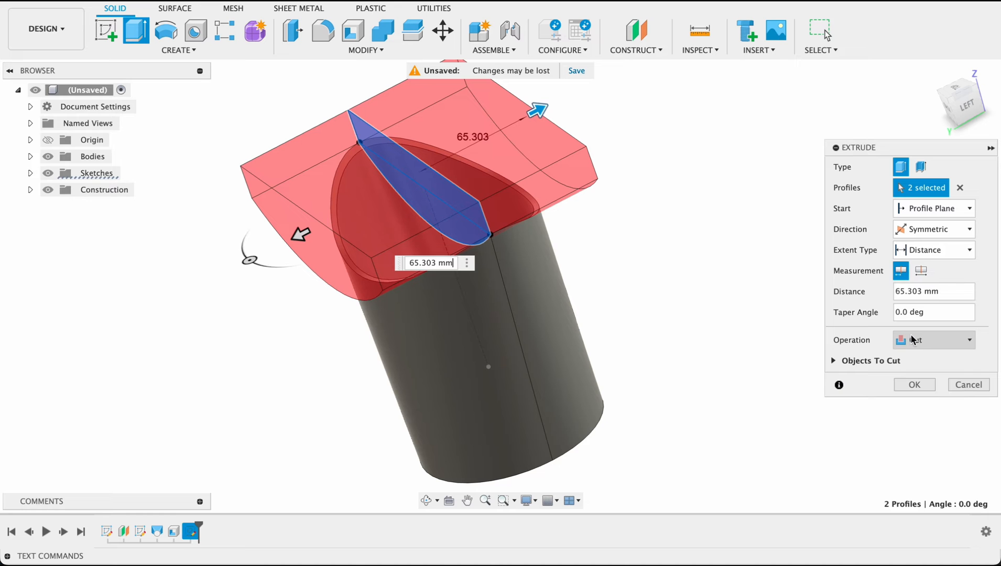
pyautogui.moveTo(915, 340)
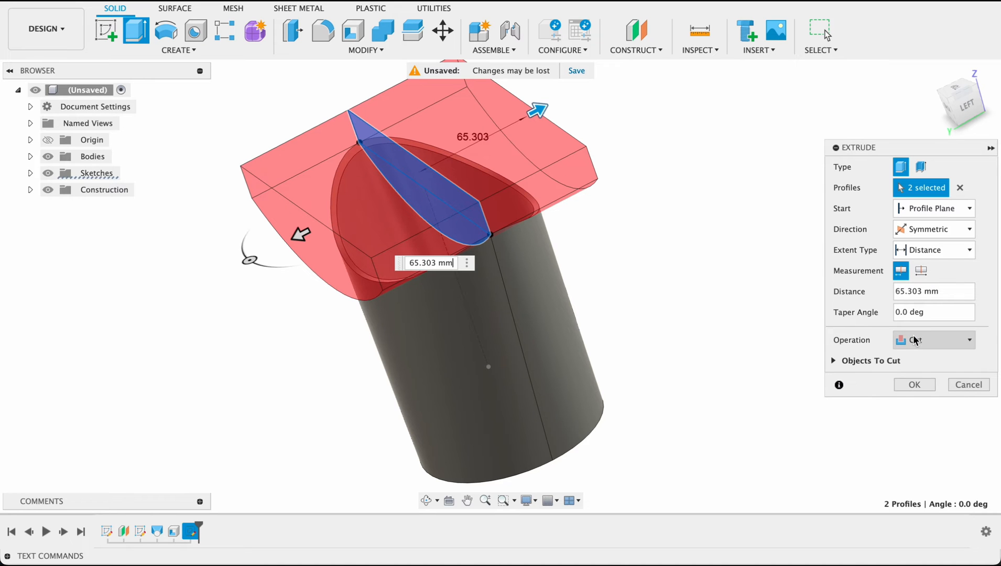
pyautogui.click(932, 340)
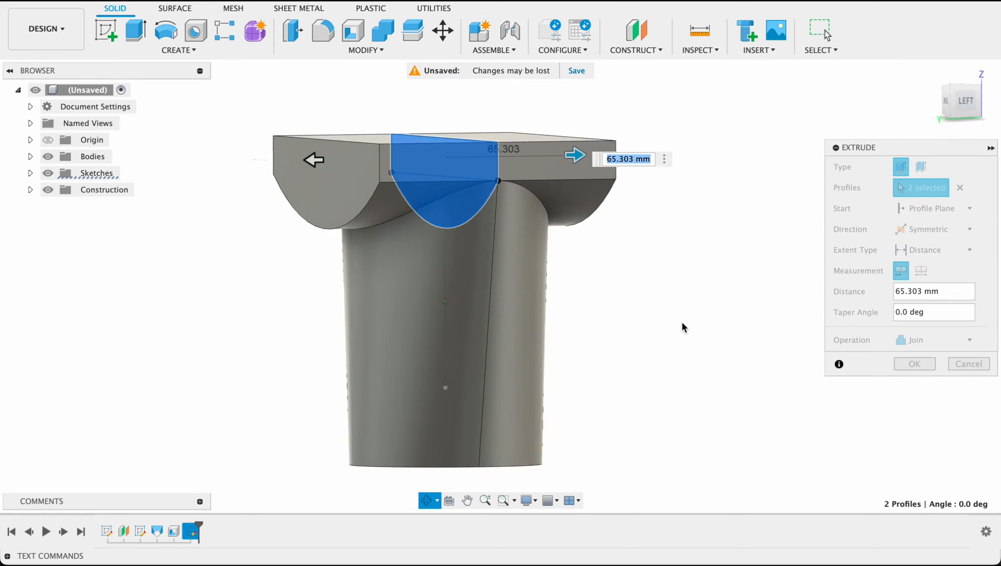
pyautogui.click(933, 340)
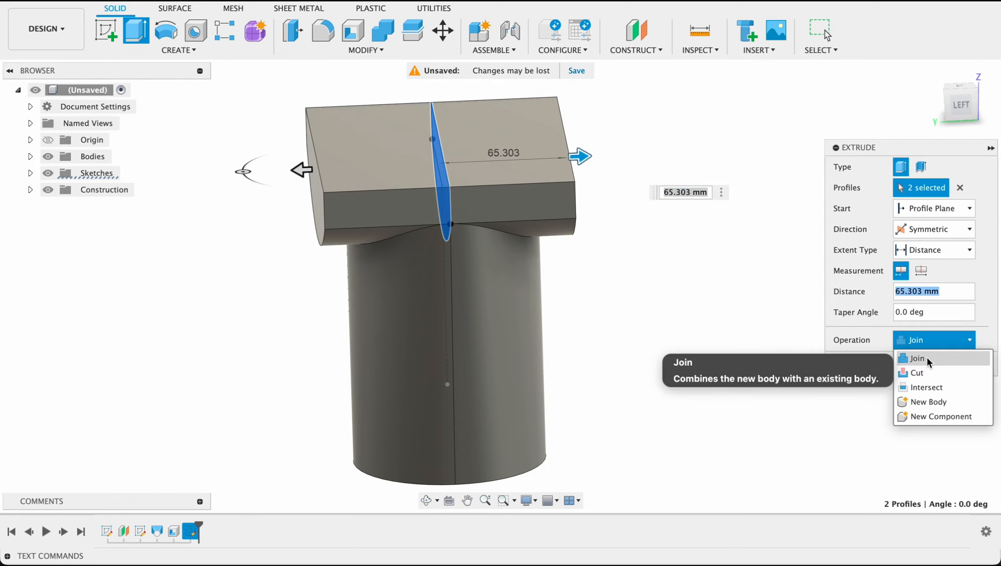
pyautogui.click(917, 372)
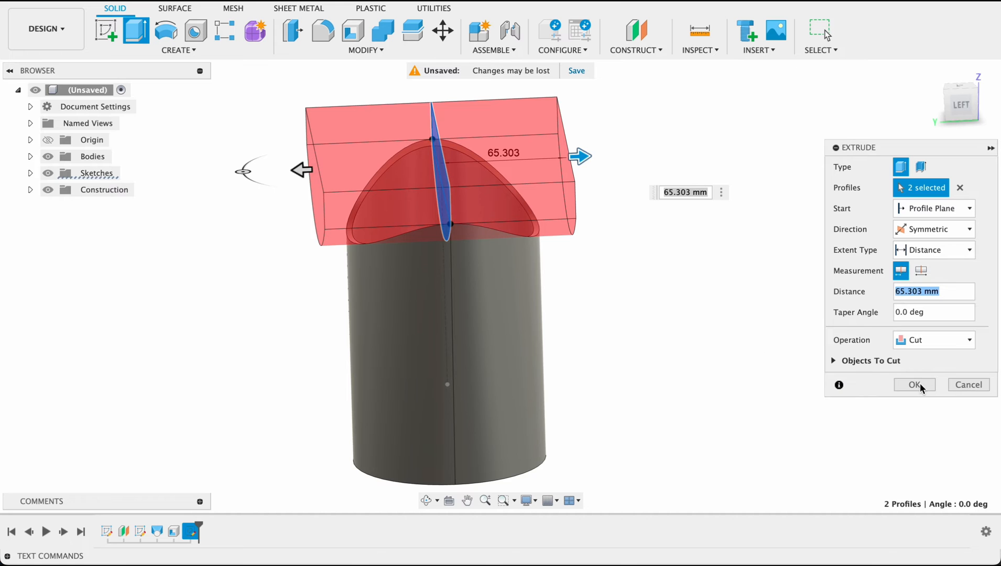
pyautogui.click(913, 384)
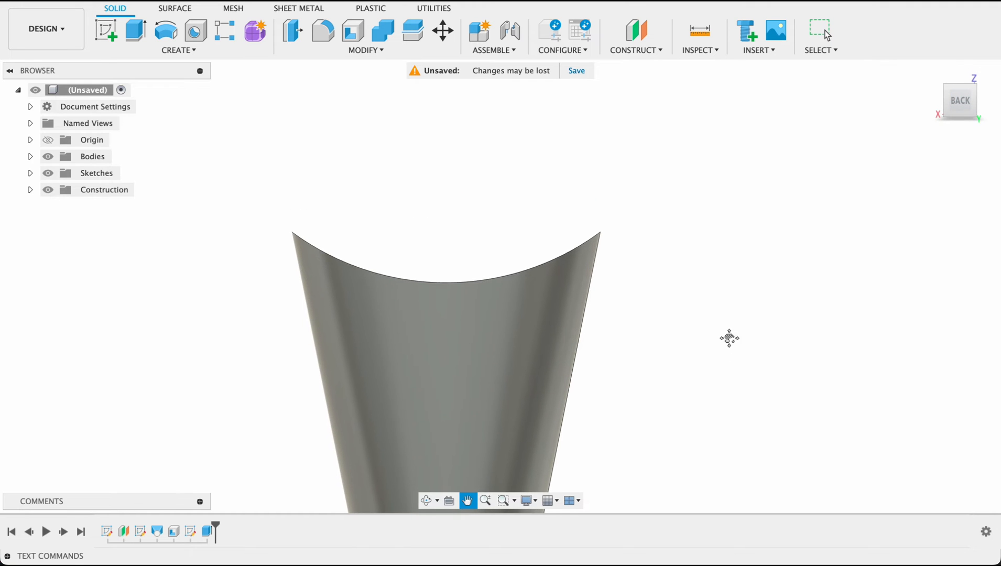
pyautogui.moveTo(729, 338); pyautogui.dragTo(757, 278)
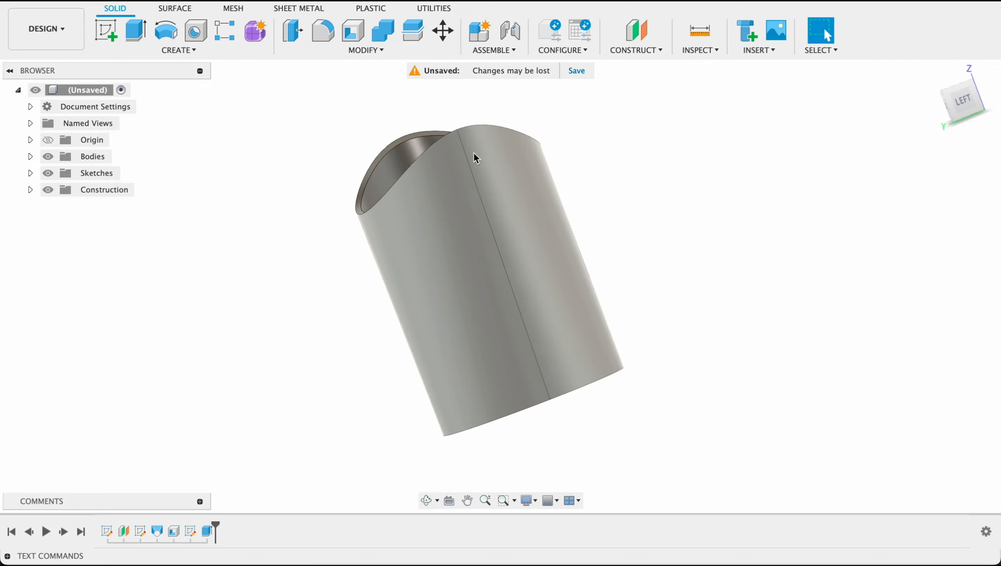
pyautogui.moveTo(475, 158); pyautogui.dragTo(447, 222)
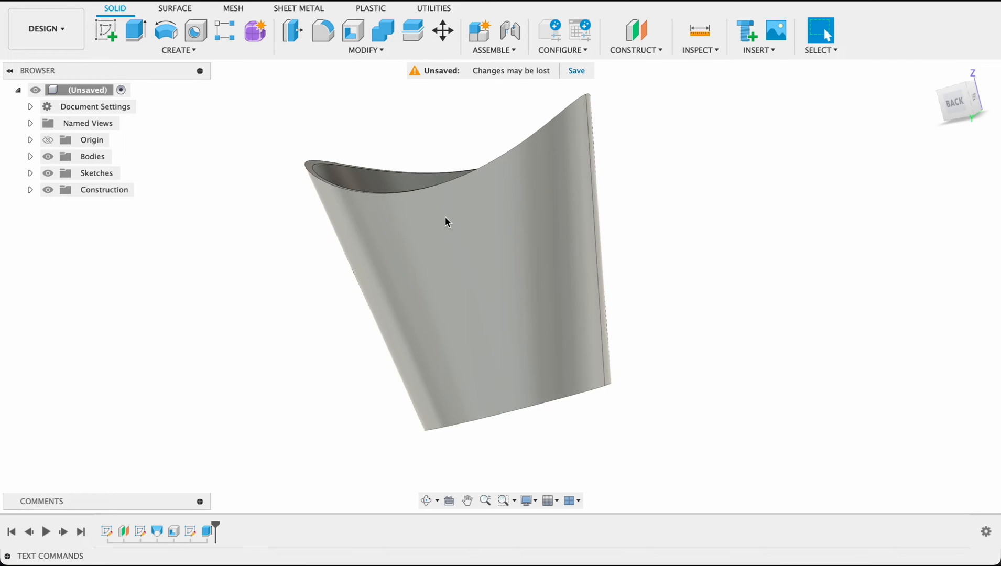
pyautogui.moveTo(447, 224); pyautogui.dragTo(779, 349)
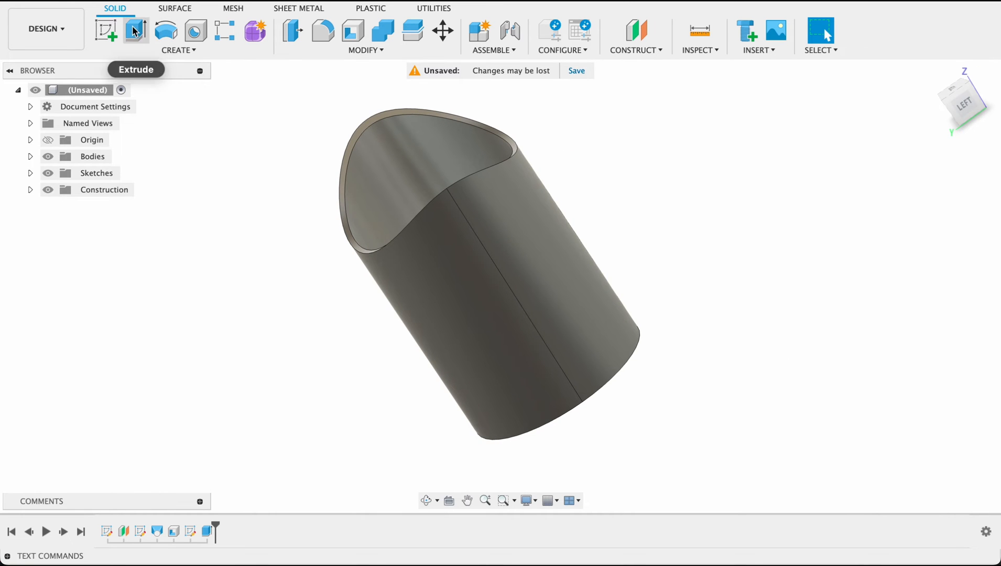
# Start a sketch on the side origin plane and project the base edge into it
pyautogui.click(106, 30)
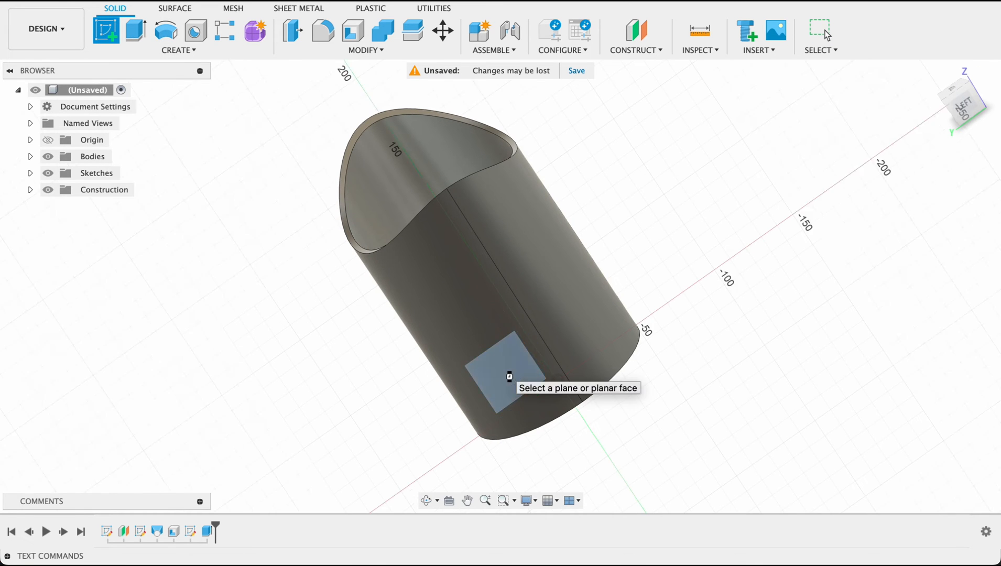
pyautogui.click(495, 374)
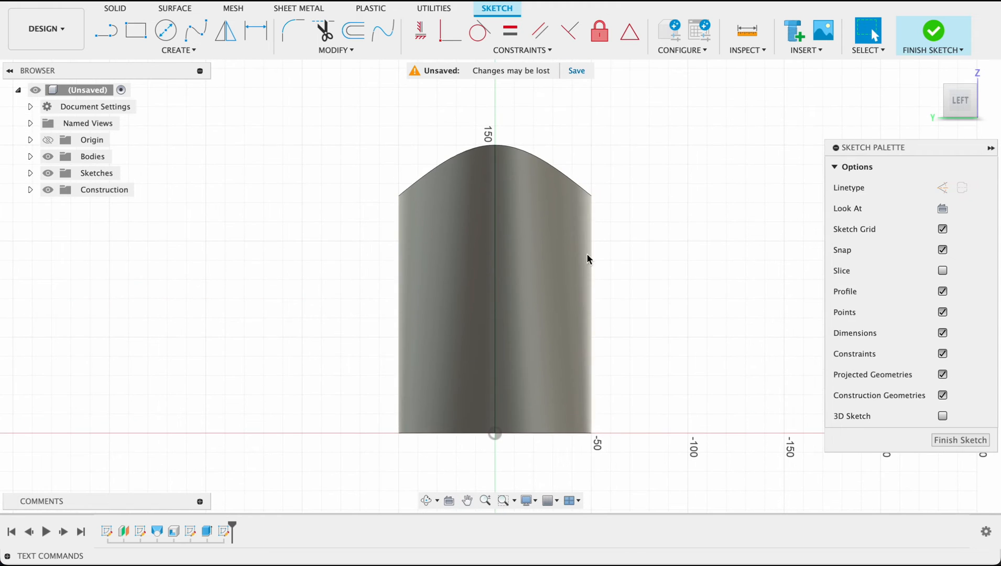
pyautogui.moveTo(150, 50)
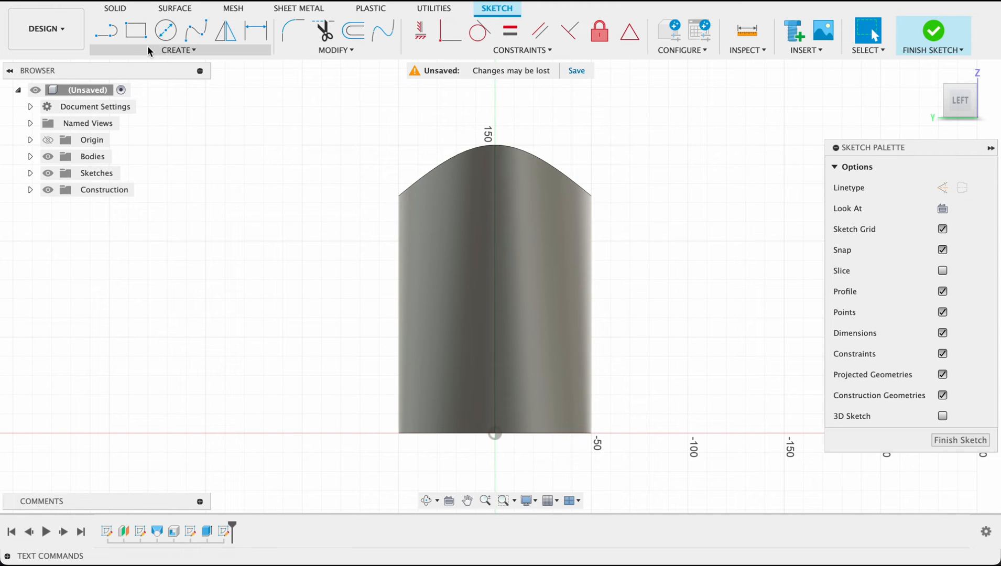
pyautogui.click(179, 50)
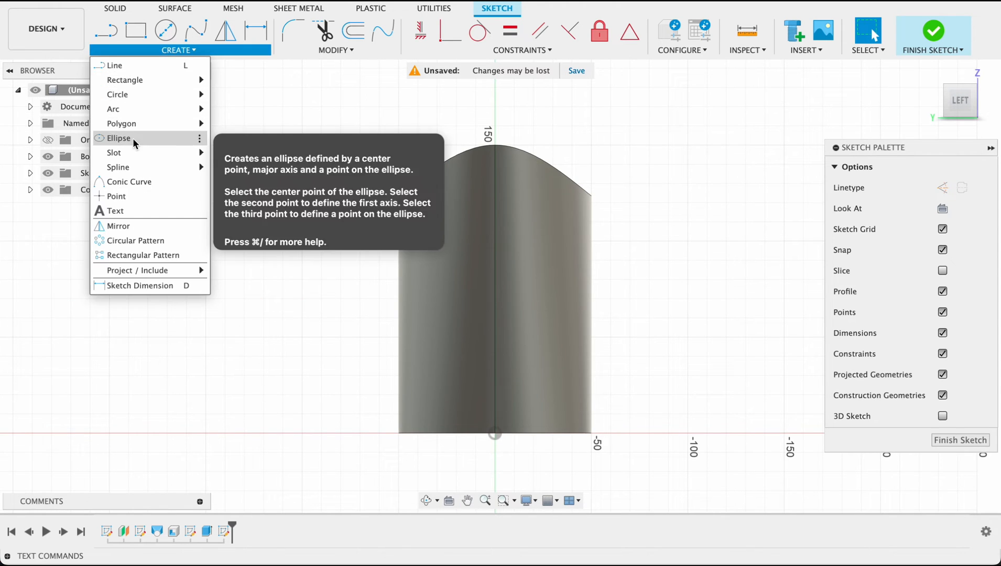
pyautogui.click(498, 195)
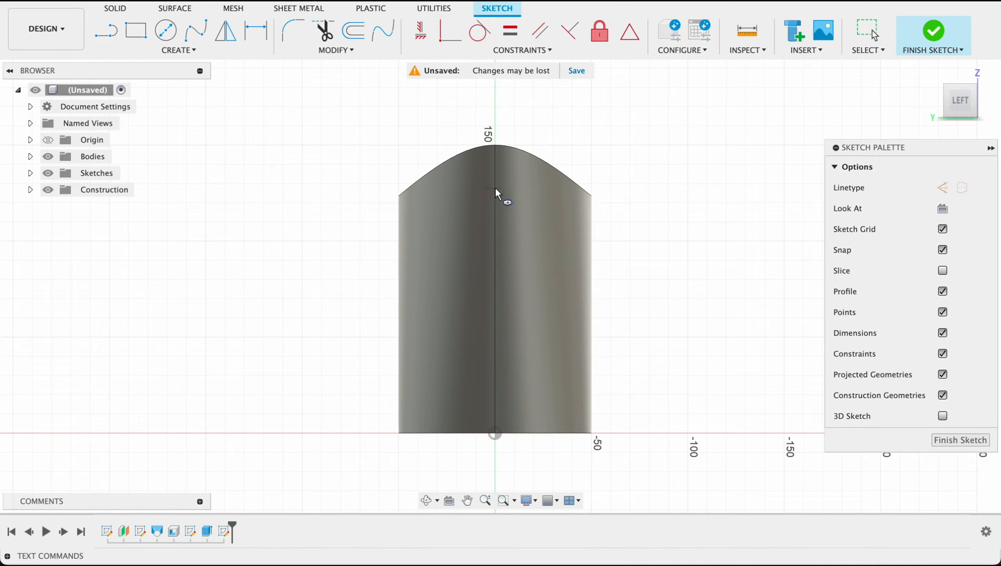
pyautogui.moveTo(495, 191)
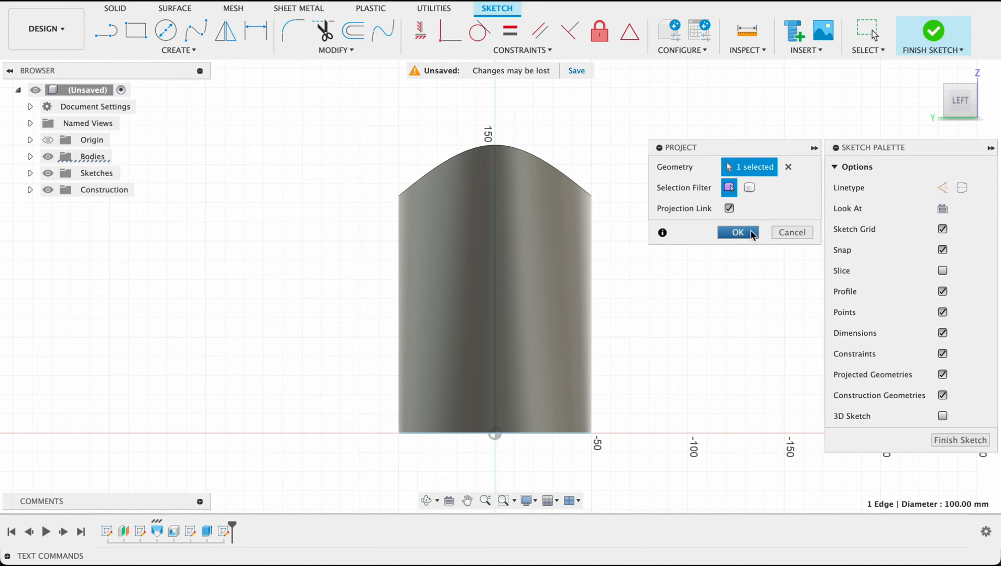
pyautogui.click(737, 232)
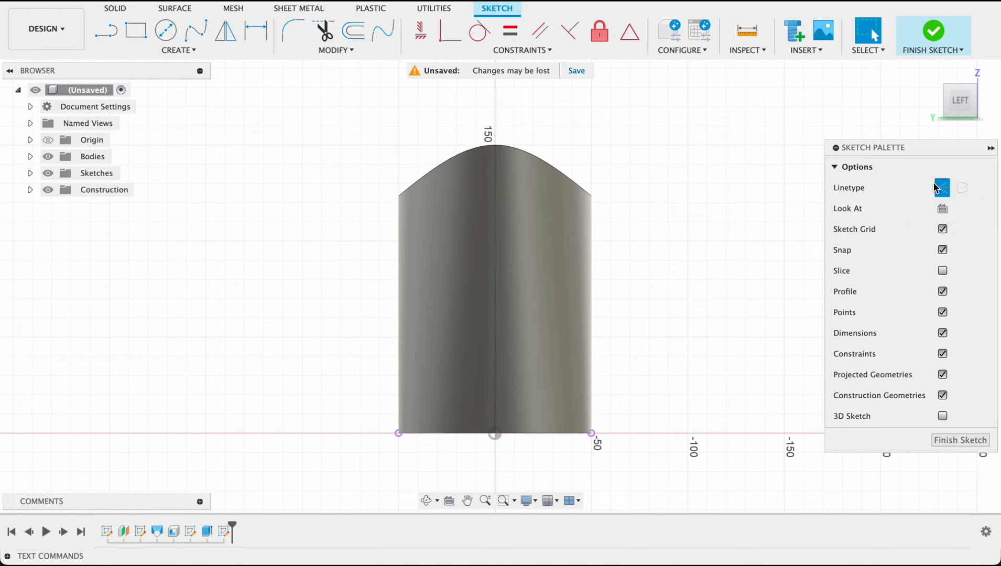
# Draw a vertical construction centre line from the base midpoint up past the top
pyautogui.click(106, 30)
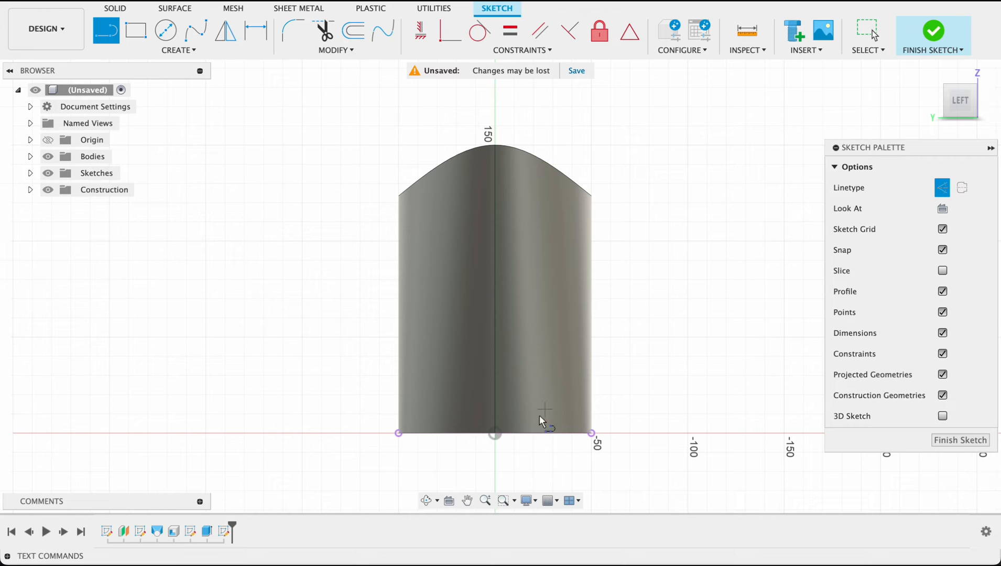
pyautogui.moveTo(497, 439)
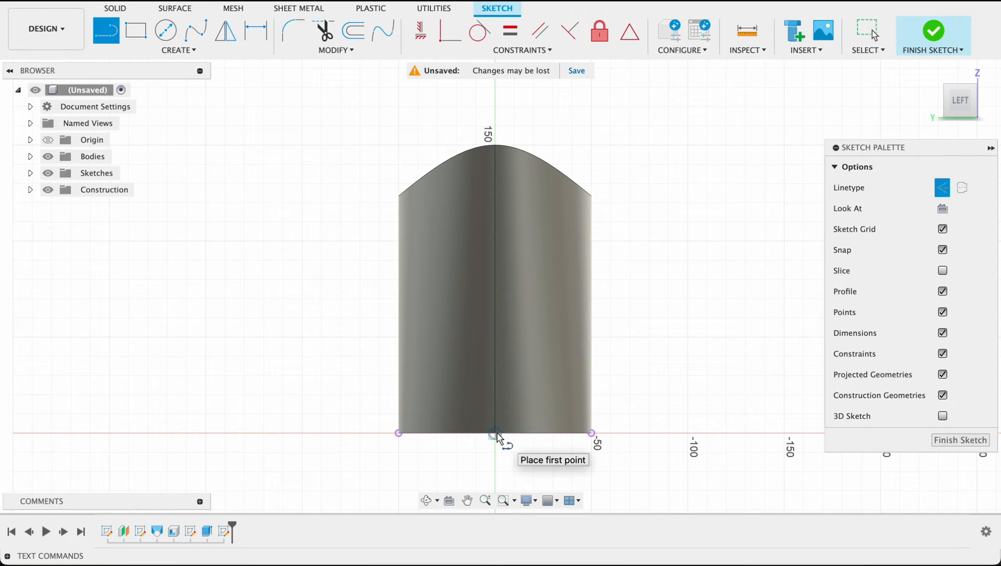
pyautogui.click(495, 434)
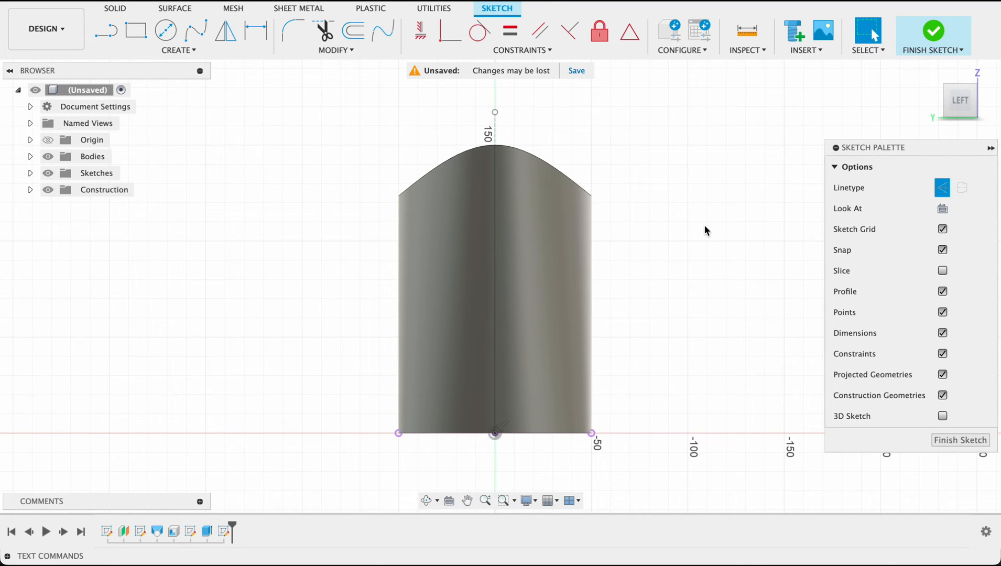
pyautogui.click(178, 50)
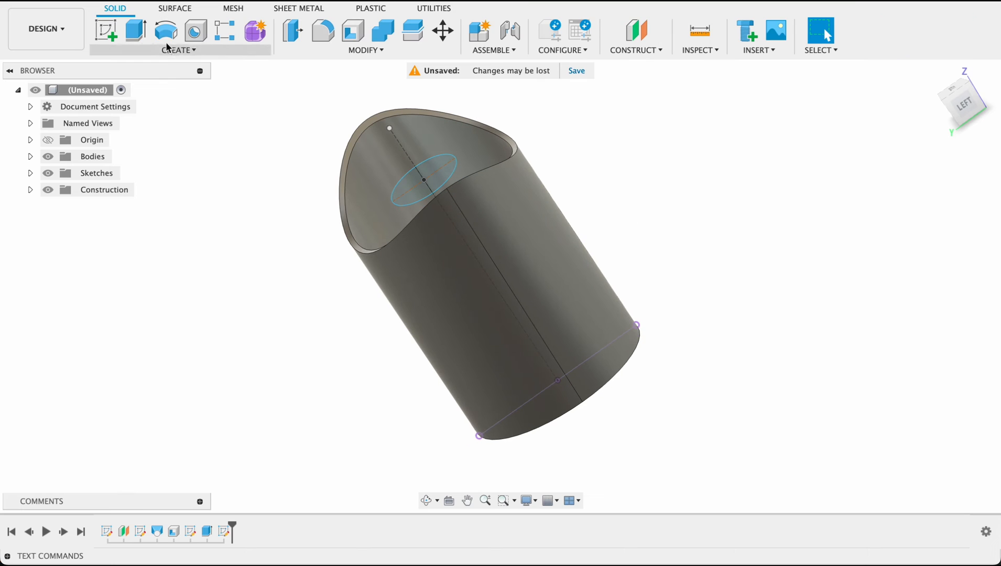
# Extrude-cut the ellipse profile symmetrically through both basket walls
pyautogui.click(135, 30)
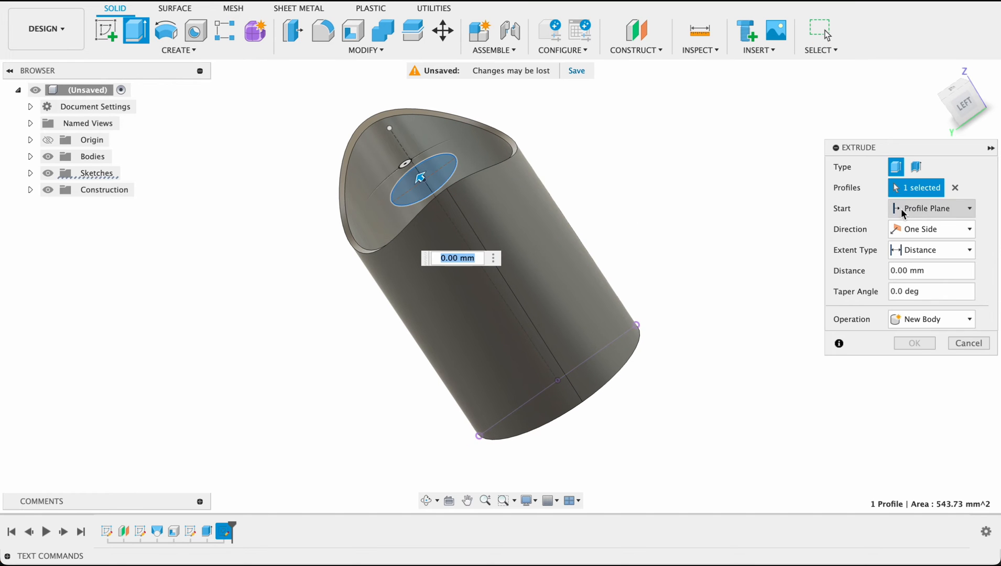
pyautogui.click(931, 228)
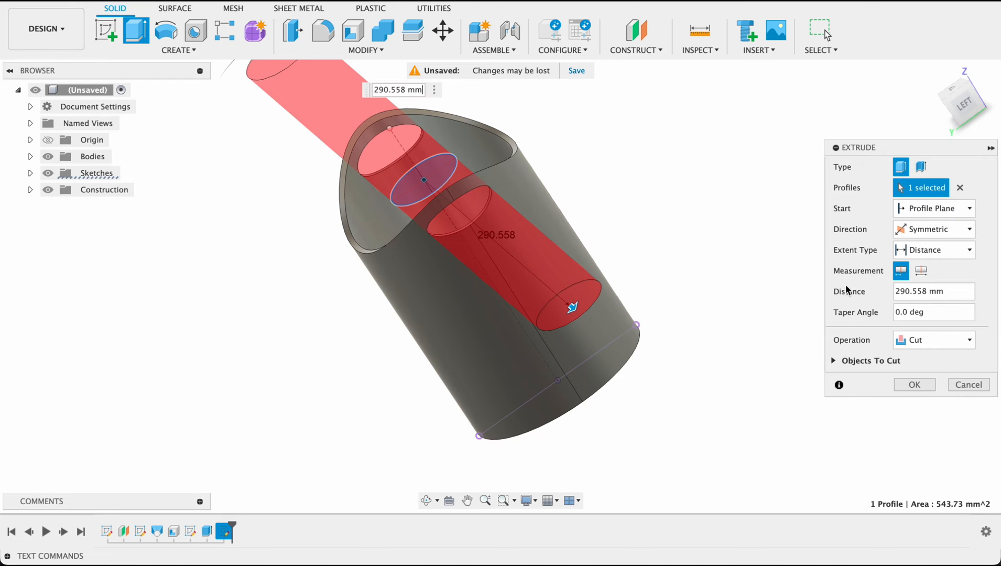
pyautogui.click(913, 385)
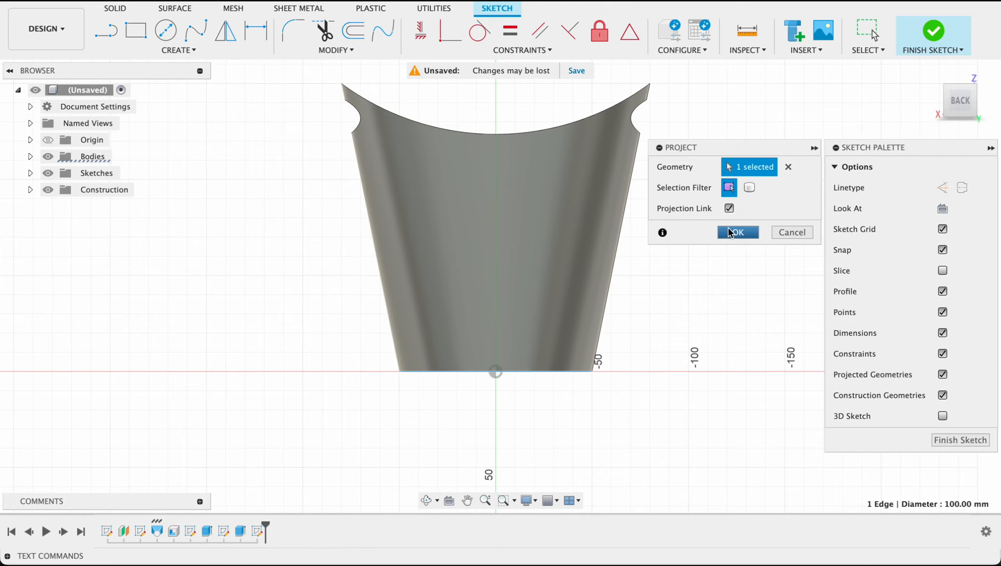
# Project the basket's base edge and start the centre line from its midpoint
pyautogui.click(738, 232)
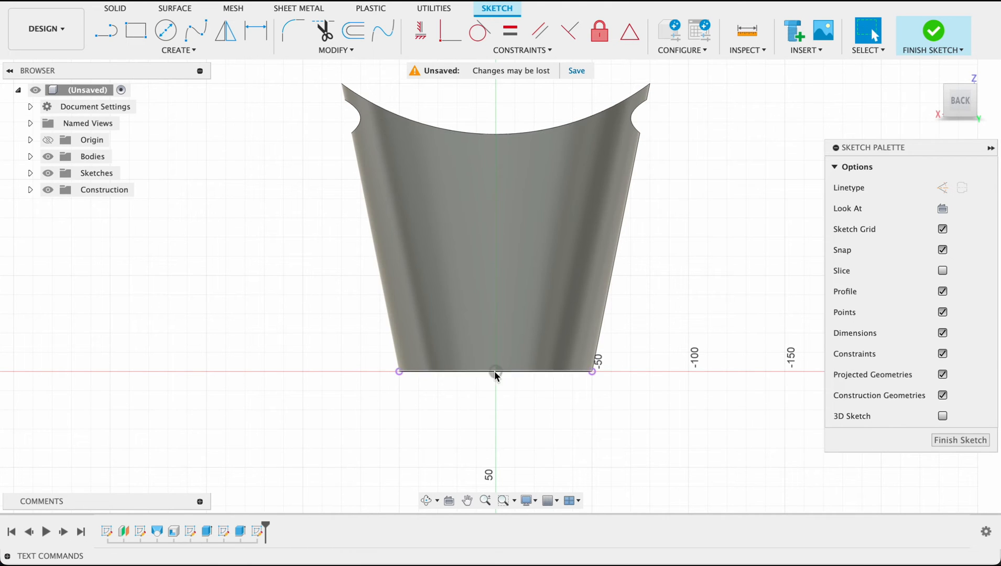
pyautogui.click(106, 30)
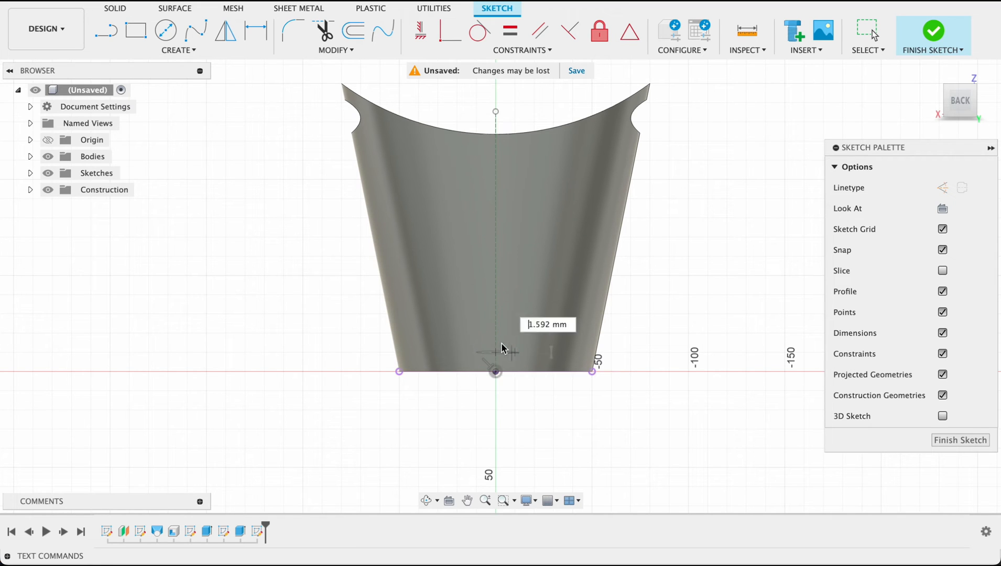
pyautogui.moveTo(741, 422)
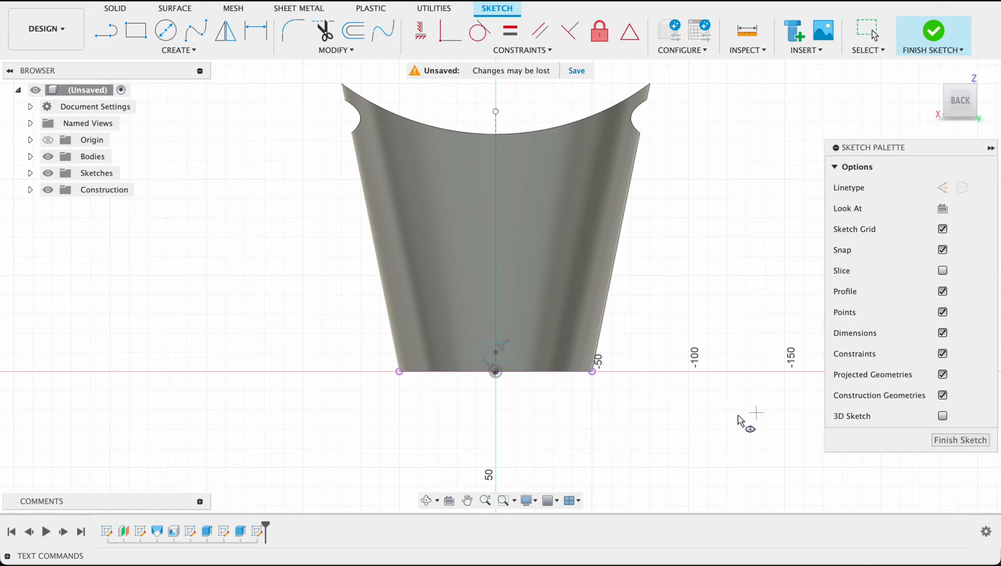
pyautogui.moveTo(654, 410)
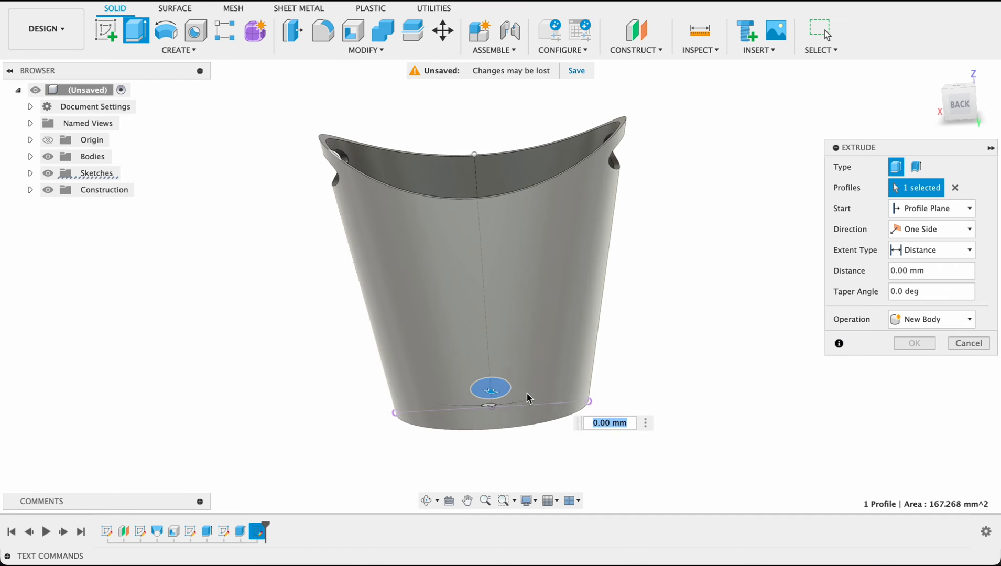
# Cut the small circle symmetrically through the lower wall as a drain hole
pyautogui.click(930, 228)
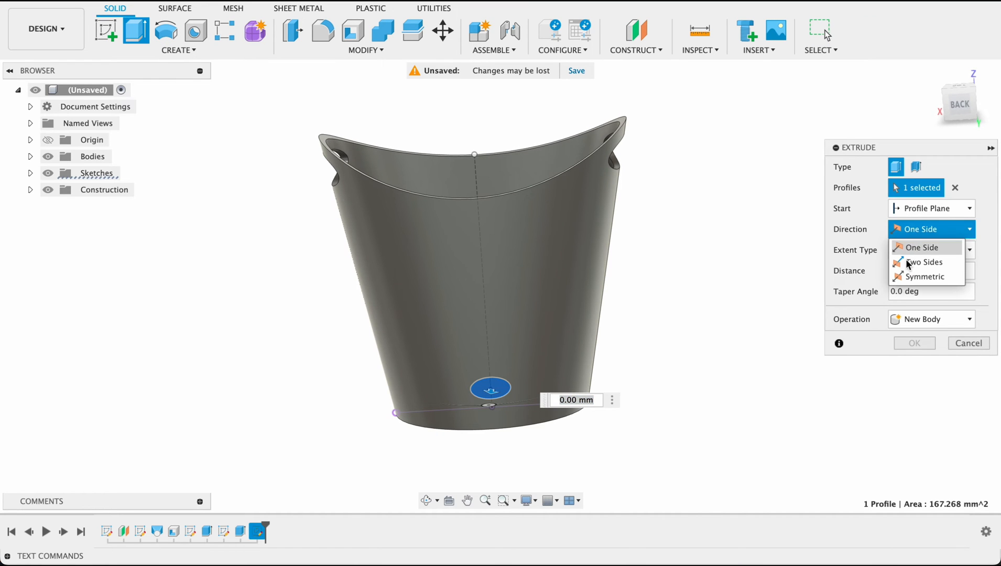
pyautogui.click(925, 277)
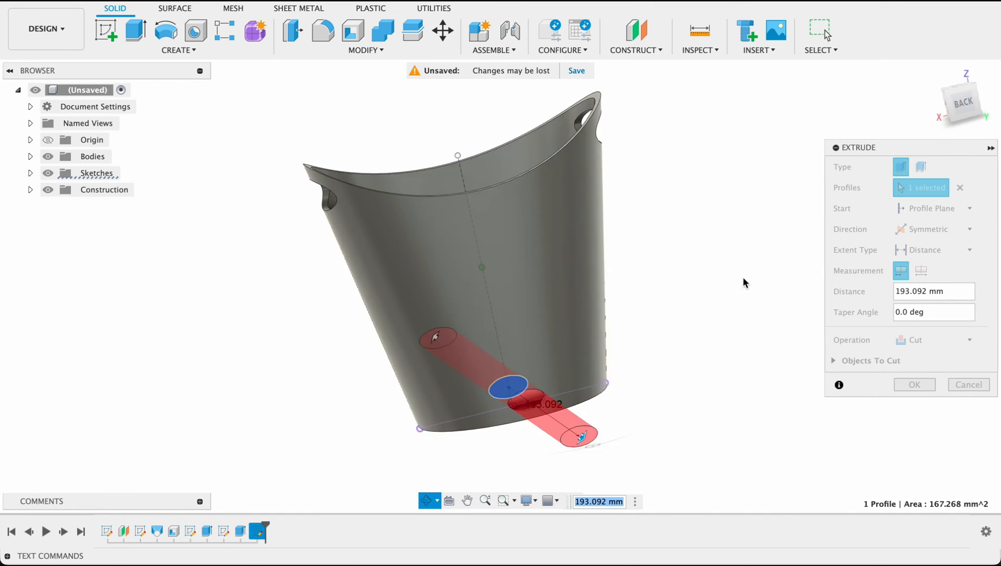
pyautogui.click(914, 384)
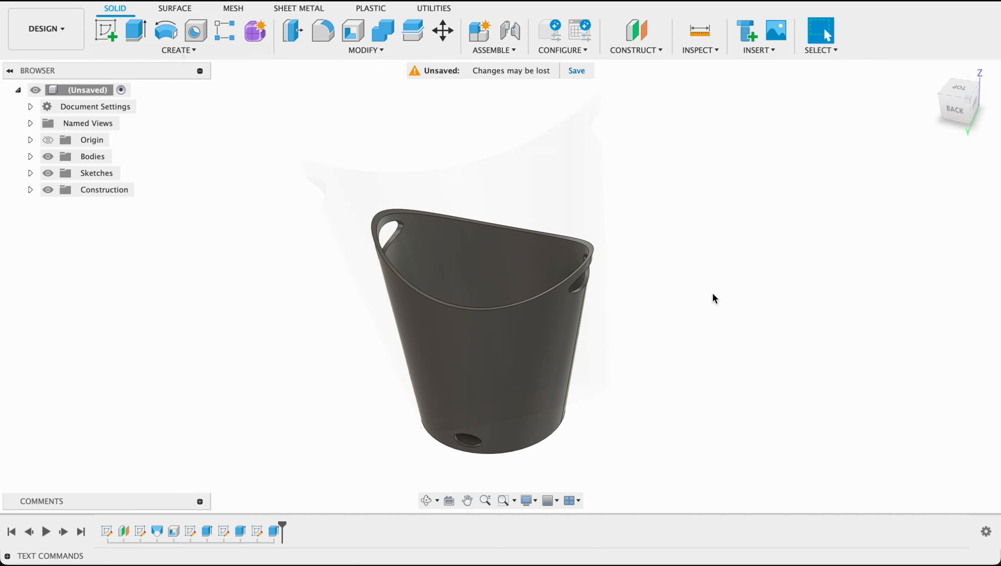
# Repeat the drain hole around the basket as a circular pattern of 16 copies
pyautogui.click(178, 50)
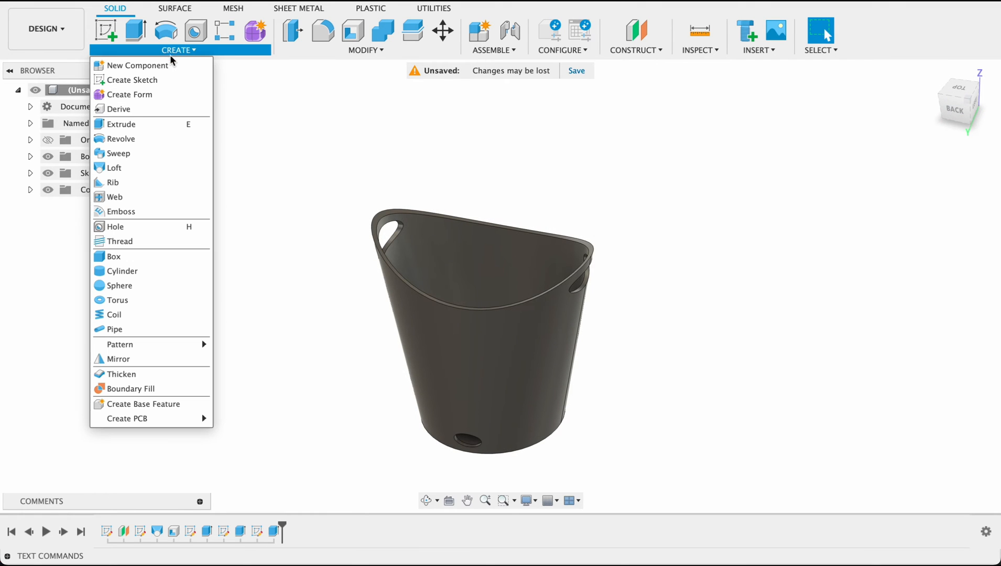
pyautogui.moveTo(118, 344)
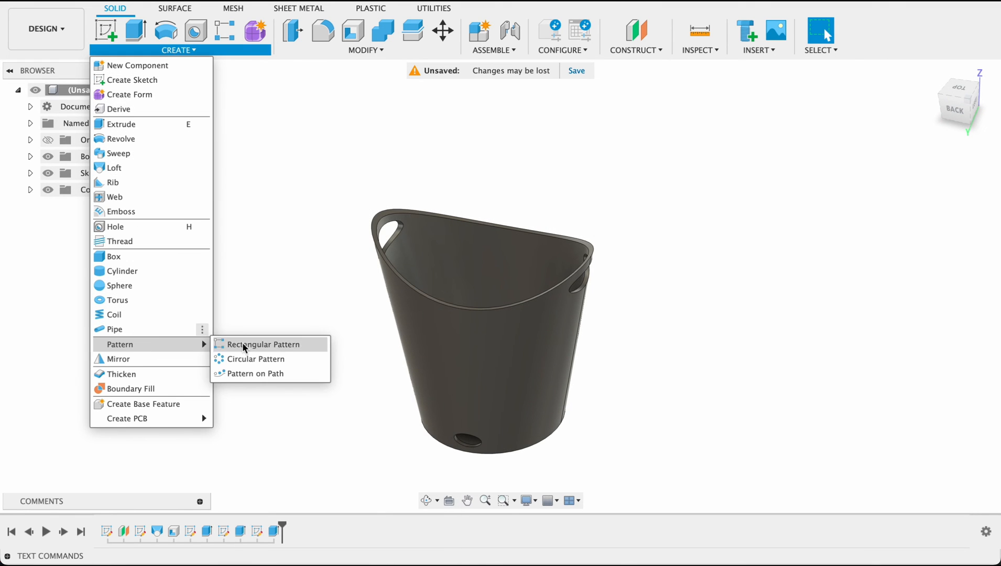
pyautogui.click(256, 358)
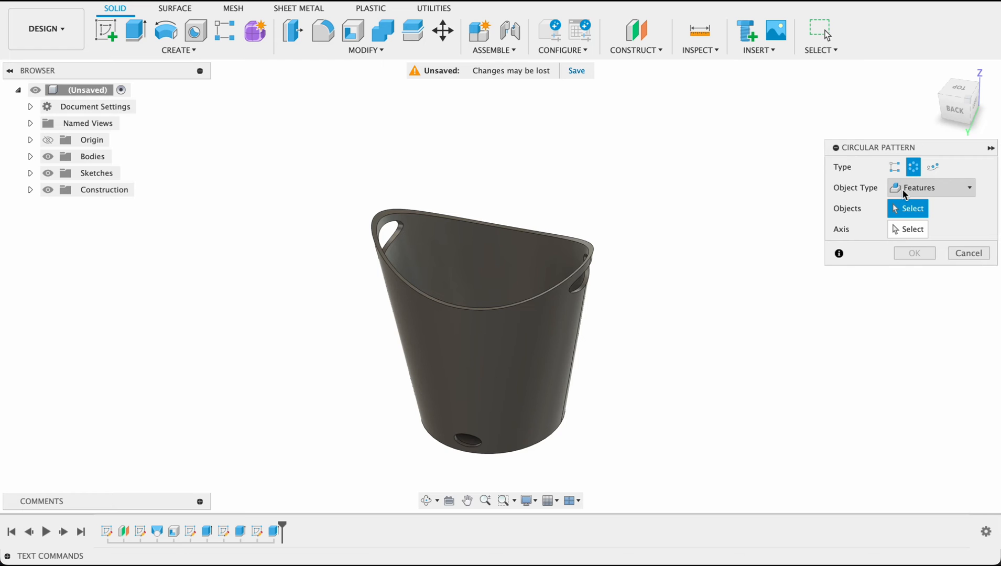
pyautogui.moveTo(275, 531)
pyautogui.write('16')
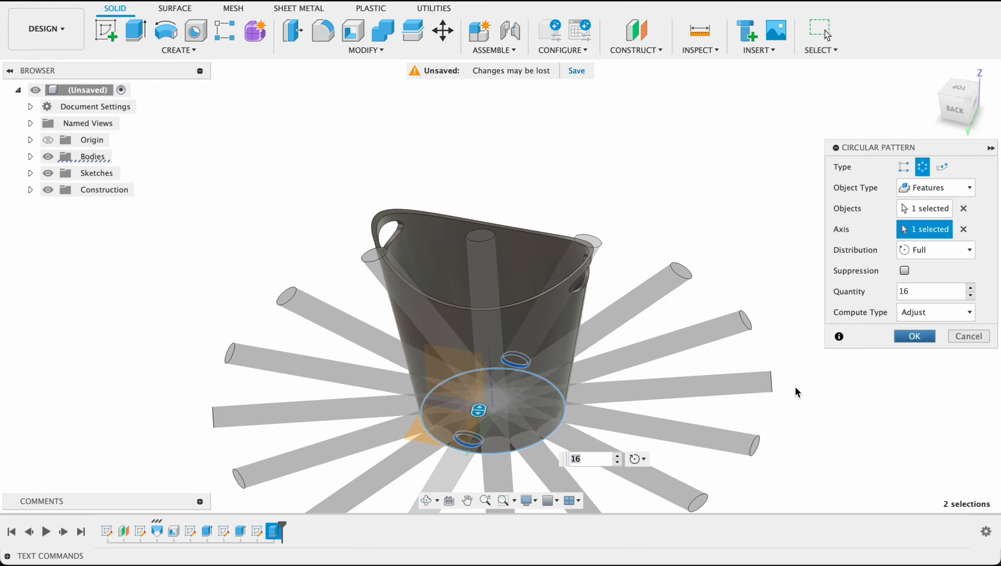
pyautogui.click(913, 335)
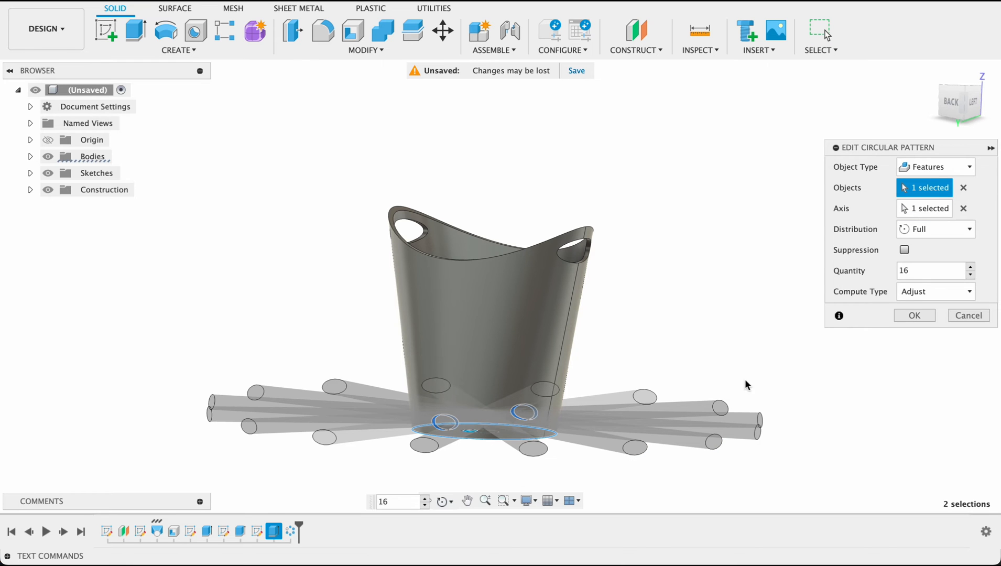
# Lower the circular pattern quantity from 16 to 10 holes
pyautogui.click(970, 275)
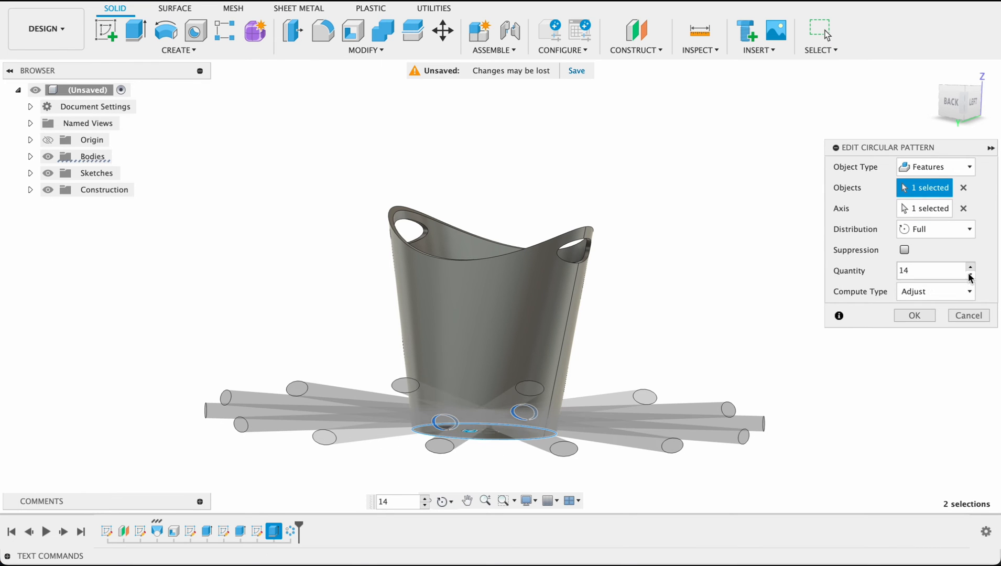
pyautogui.click(971, 275)
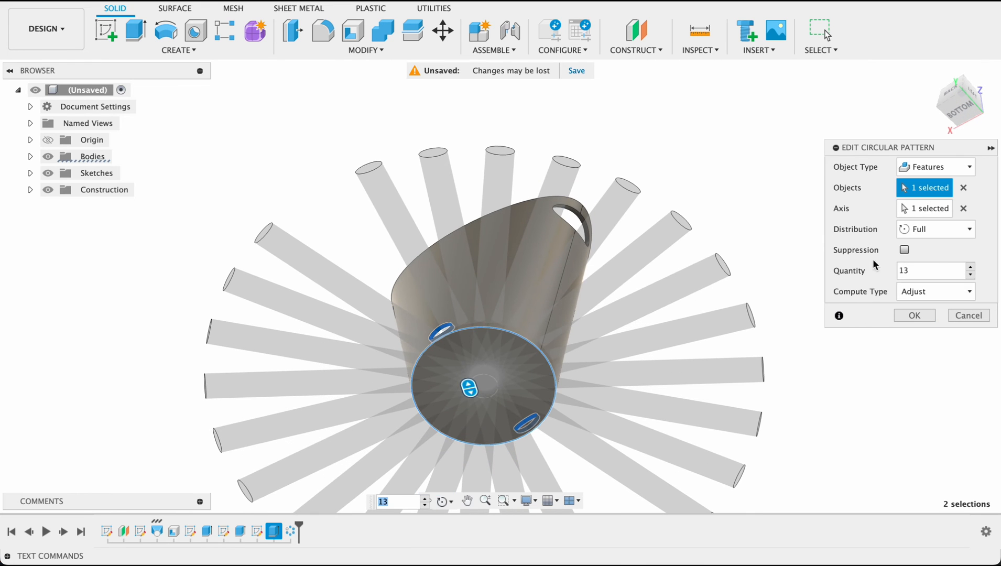
pyautogui.click(972, 274)
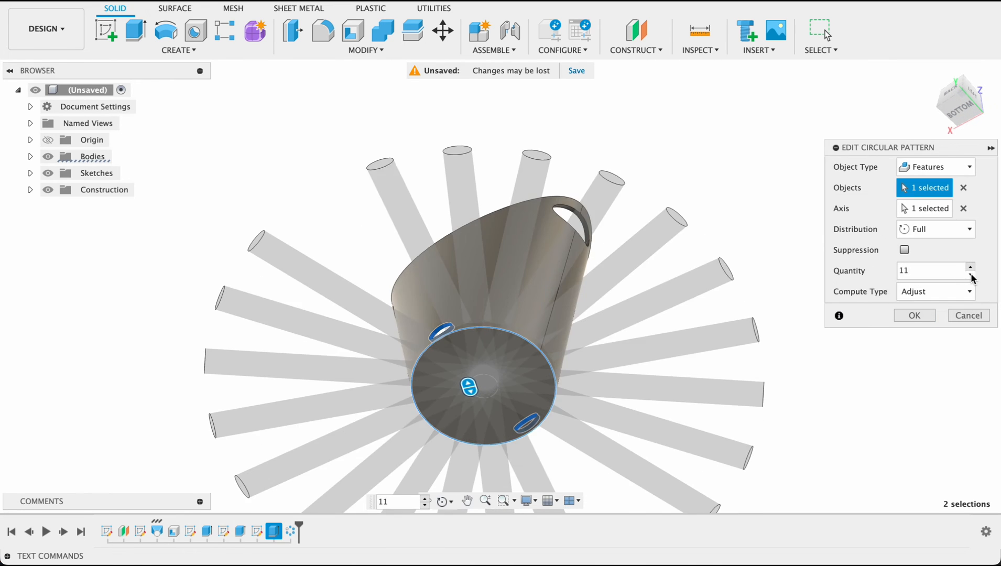
pyautogui.click(970, 273)
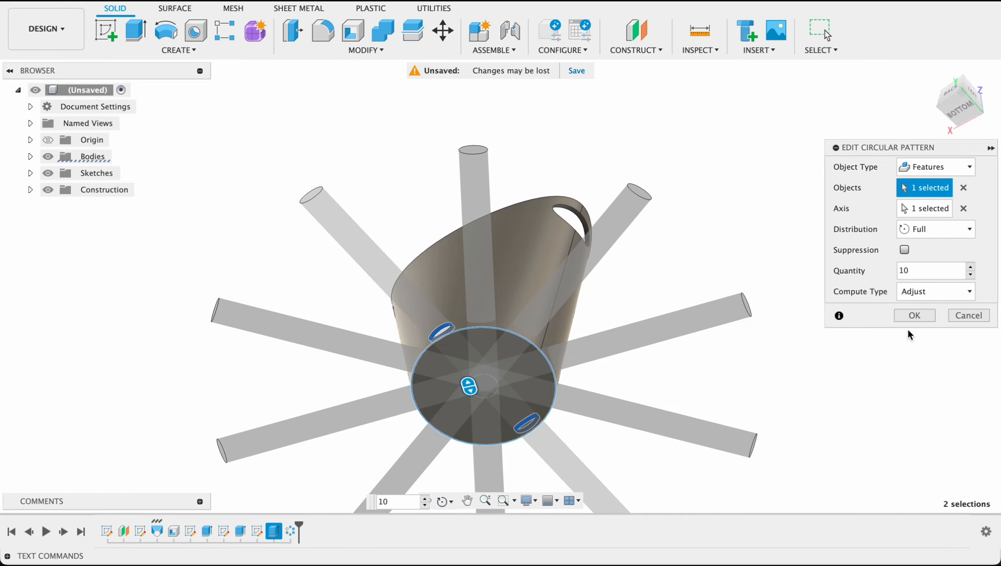
pyautogui.click(913, 315)
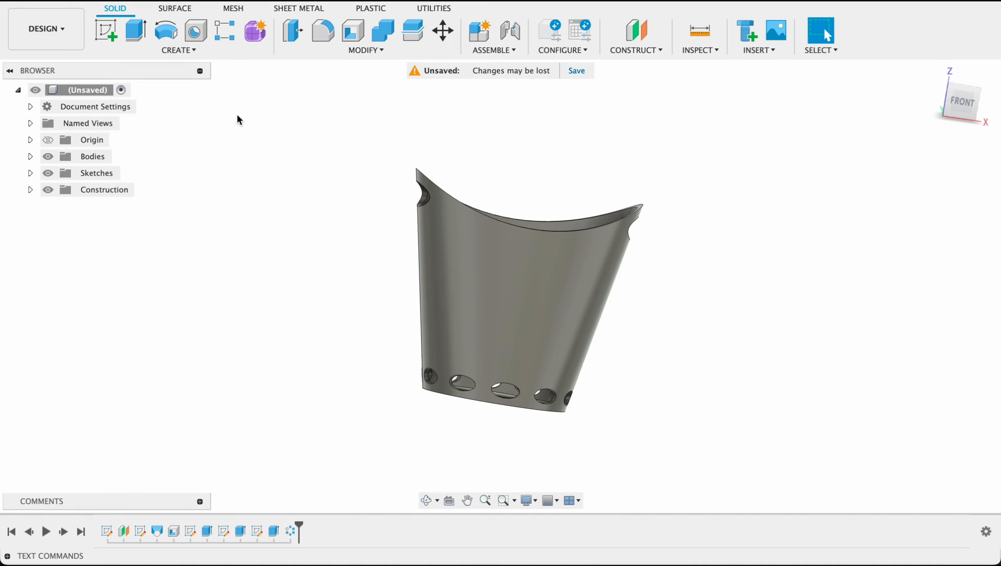
# Rectangular-pattern the hole ring into 6 rows along the basket's vertical edge
pyautogui.click(177, 36)
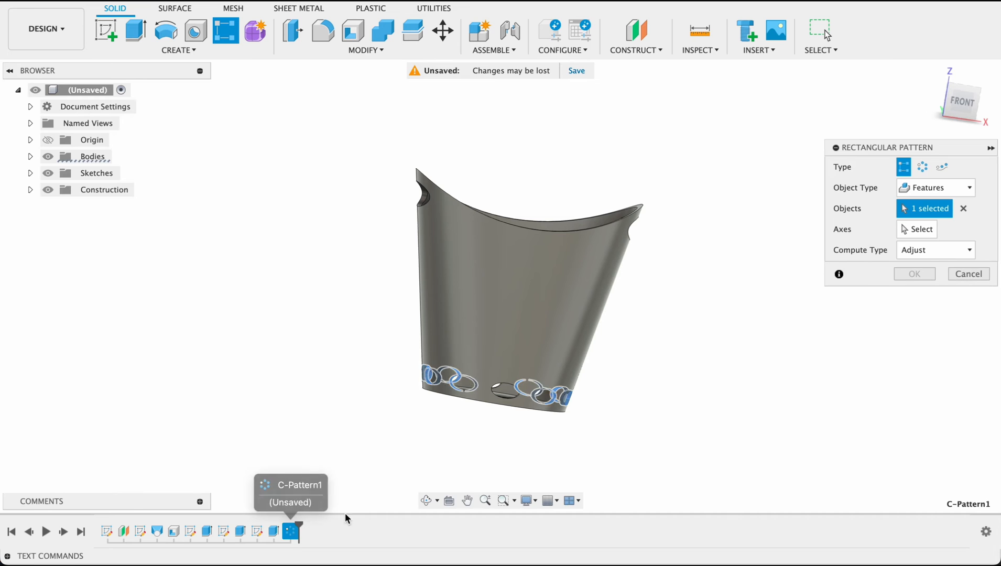
pyautogui.click(921, 229)
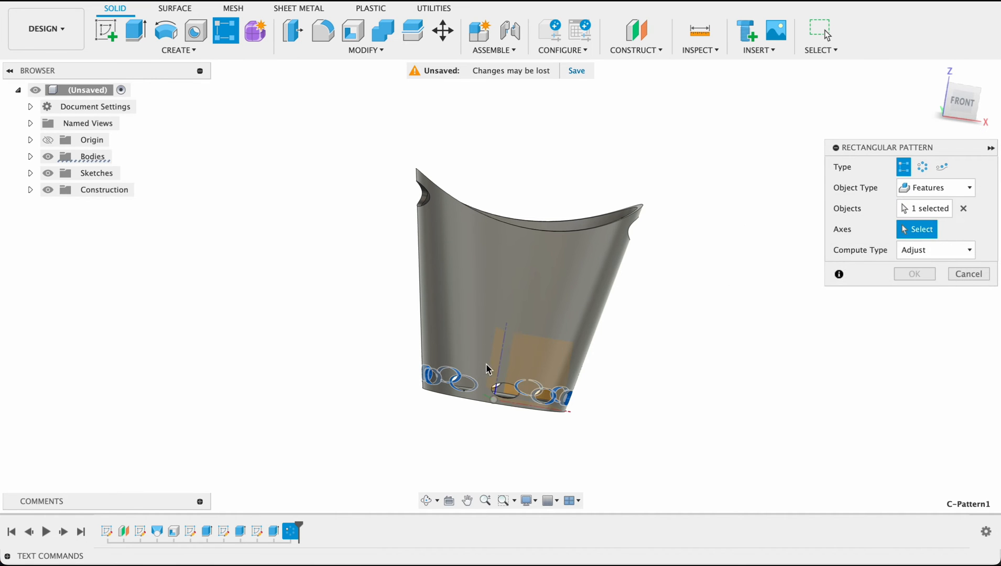
pyautogui.click(502, 334)
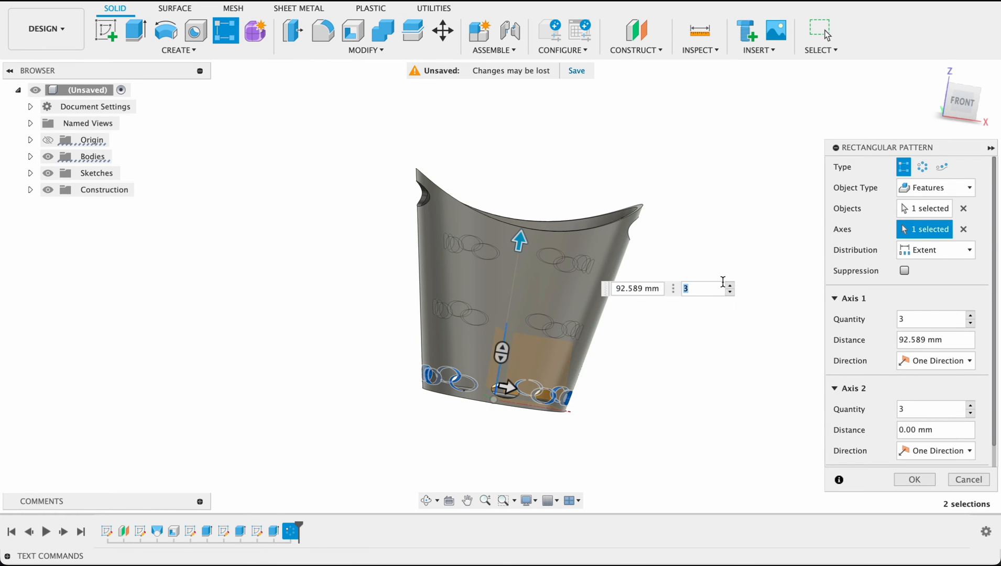
pyautogui.click(728, 285)
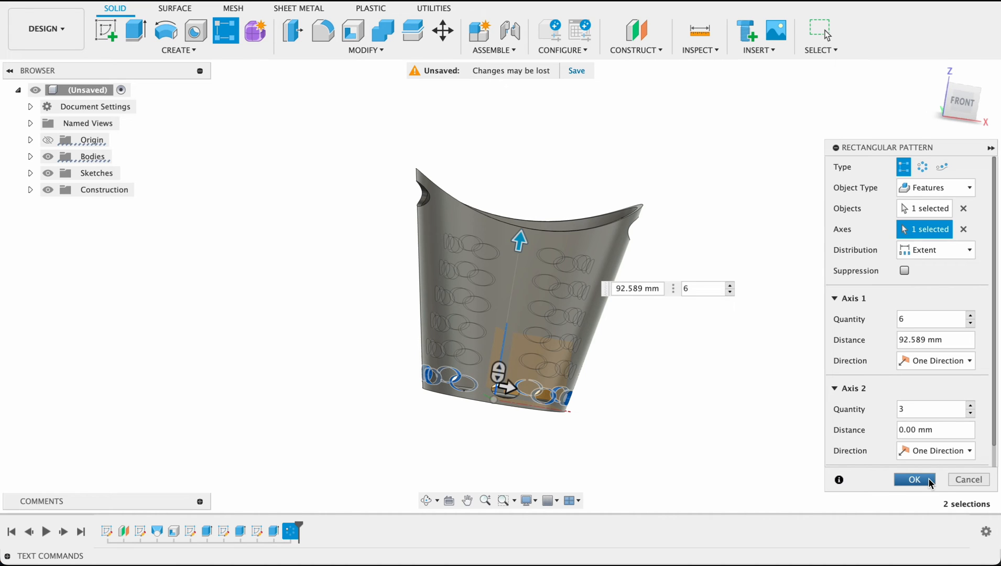
pyautogui.click(914, 479)
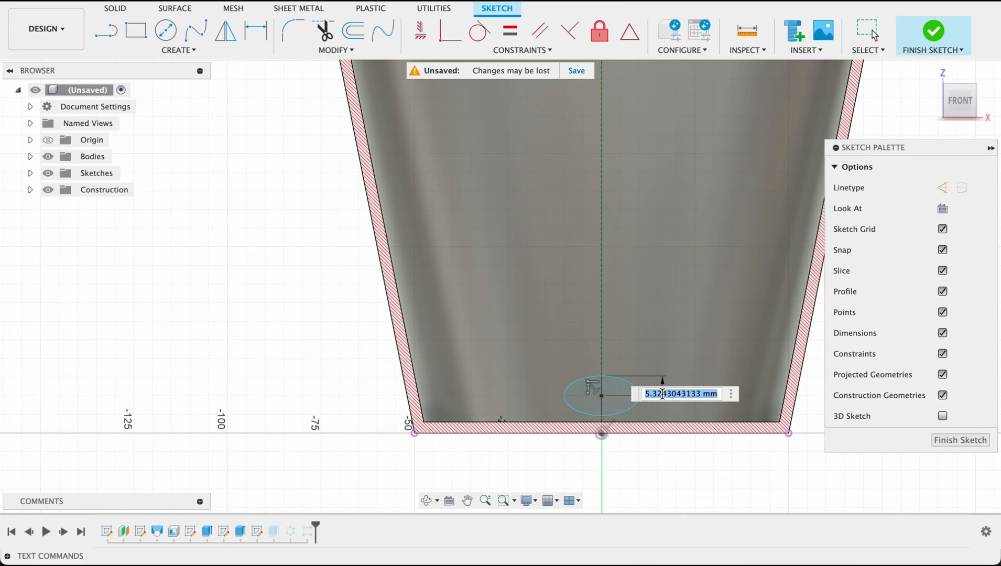
# Change the lowest hole's height dimension to 4 mm and view the rebuilt underside
pyautogui.write('4')
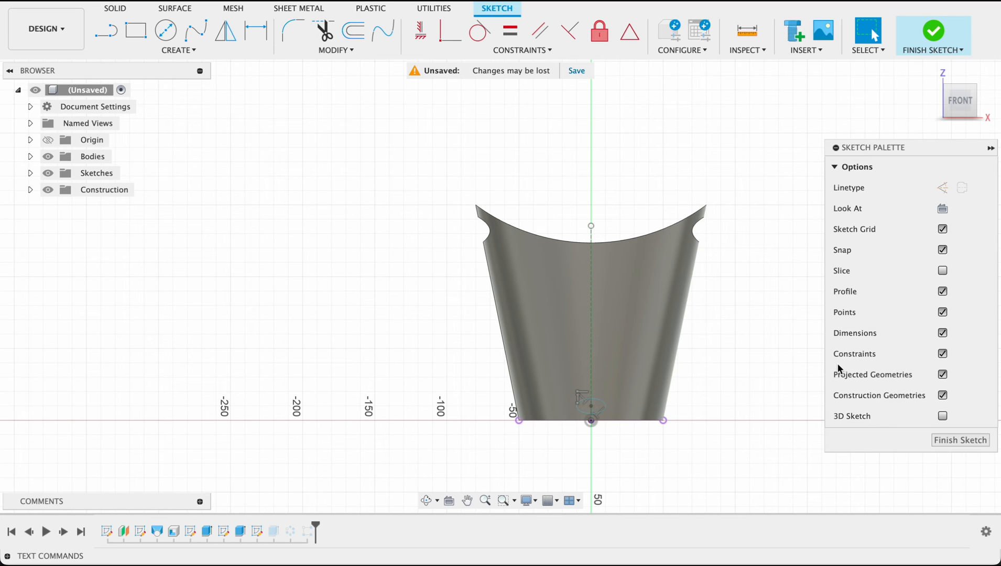
pyautogui.click(932, 35)
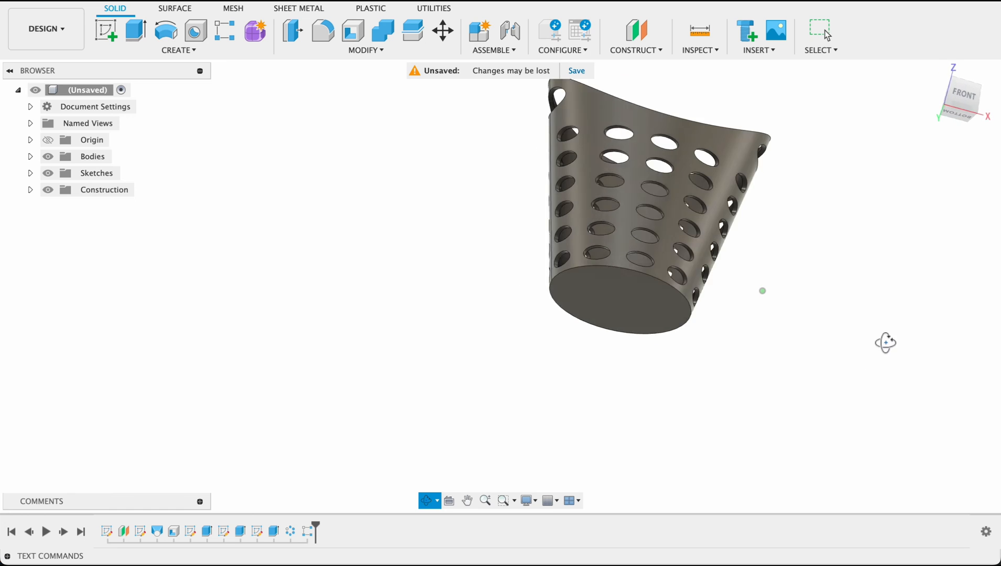
pyautogui.moveTo(763, 291); pyautogui.dragTo(693, 258)
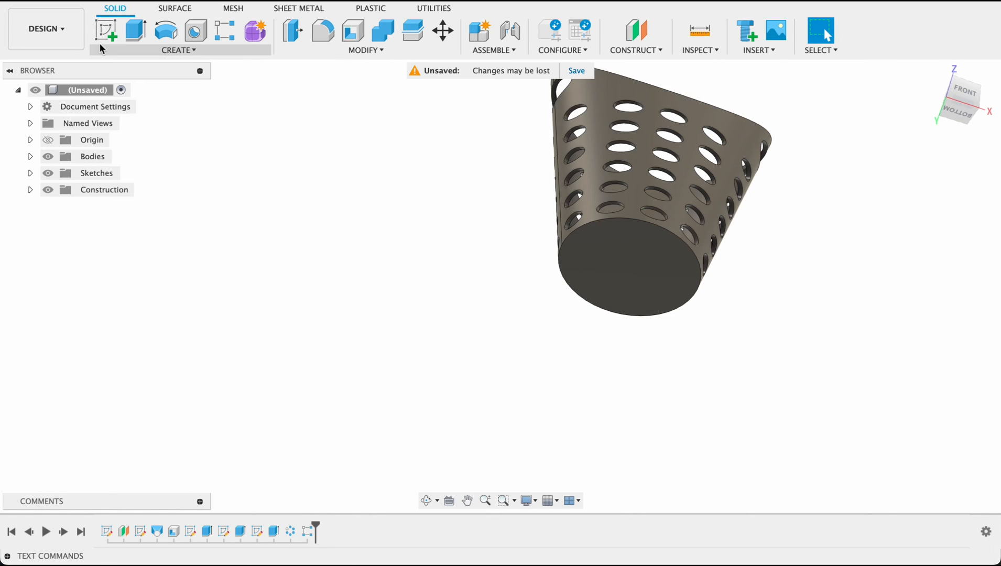
# Sketch the projected 100 mm bottom edge with an inward offset circle on the underside
pyautogui.click(105, 30)
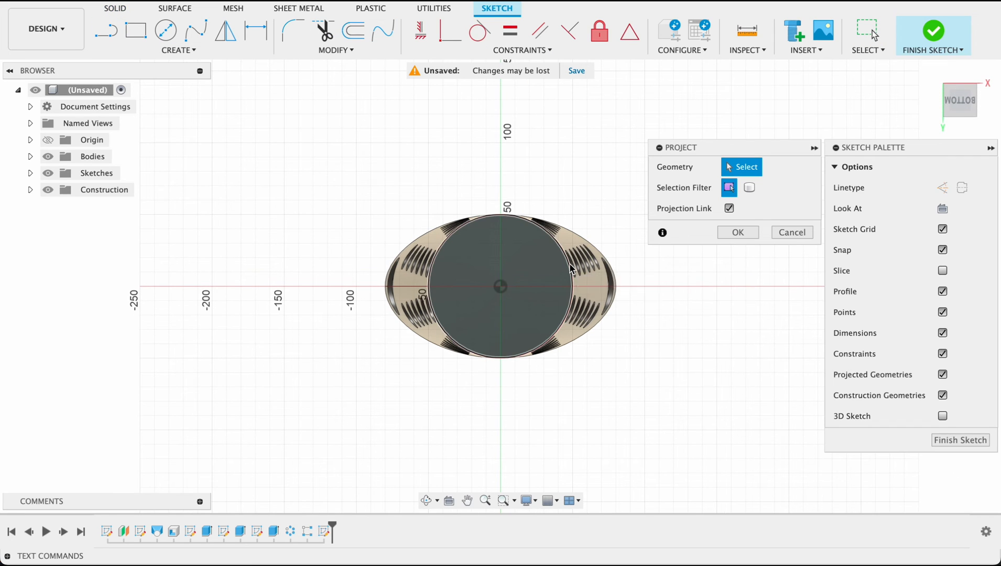
pyautogui.click(574, 270)
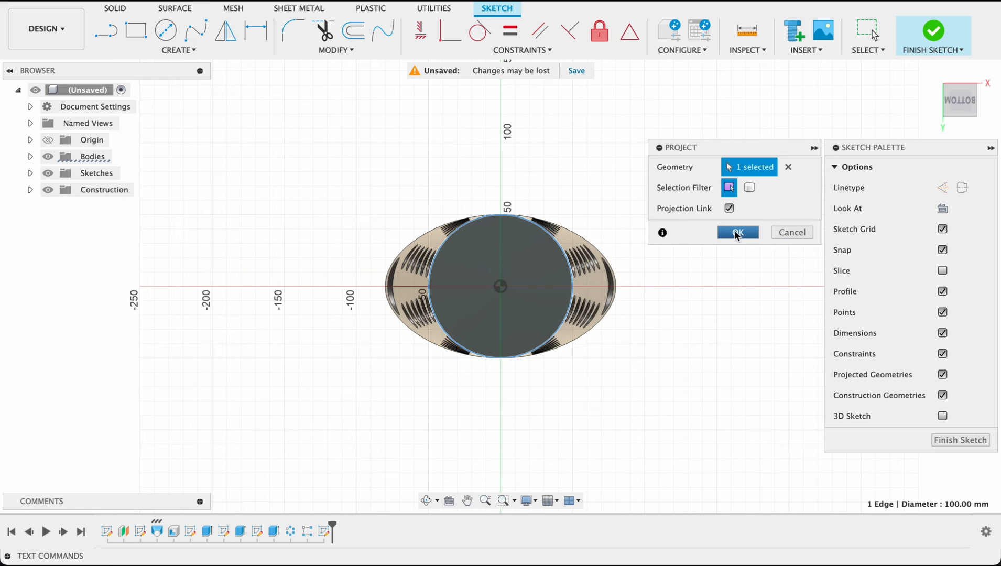
pyautogui.click(737, 232)
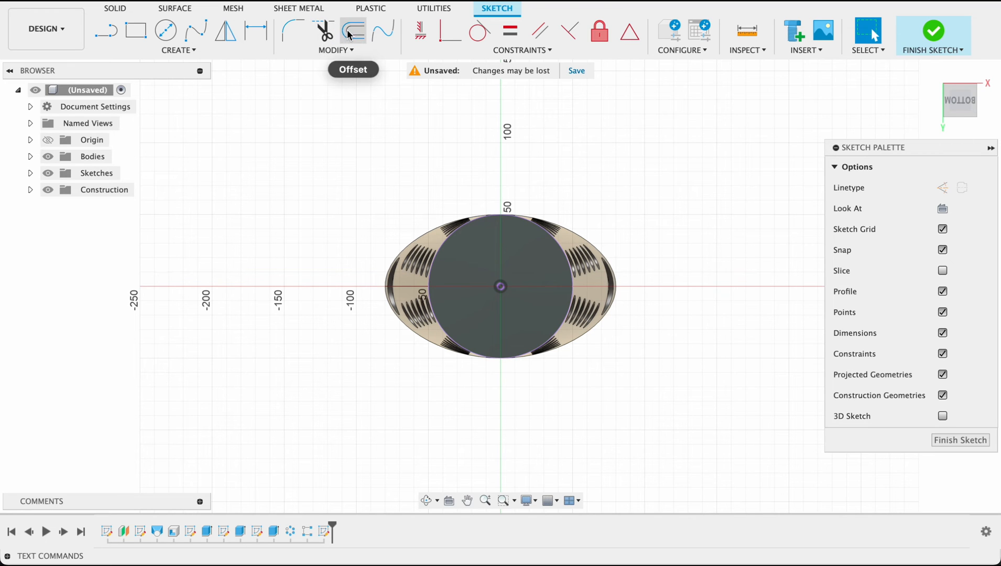
pyautogui.click(354, 30)
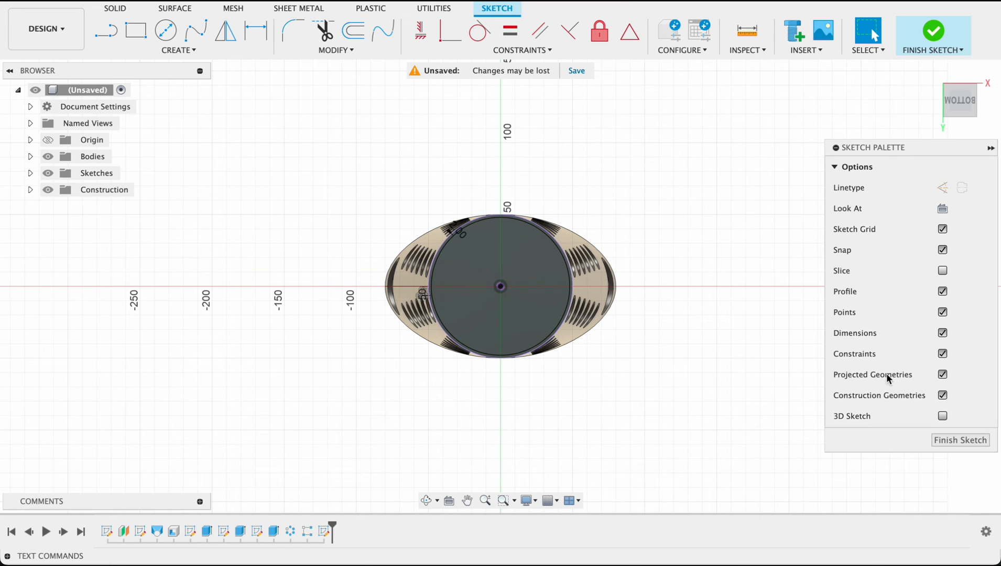
pyautogui.click(934, 30)
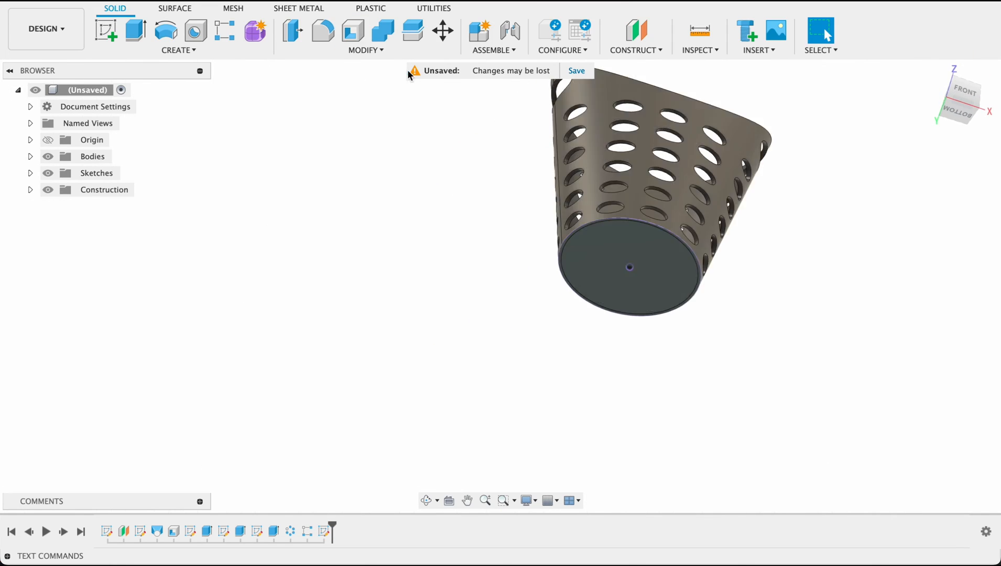
# Extrude the thin ring profile between the base edge and its offset circle
pyautogui.click(135, 31)
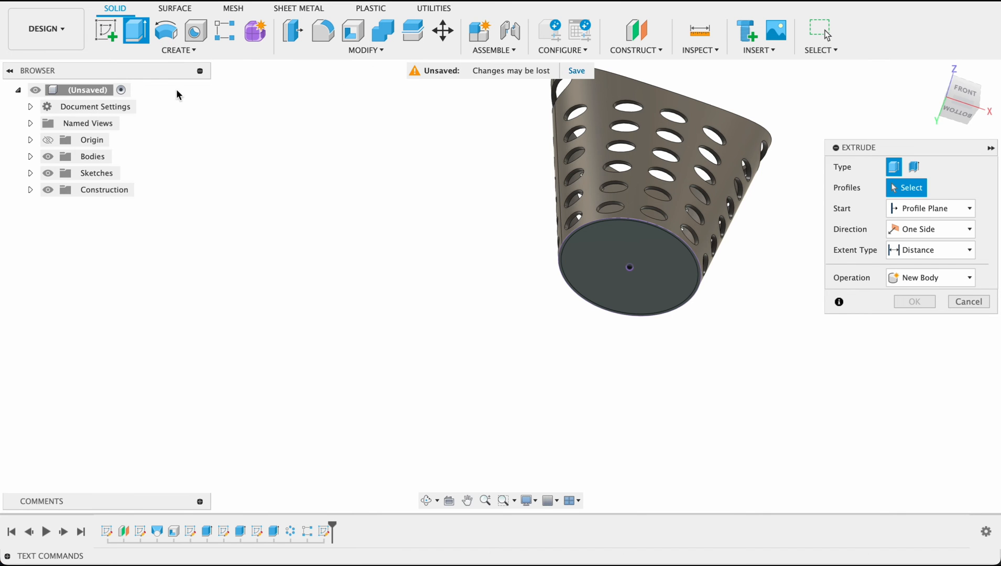
pyautogui.click(629, 268)
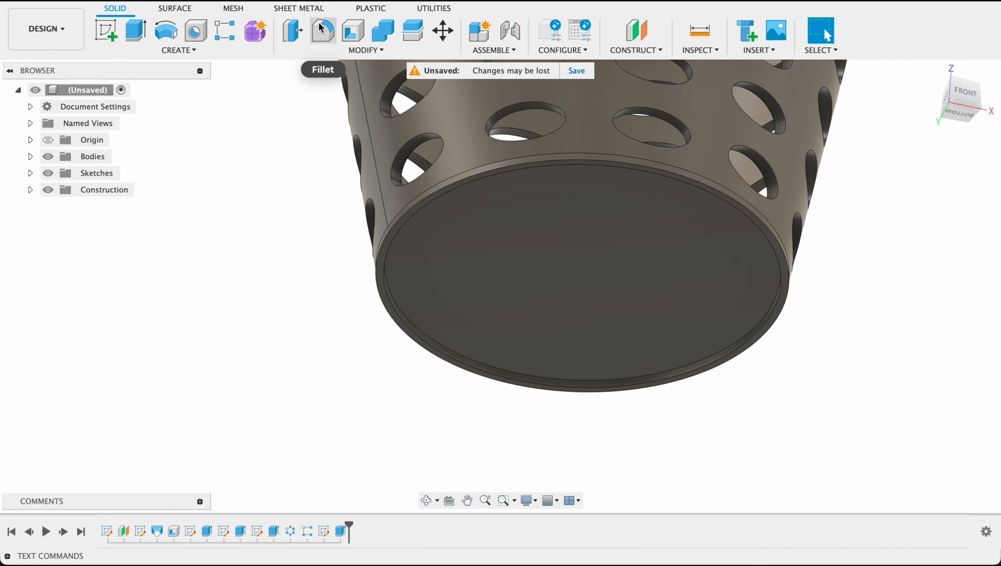
# Fillet the three base-rim edges with a 1 mm radius
pyautogui.click(322, 31)
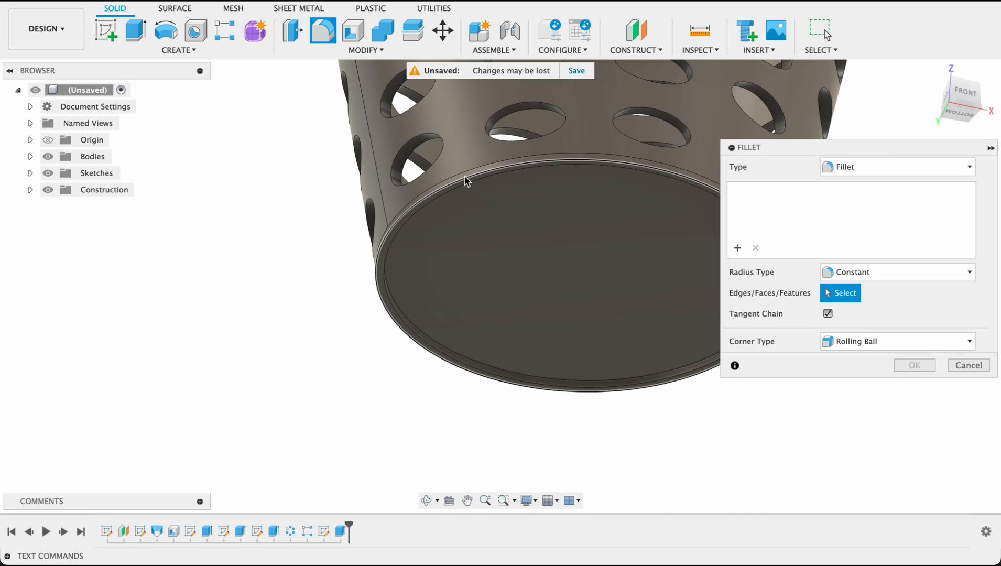
pyautogui.click(462, 181)
pyautogui.write('1')
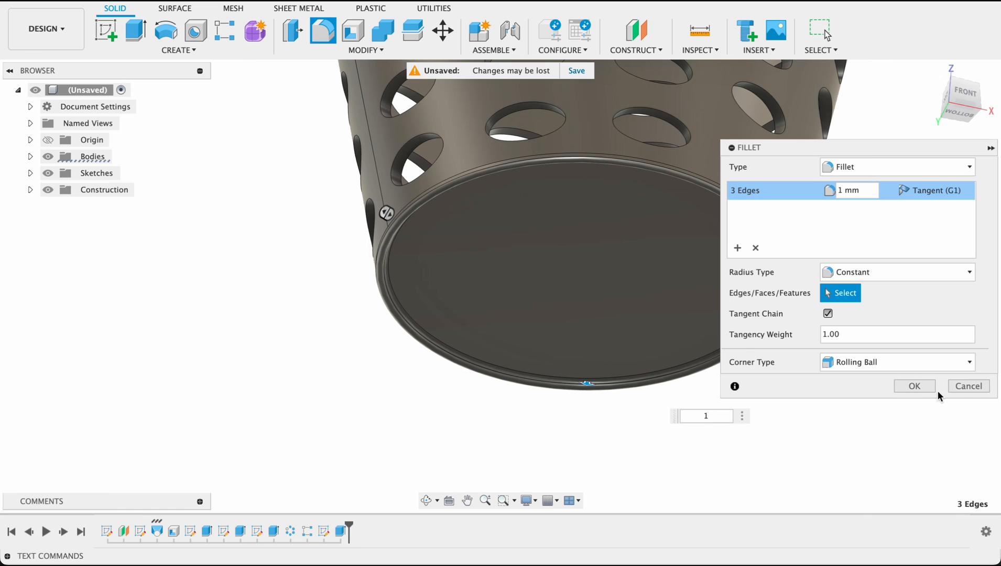
pyautogui.click(913, 385)
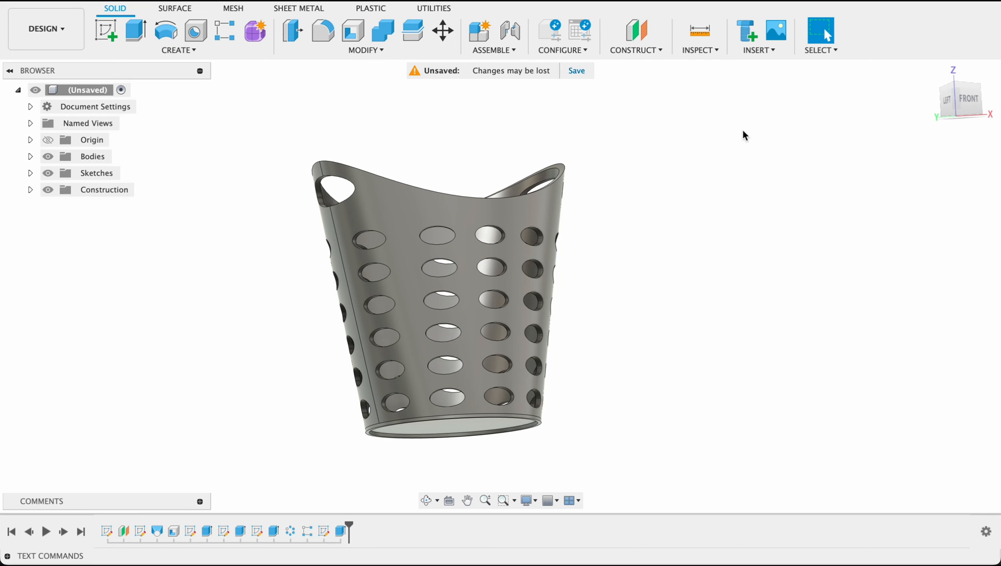
# Offset a construction plane from the XZ plane out beside the basket wall
pyautogui.click(636, 30)
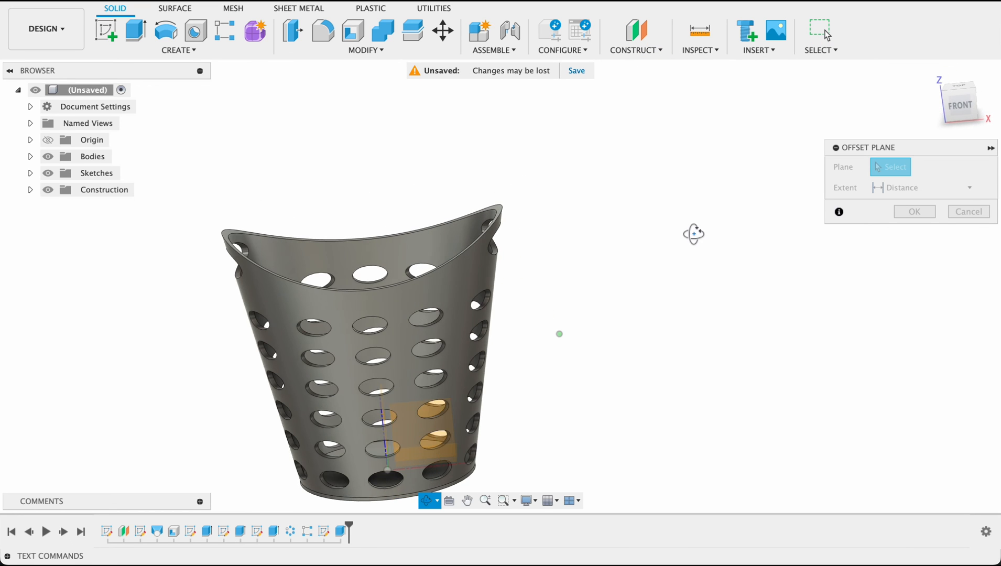
pyautogui.click(415, 421)
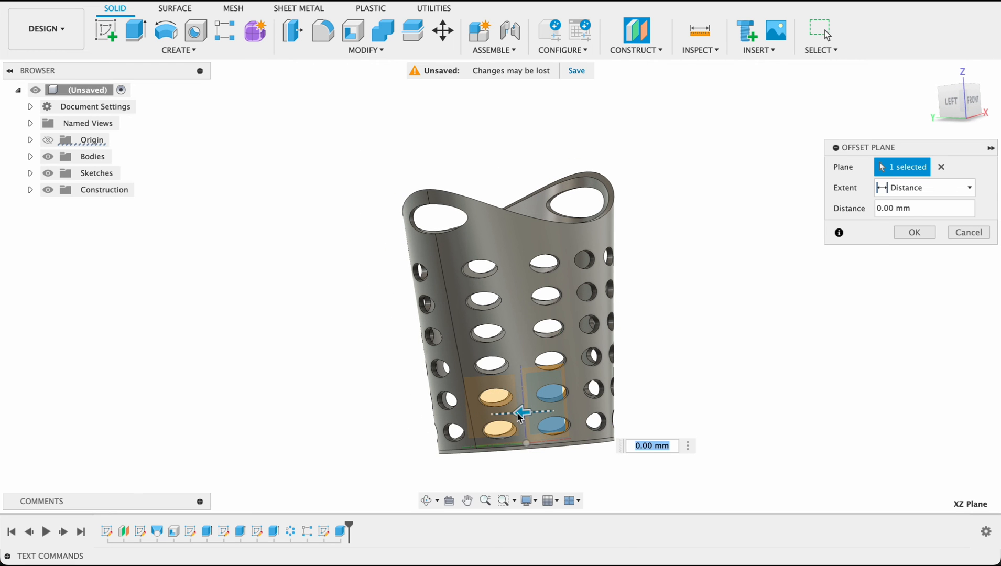
pyautogui.moveTo(519, 414); pyautogui.dragTo(776, 399)
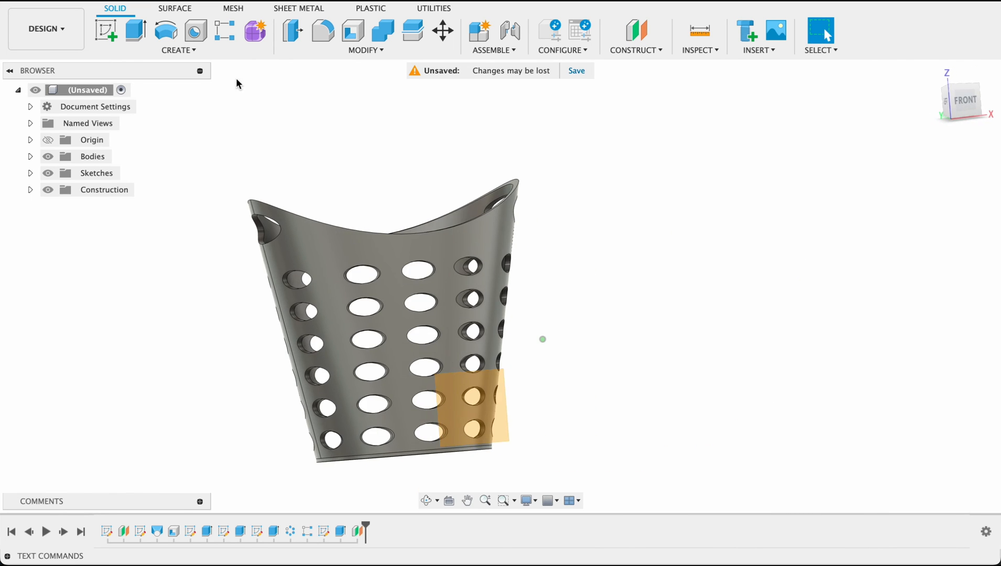
pyautogui.click(106, 30)
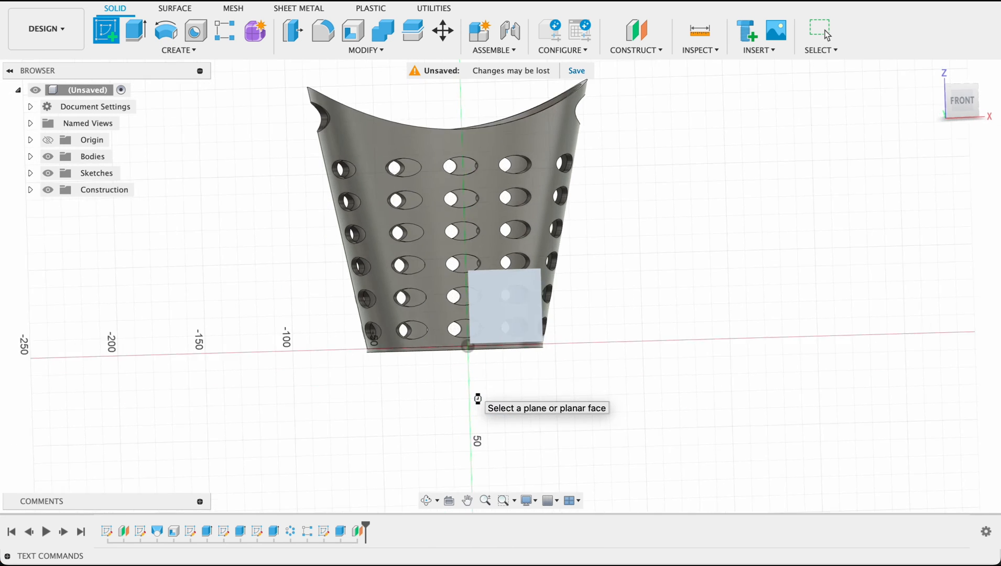
# Add 'Fusion Fundamentals' text in Herculanum, 6 mm high, across the upper wall
pyautogui.click(501, 306)
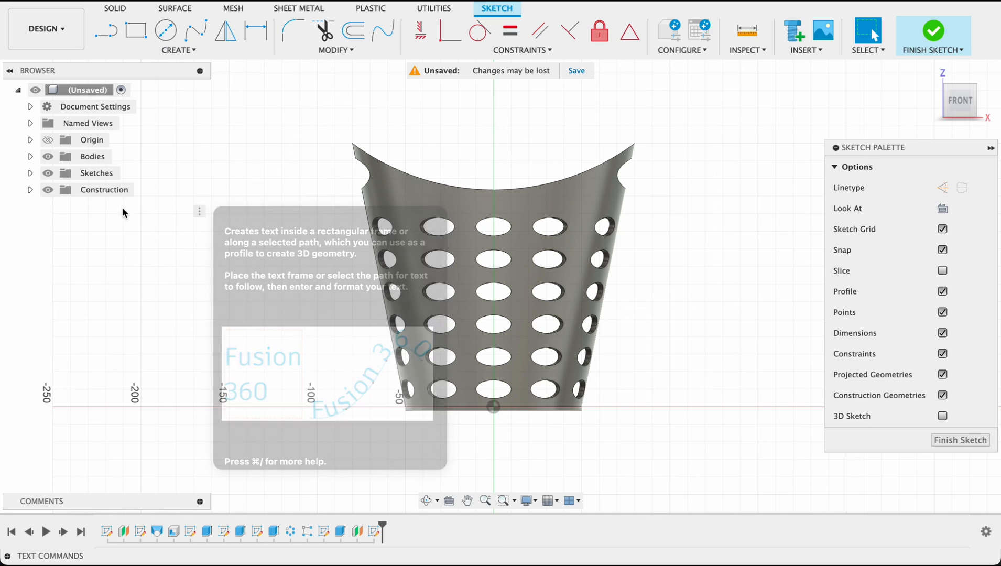
pyautogui.click(495, 195)
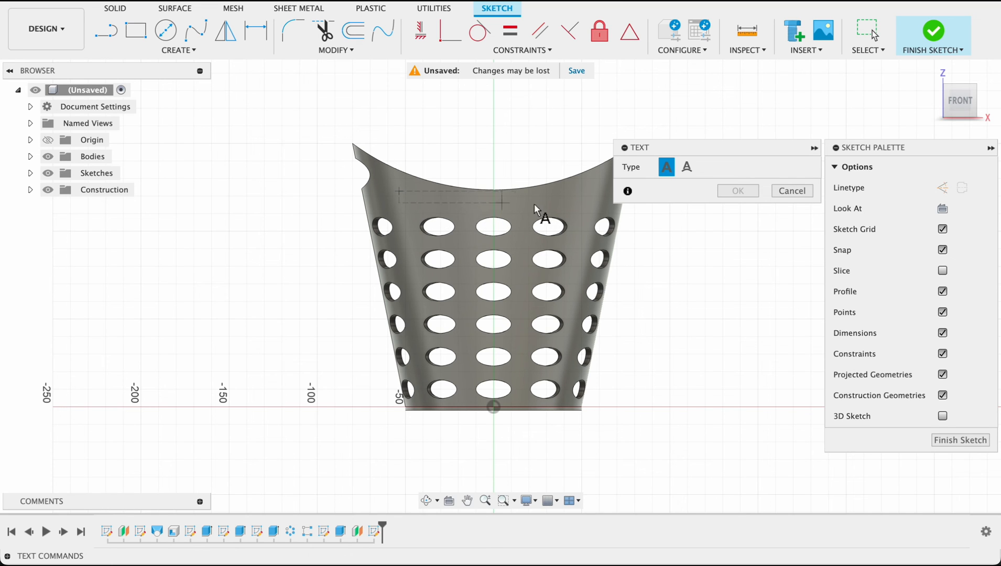
pyautogui.moveTo(603, 220)
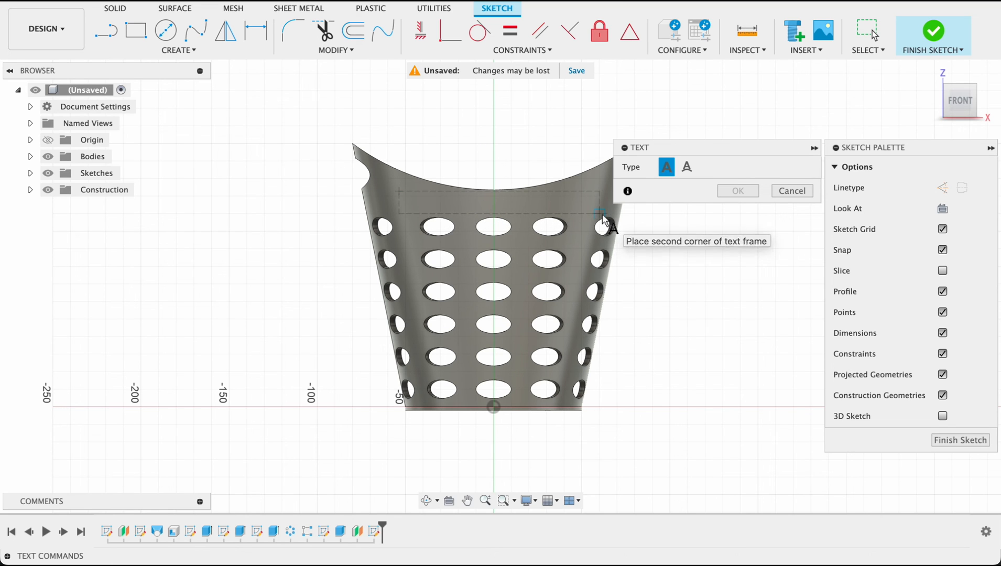
pyautogui.click(600, 211)
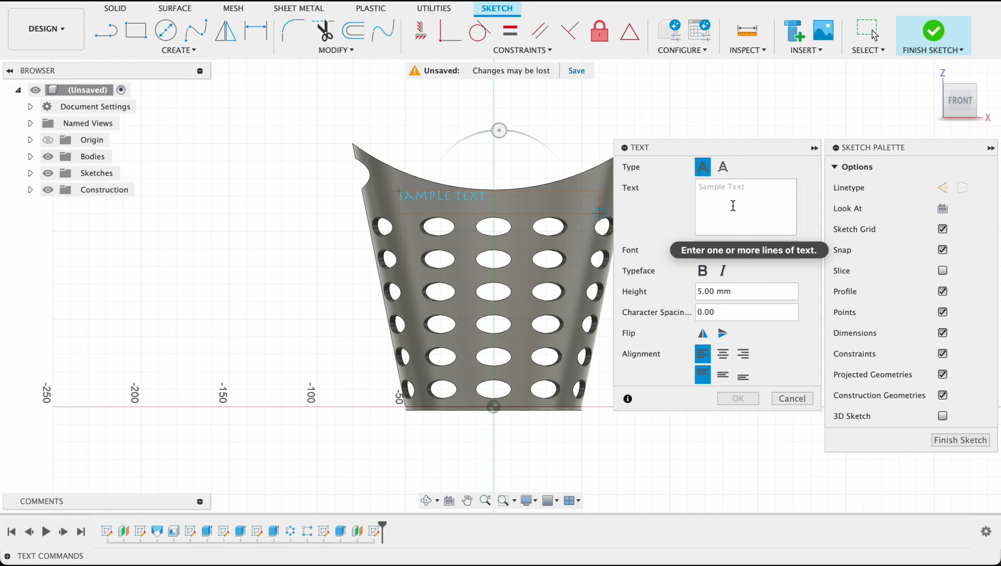
pyautogui.write('Fusion Fundamentals')
pyautogui.write('6')
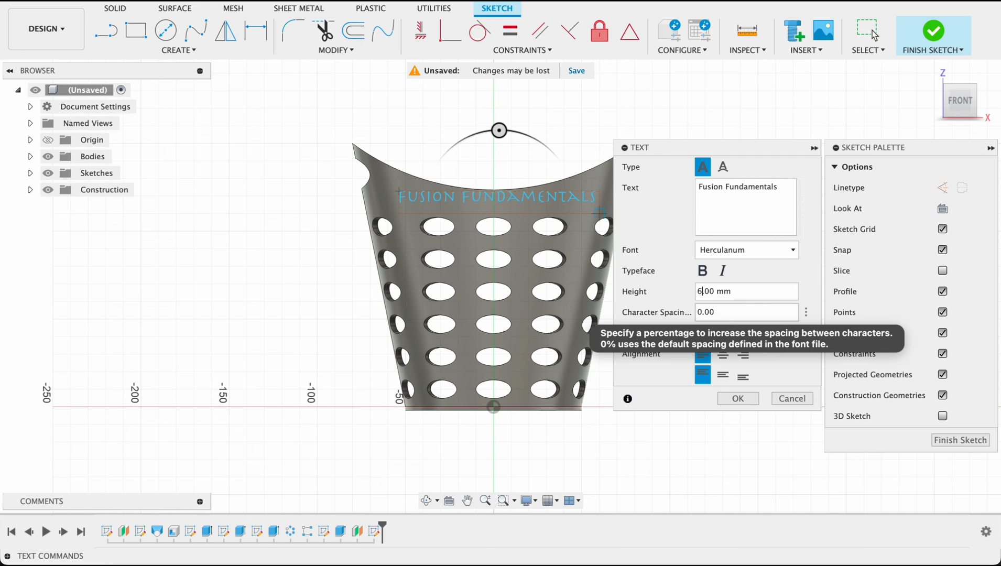
pyautogui.click(737, 399)
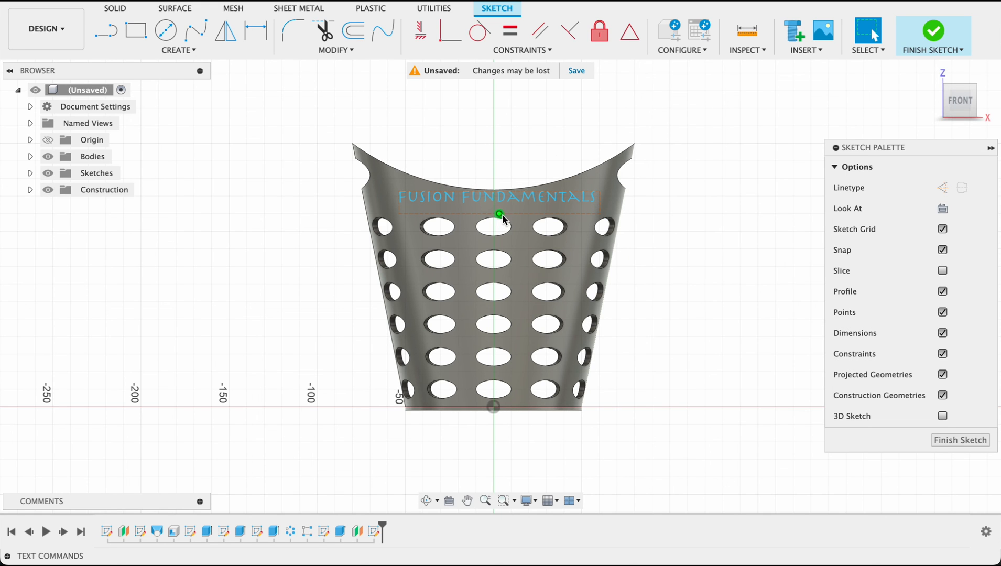
pyautogui.click(518, 212)
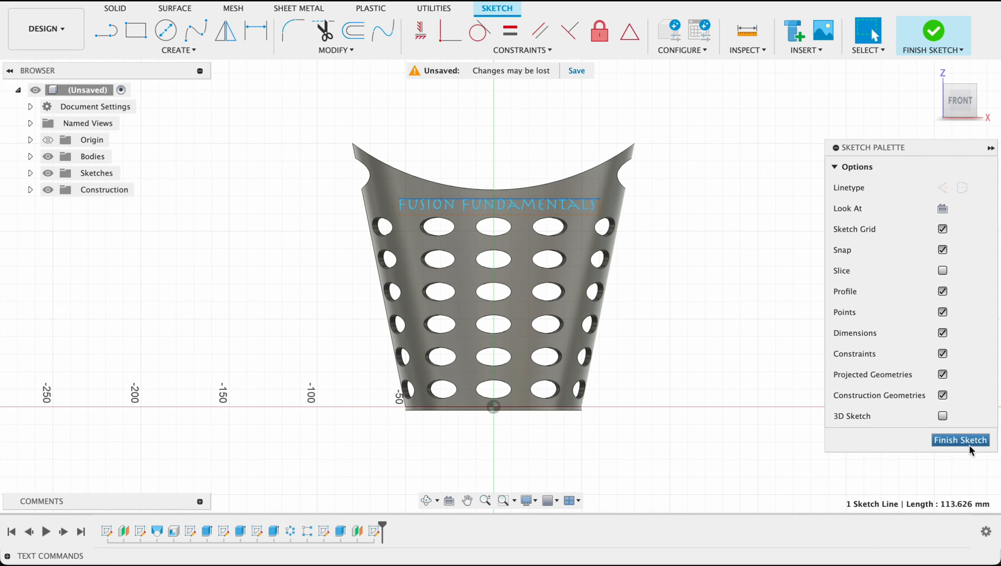
pyautogui.click(961, 440)
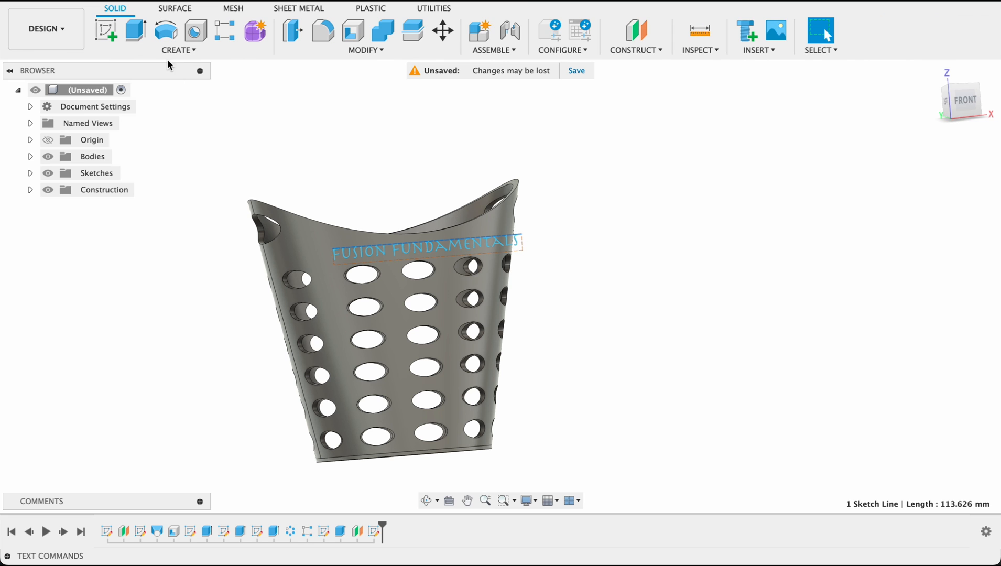
# Emboss the 'Fusion Fundamentals' sketch text as a 1 mm deboss into the basket's curved wall
pyautogui.click(177, 50)
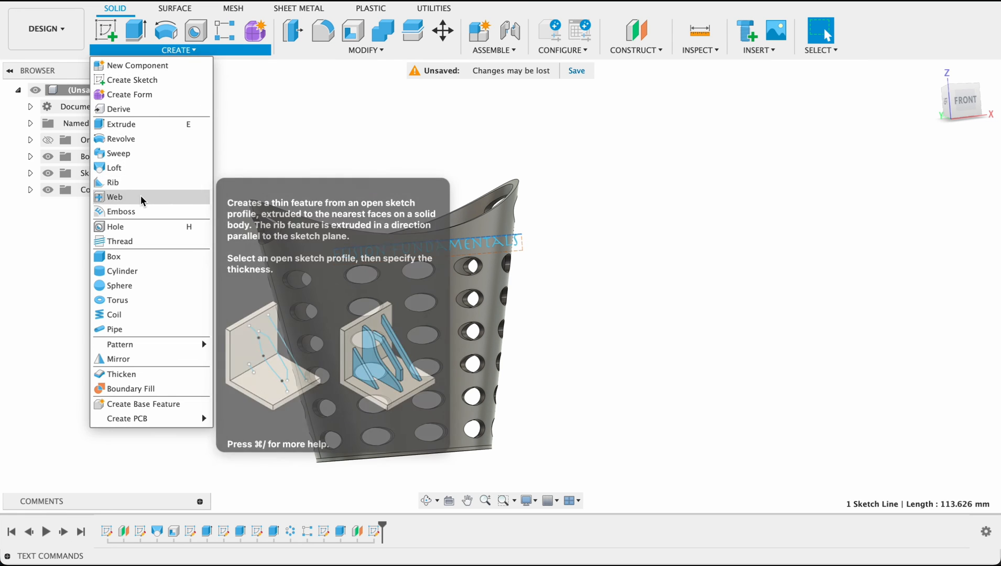
pyautogui.click(121, 211)
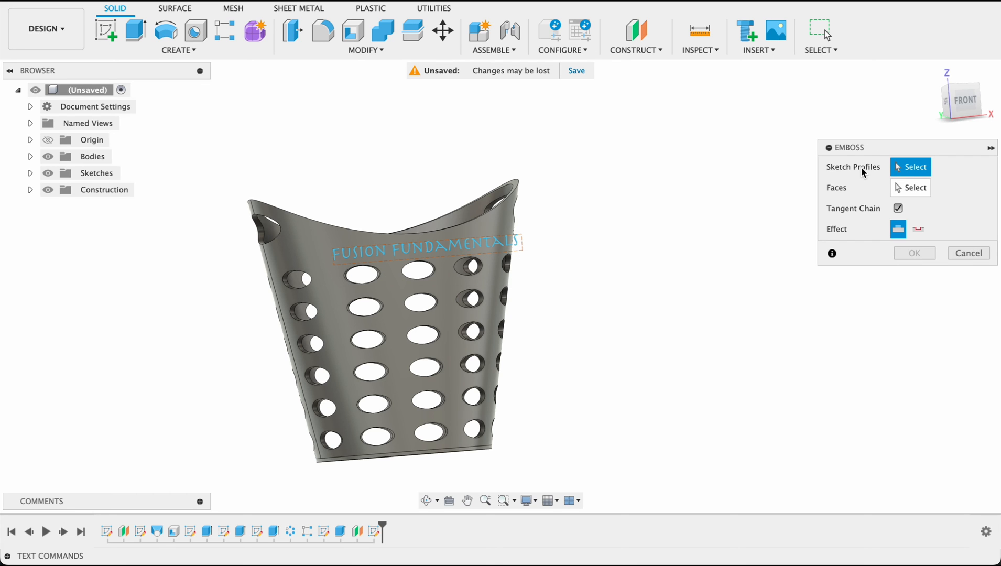
pyautogui.click(450, 248)
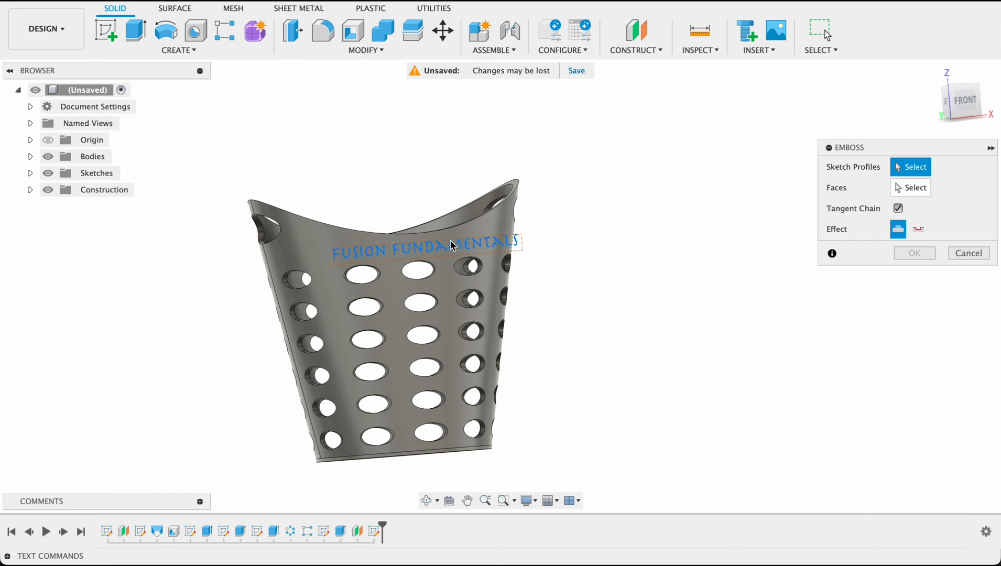
pyautogui.click(421, 251)
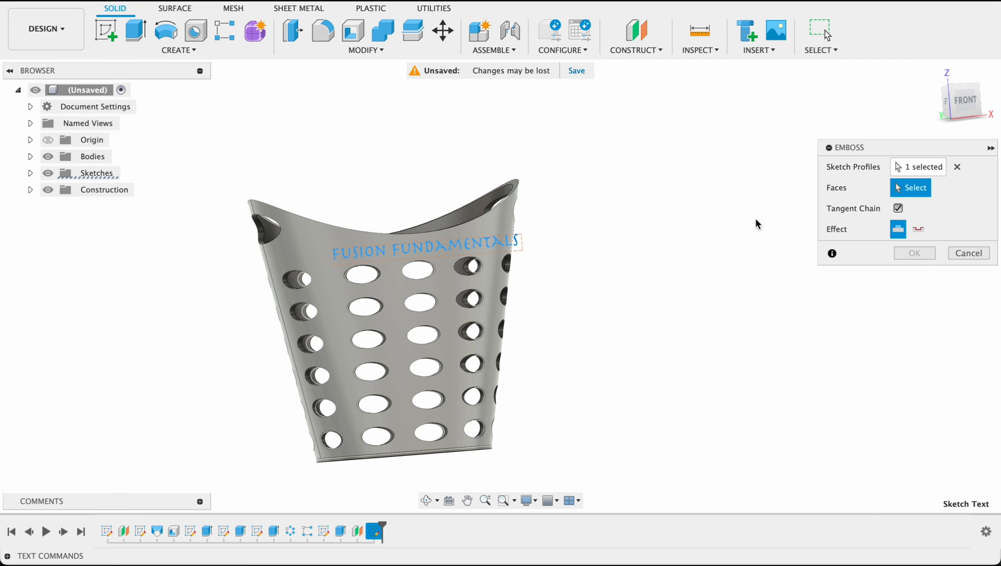
pyautogui.moveTo(720, 220)
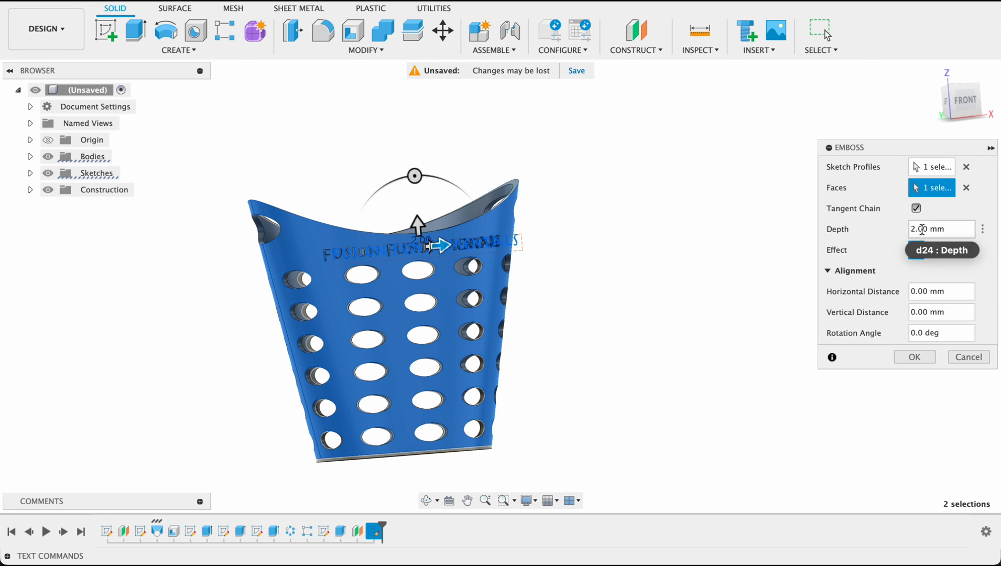
pyautogui.click(939, 229)
pyautogui.write('1')
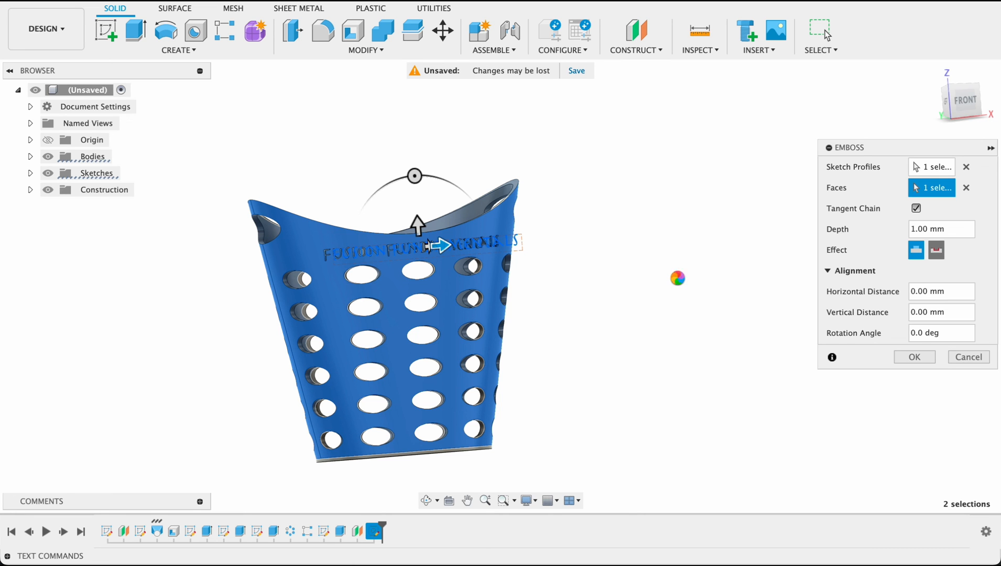
pyautogui.click(936, 250)
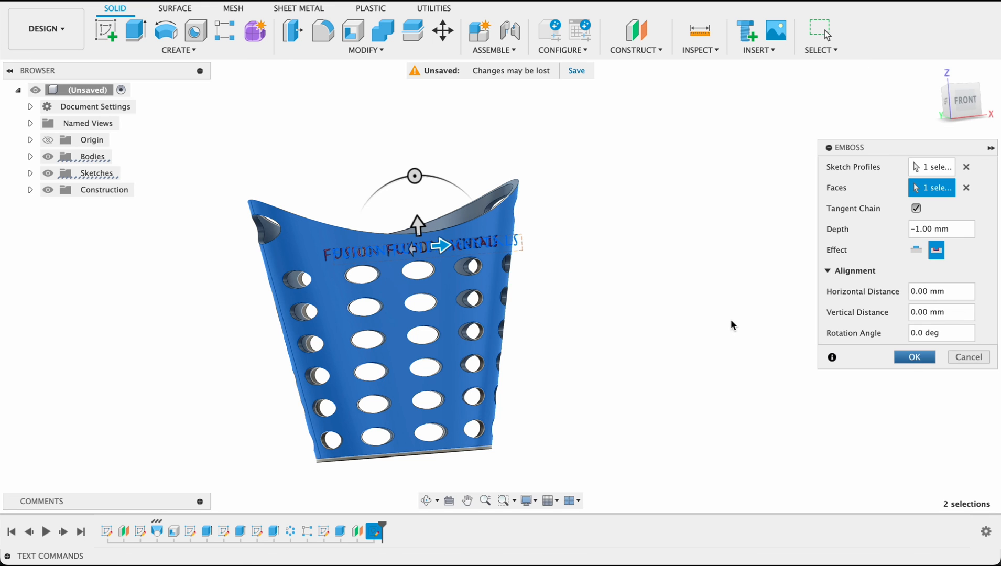
pyautogui.click(914, 357)
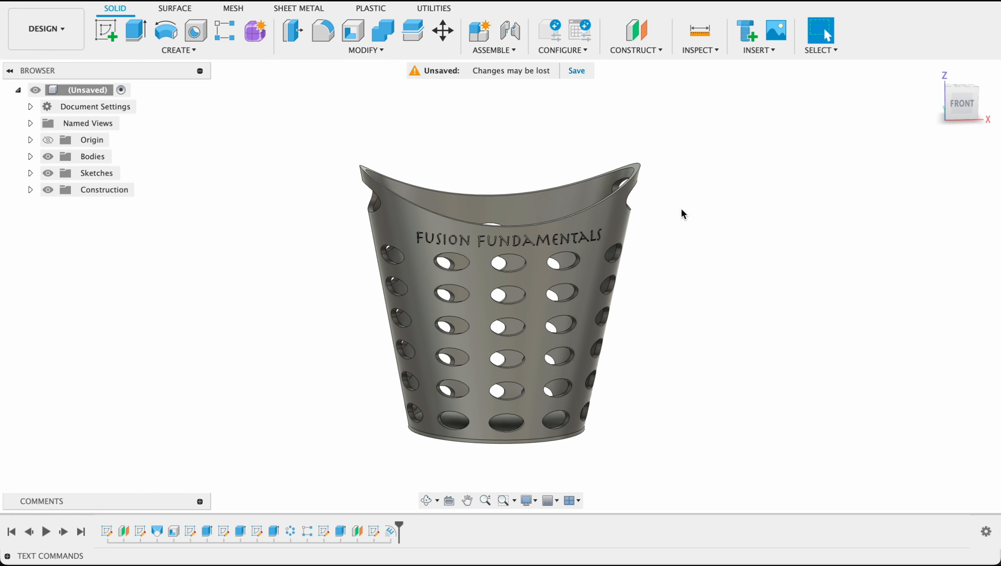
pyautogui.moveTo(319, 30)
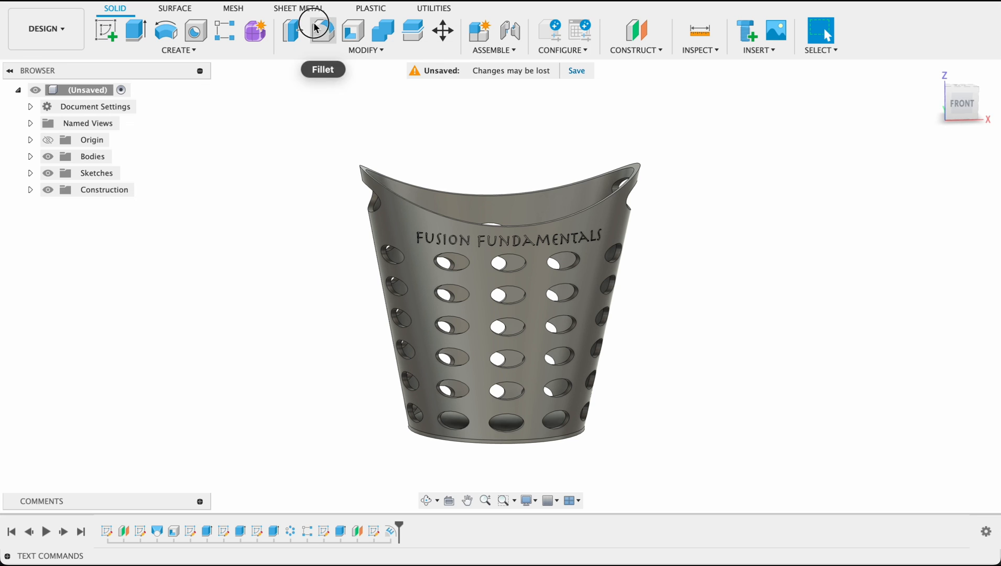
# Apply a 2 mm radius fillet to the basket's scooped top rim edges
pyautogui.click(322, 31)
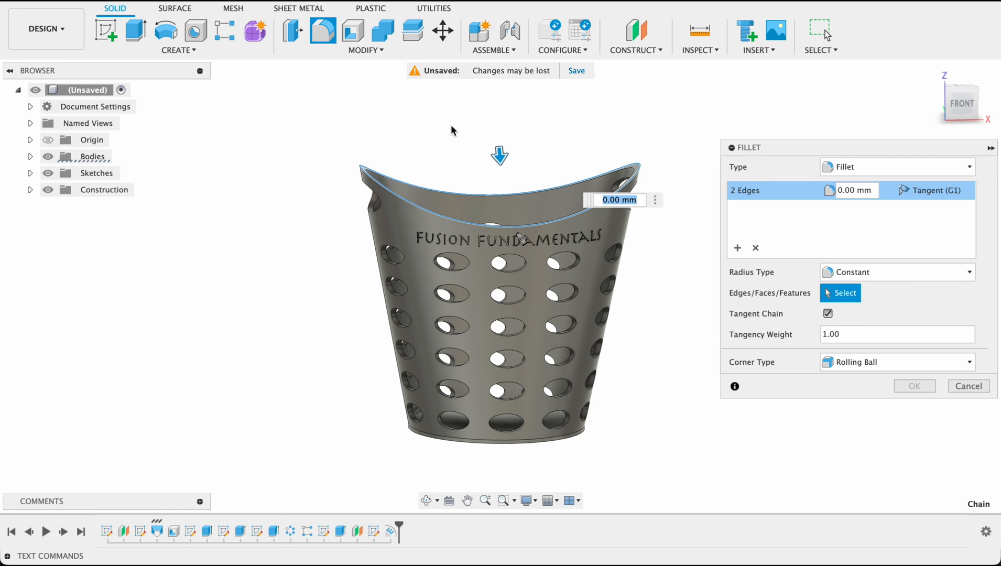
pyautogui.write('2')
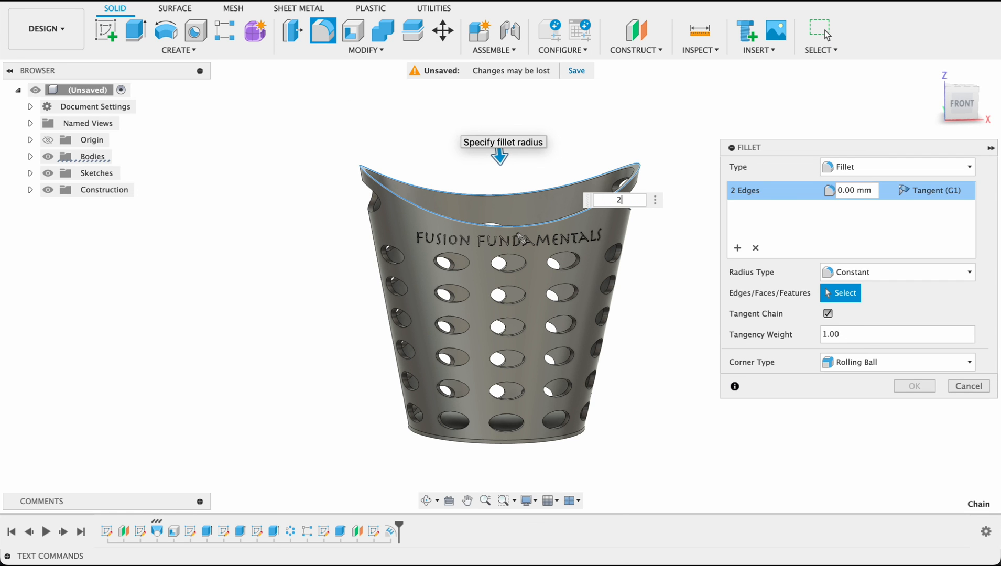
pyautogui.write('2')
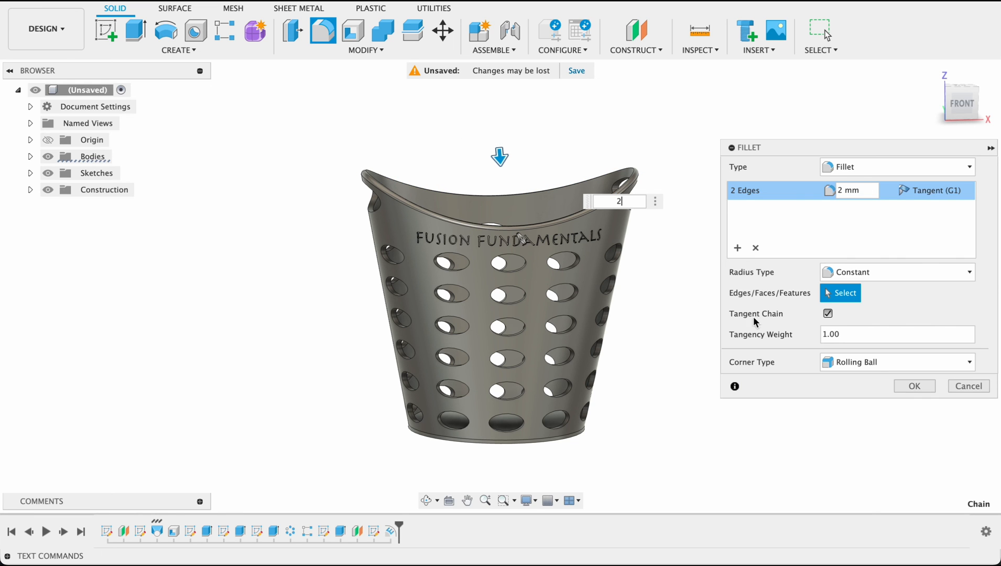
pyautogui.click(914, 385)
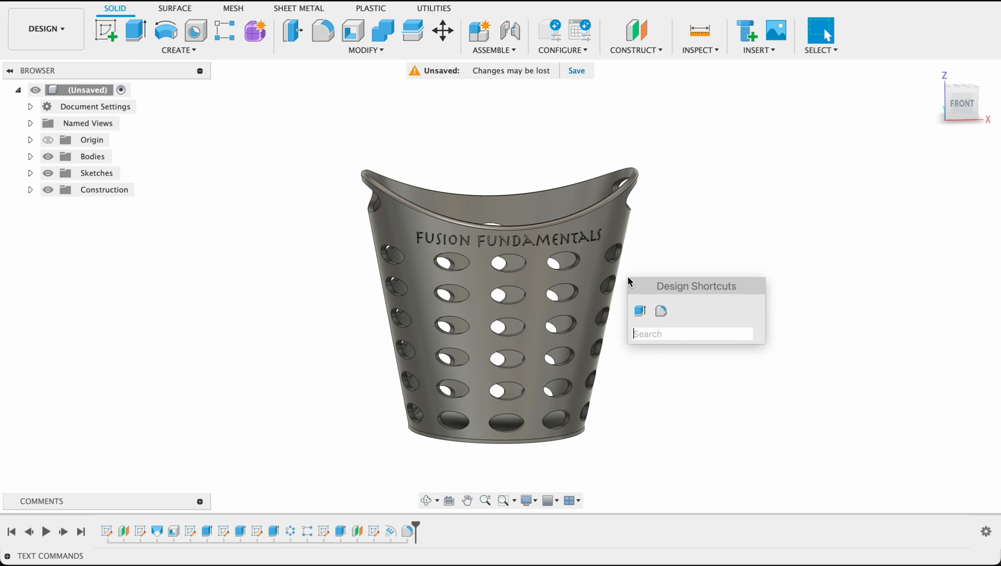
# Filter the appearance library to 'anodized' and drag Aluminum - Anodized Glossy (Blue) onto the basket
pyautogui.write('a')
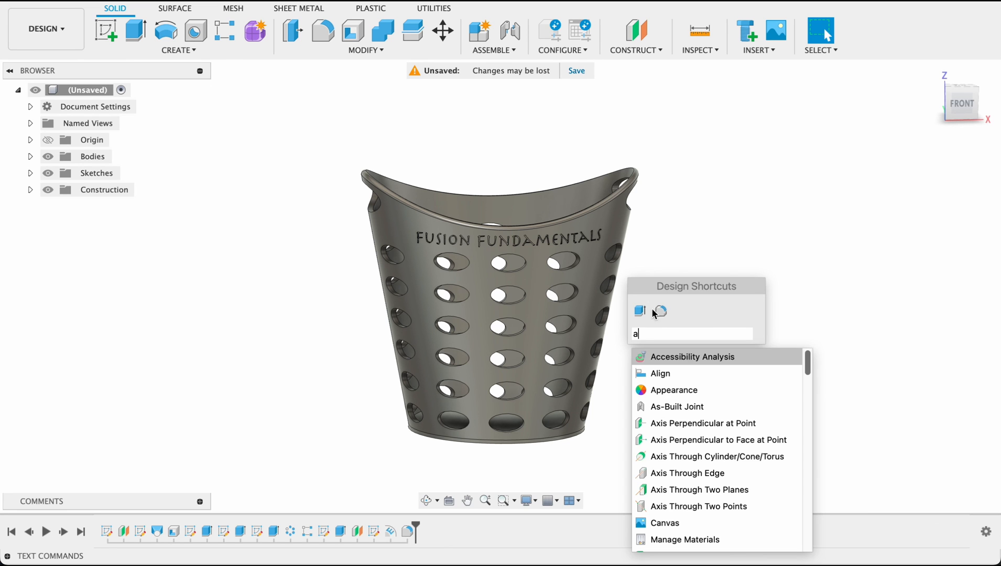
pyautogui.click(672, 390)
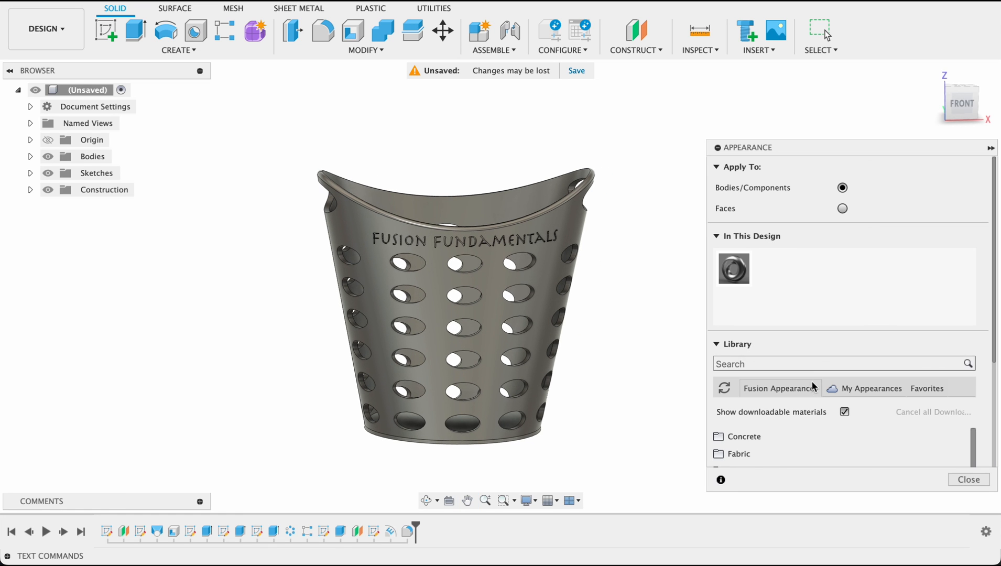
pyautogui.write('a')
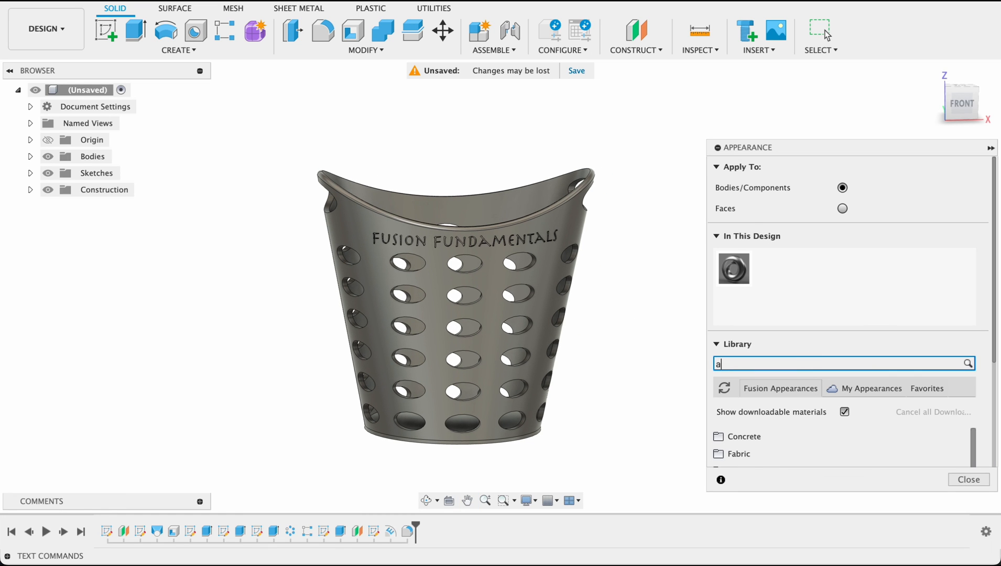
pyautogui.write('nodized')
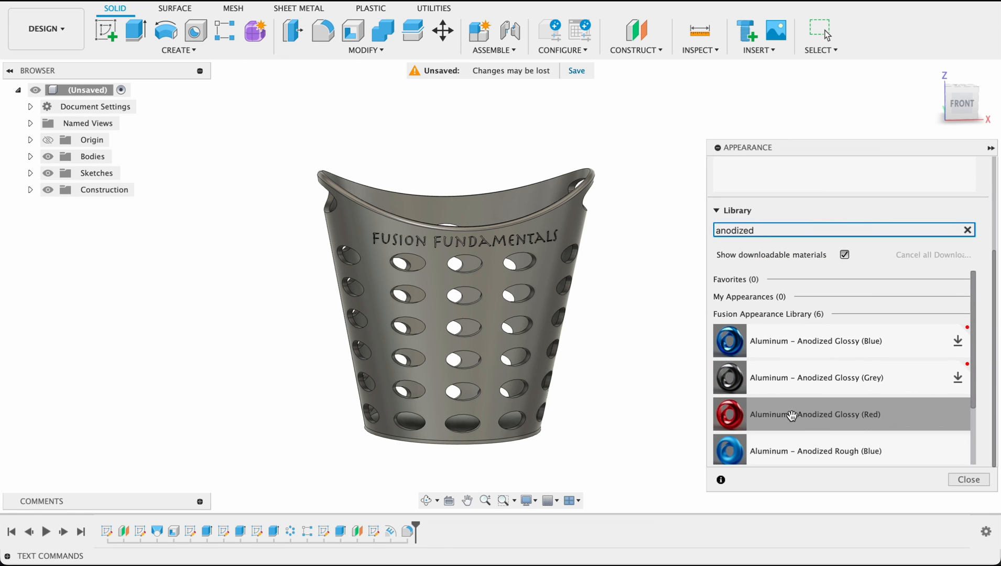
pyautogui.moveTo(782, 420)
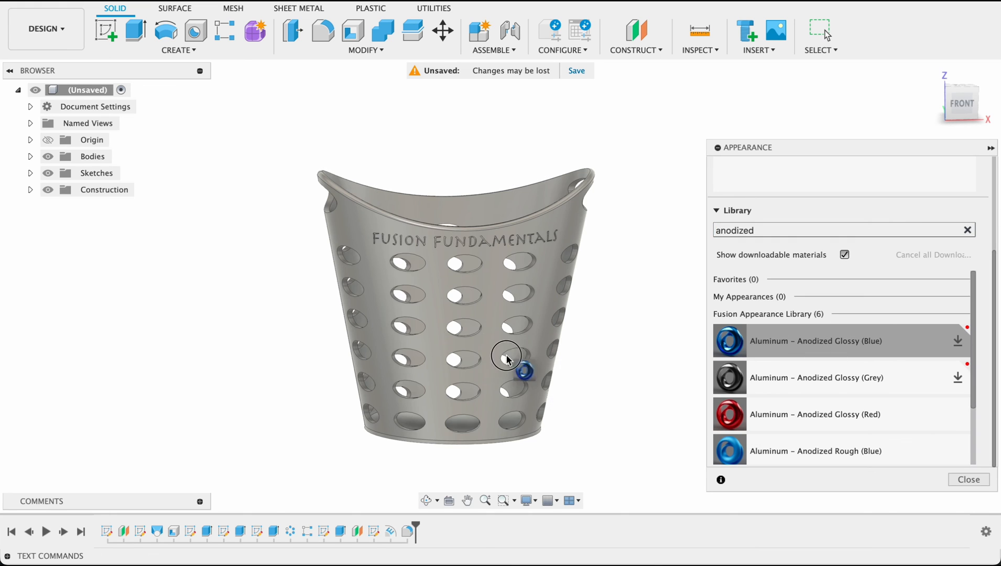
pyautogui.moveTo(506, 356); pyautogui.dragTo(676, 313)
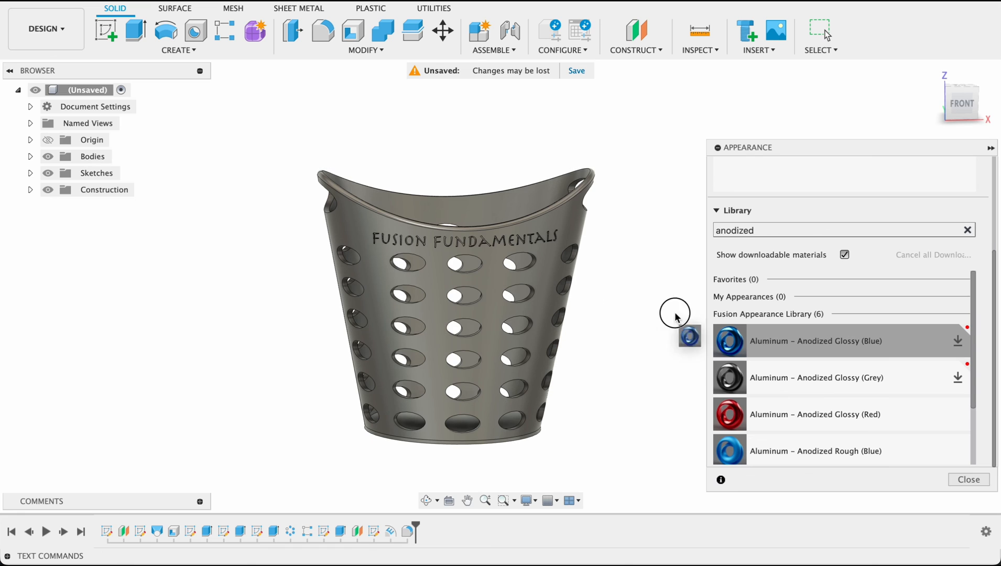